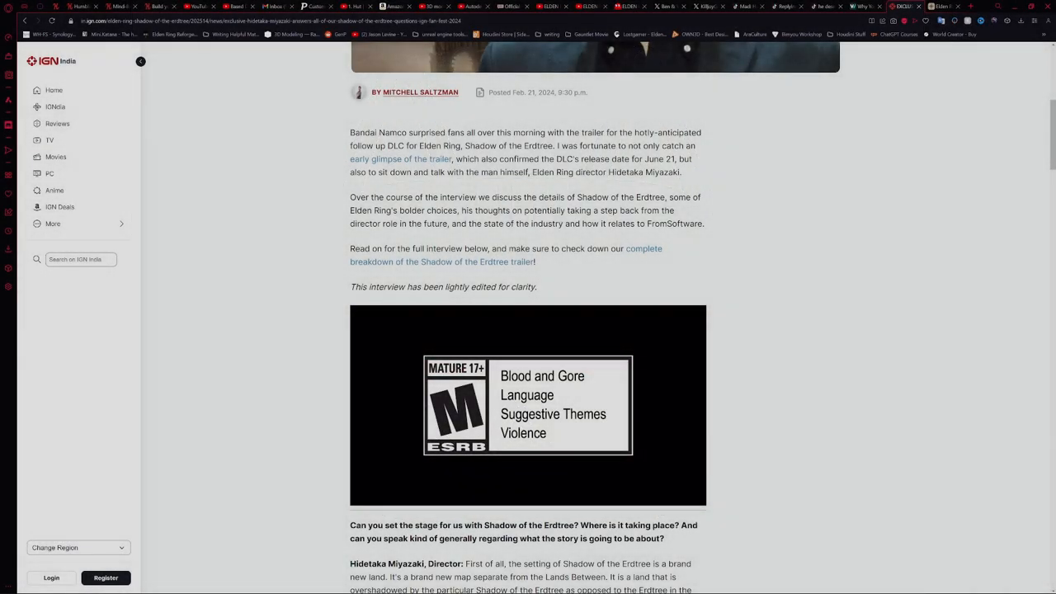
{"action": "mouse_move", "coordinate": [811, 340]}
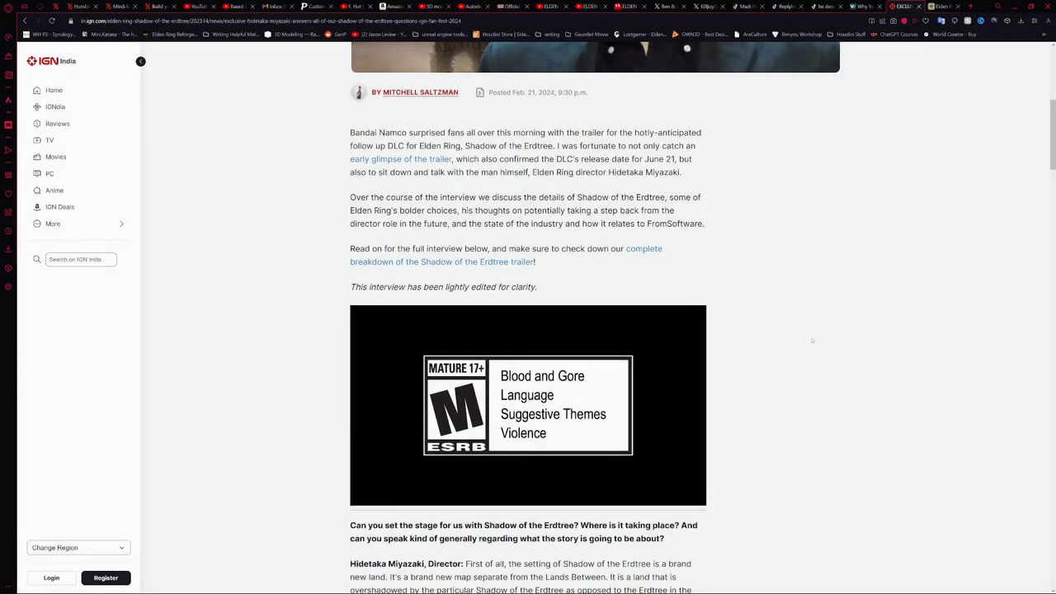
{"action": "mouse_move", "coordinate": [812, 228]}
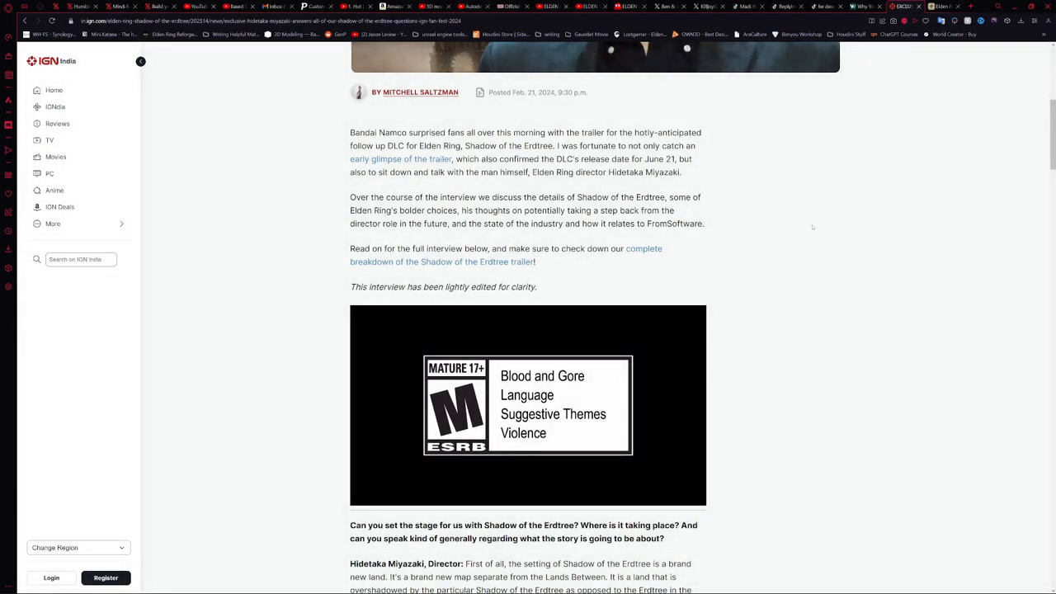
{"action": "mouse_move", "coordinate": [783, 288]}
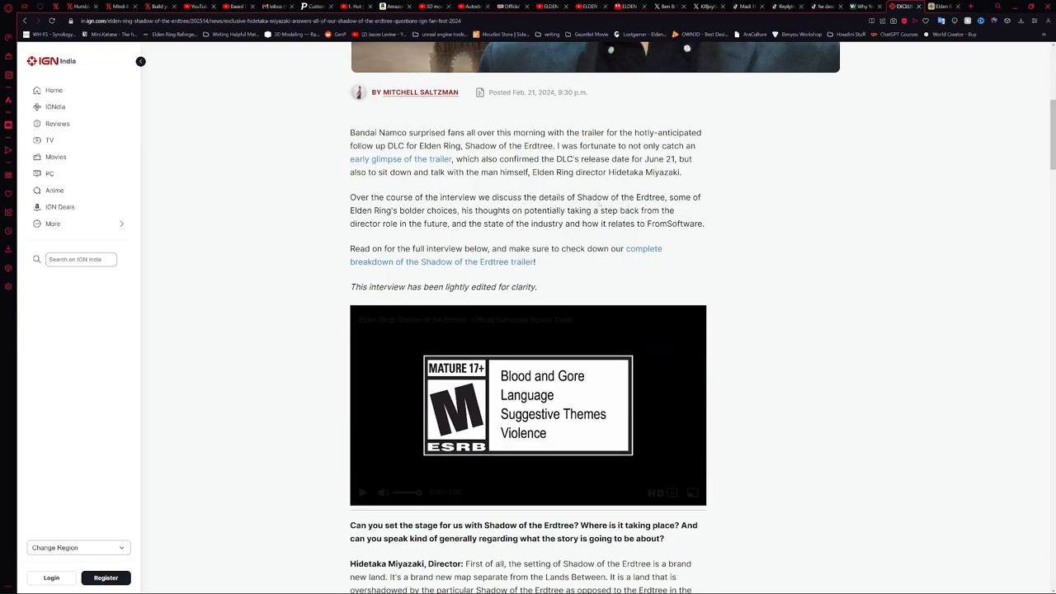
- Scroll to the embedded Shadow of the Erdtree trailer and start it playing toward its pre-order ending
{"action": "scroll", "scroll_direction": "up", "scroll_amount": 3}
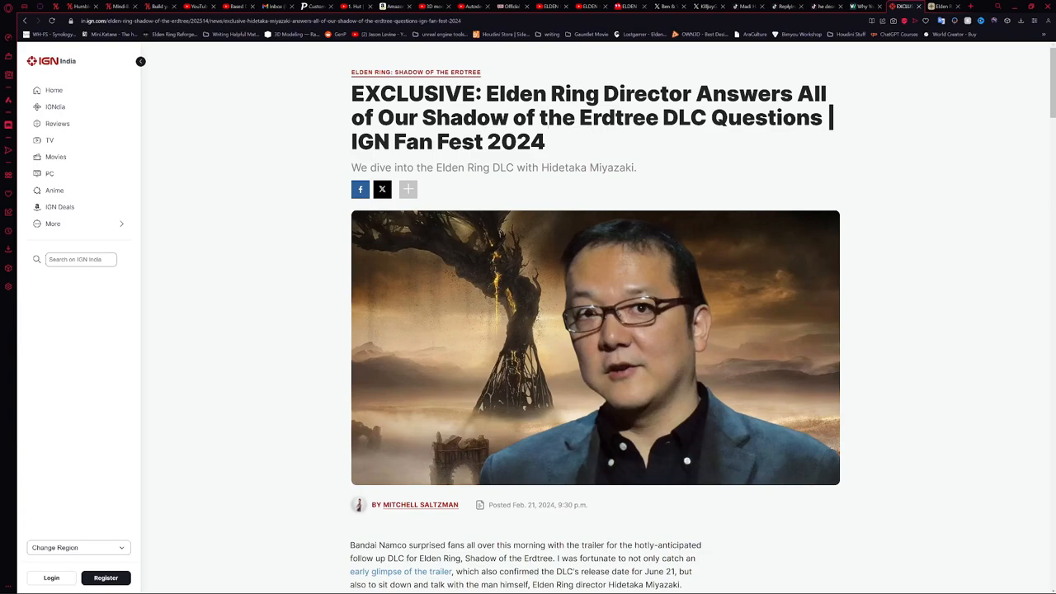
{"action": "scroll", "scroll_direction": "down", "scroll_amount": 3}
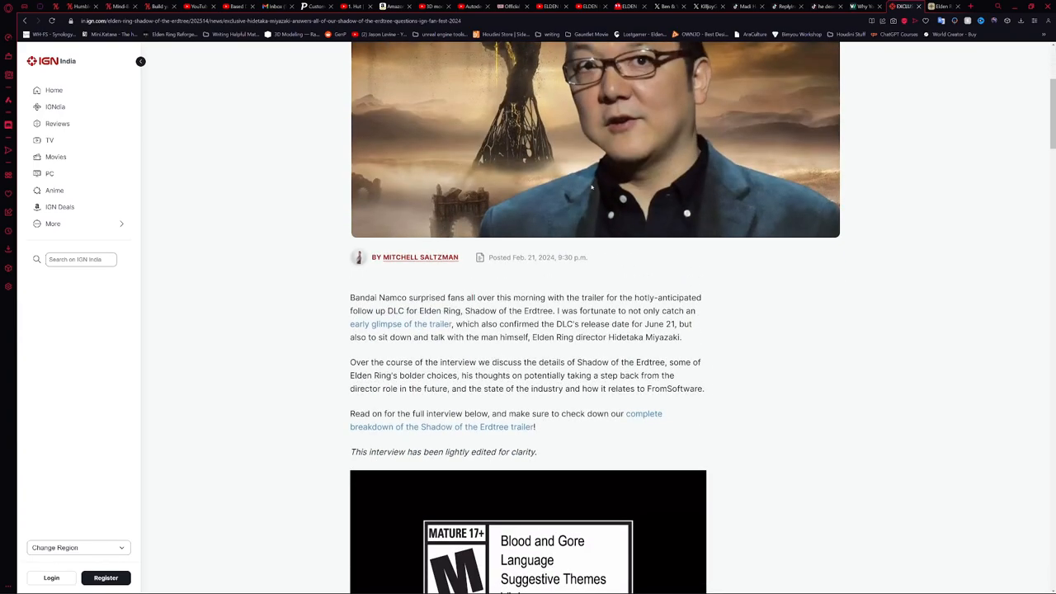
{"action": "scroll", "scroll_direction": "down", "scroll_amount": 3}
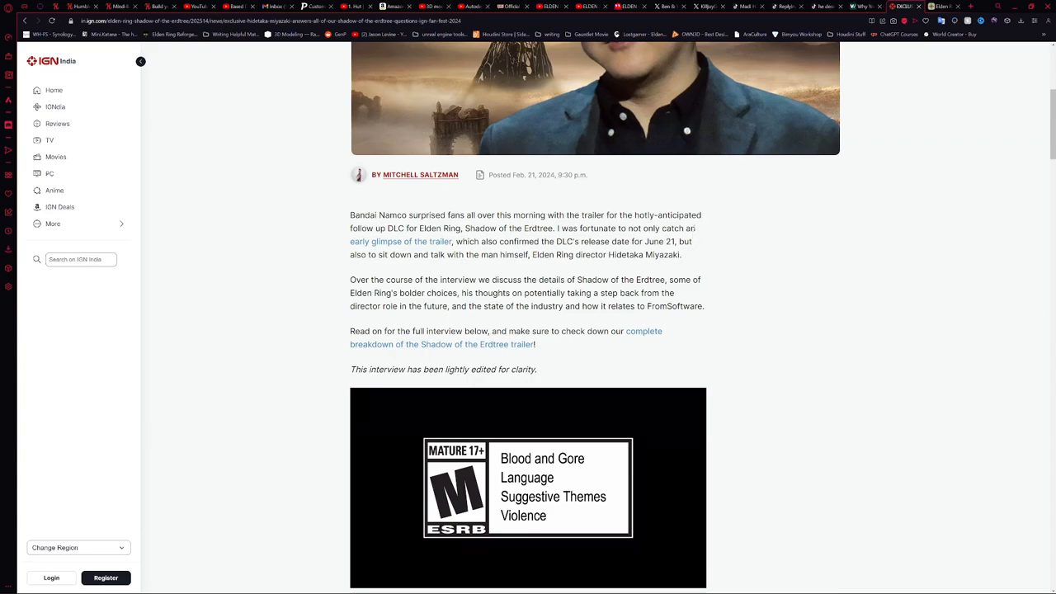
{"action": "mouse_move", "coordinate": [758, 338]}
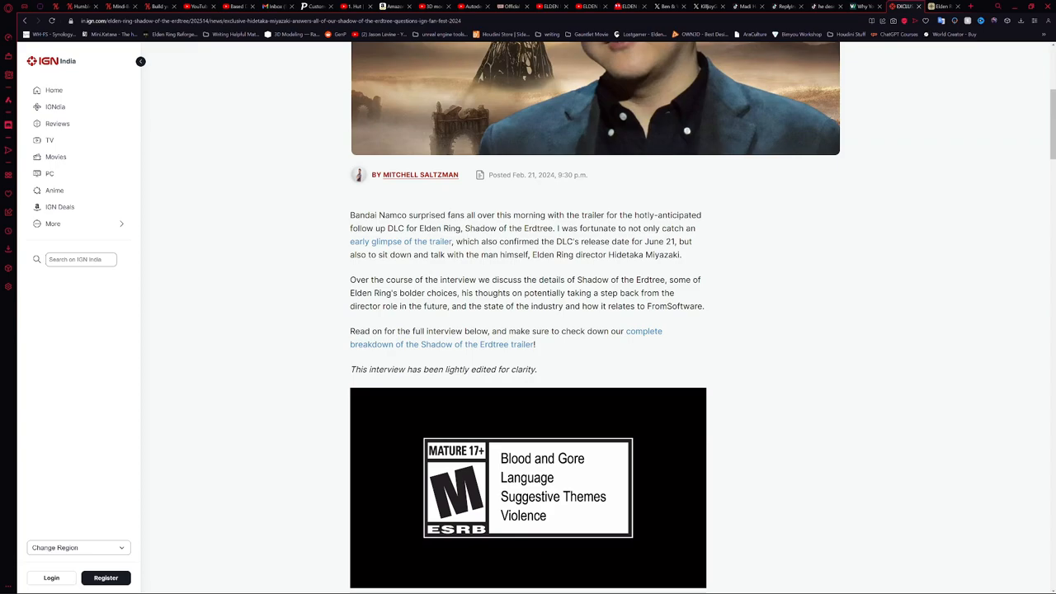
{"action": "scroll", "scroll_direction": "down", "scroll_amount": 3}
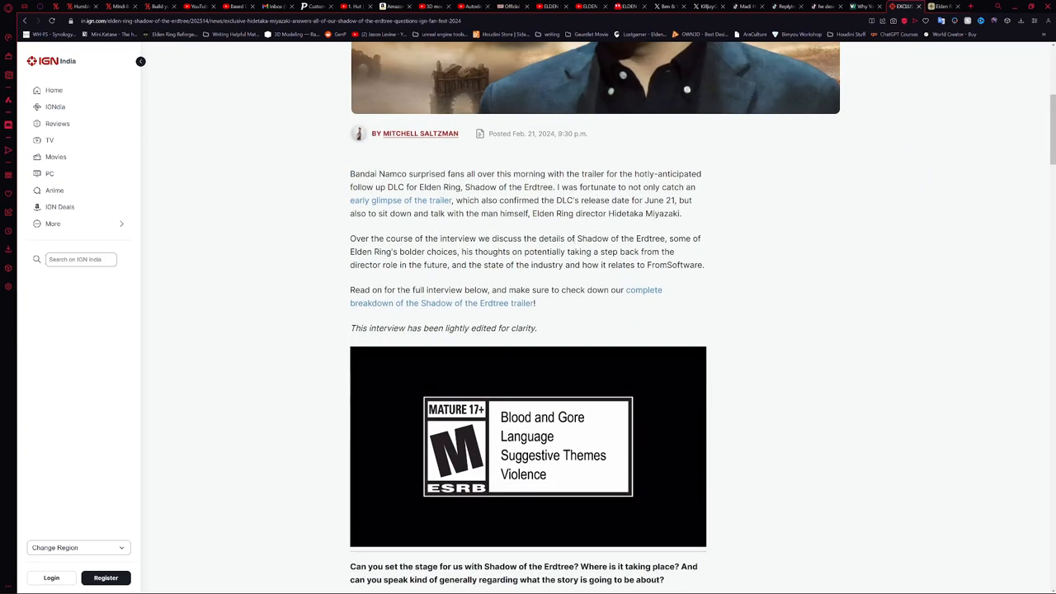
{"action": "scroll", "scroll_direction": "down", "scroll_amount": 3}
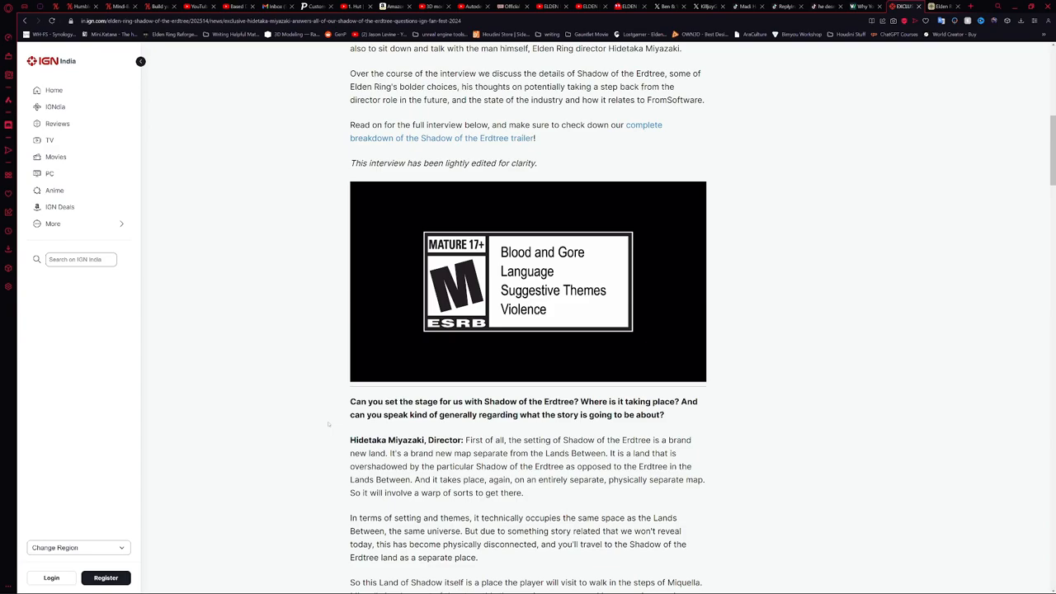
{"action": "mouse_move", "coordinate": [897, 221]}
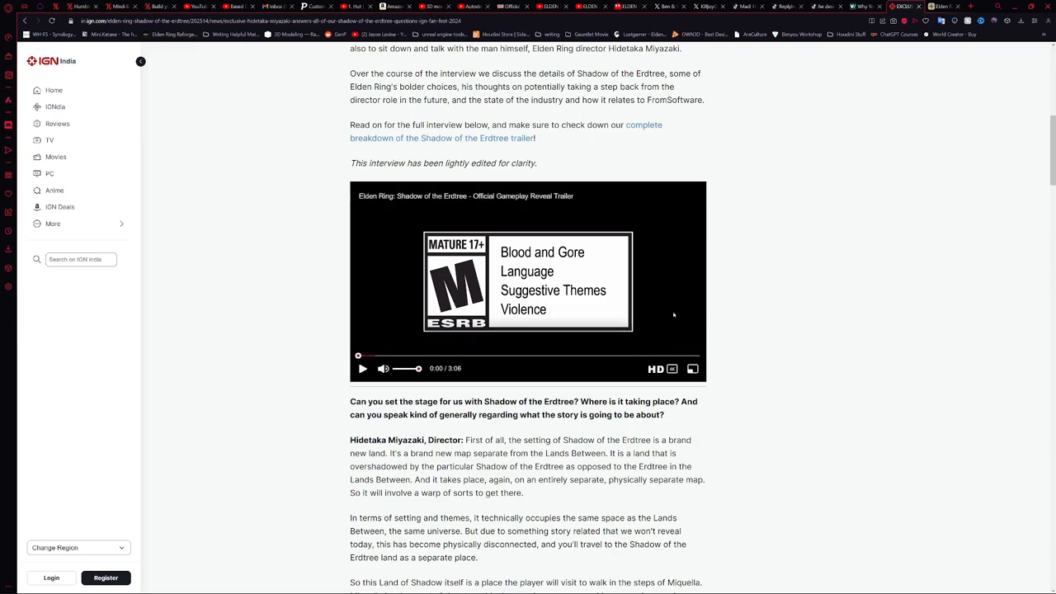
{"action": "left_click", "coordinate": [693, 370]}
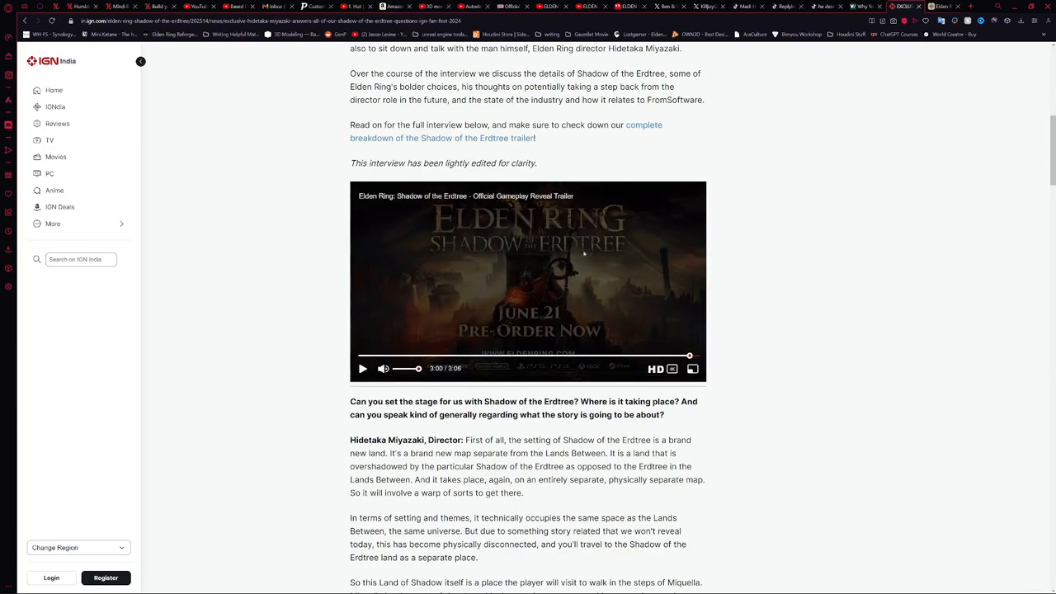
{"action": "scroll", "scroll_direction": "up", "scroll_amount": 3}
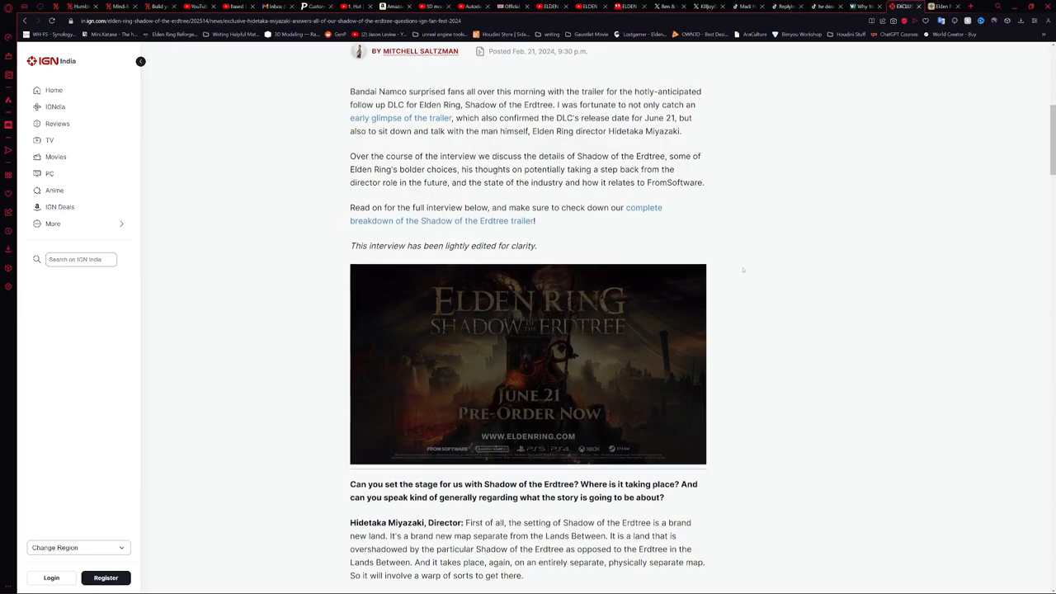
{"action": "scroll", "scroll_direction": "up", "scroll_amount": 3}
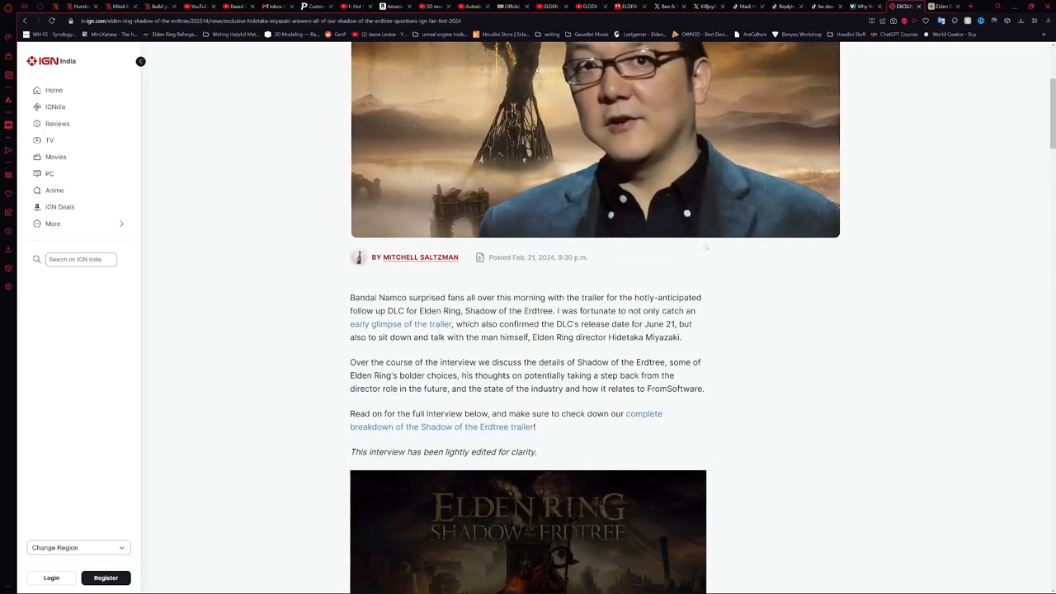
{"action": "scroll", "scroll_direction": "down", "scroll_amount": 3}
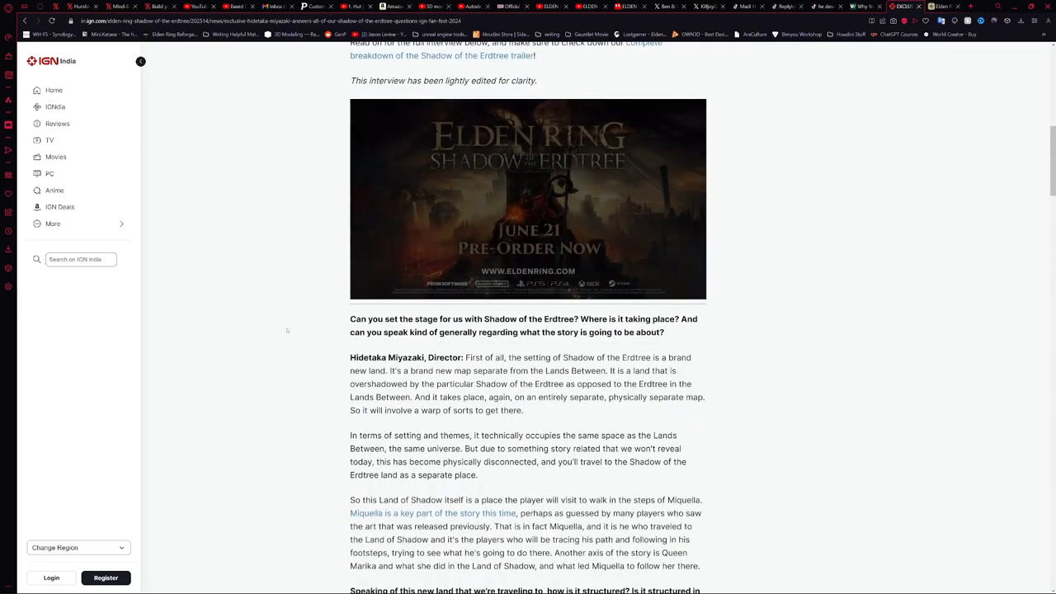
{"action": "mouse_move", "coordinate": [284, 343]}
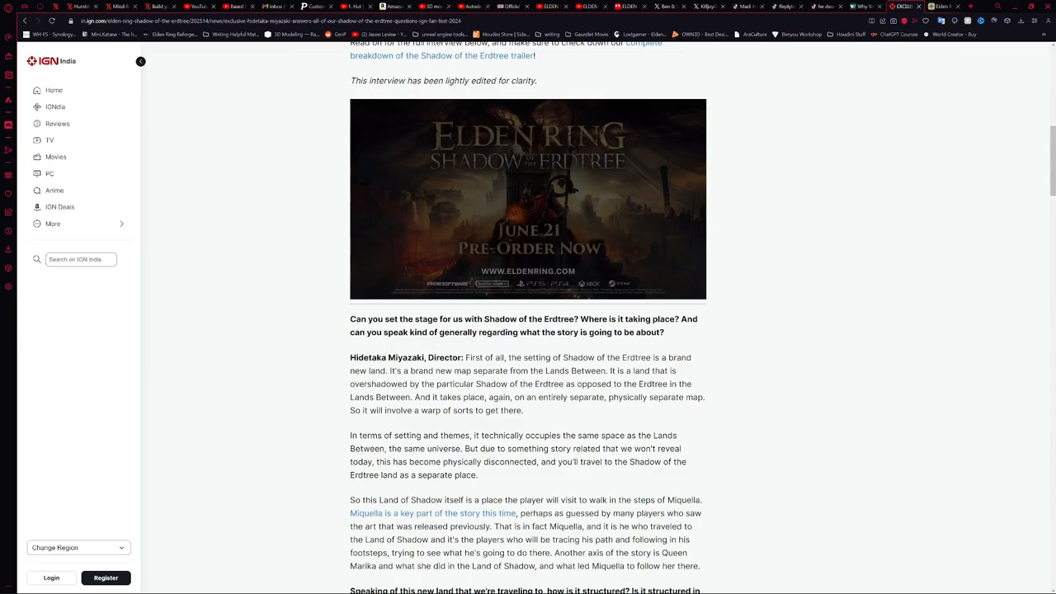
{"action": "scroll", "scroll_direction": "down", "scroll_amount": 3}
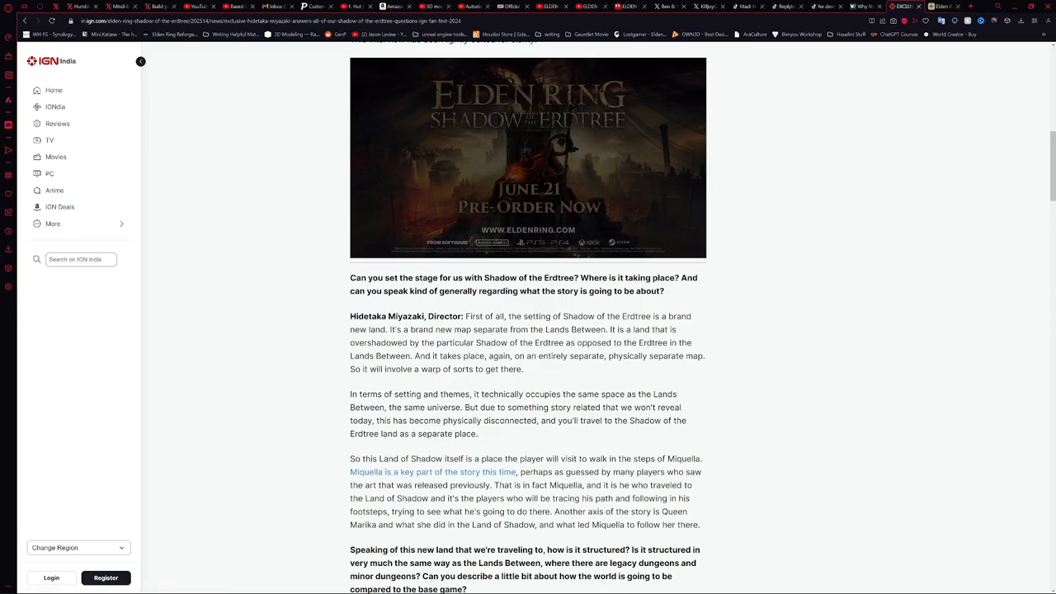
{"action": "scroll", "scroll_direction": "up", "scroll_amount": 3}
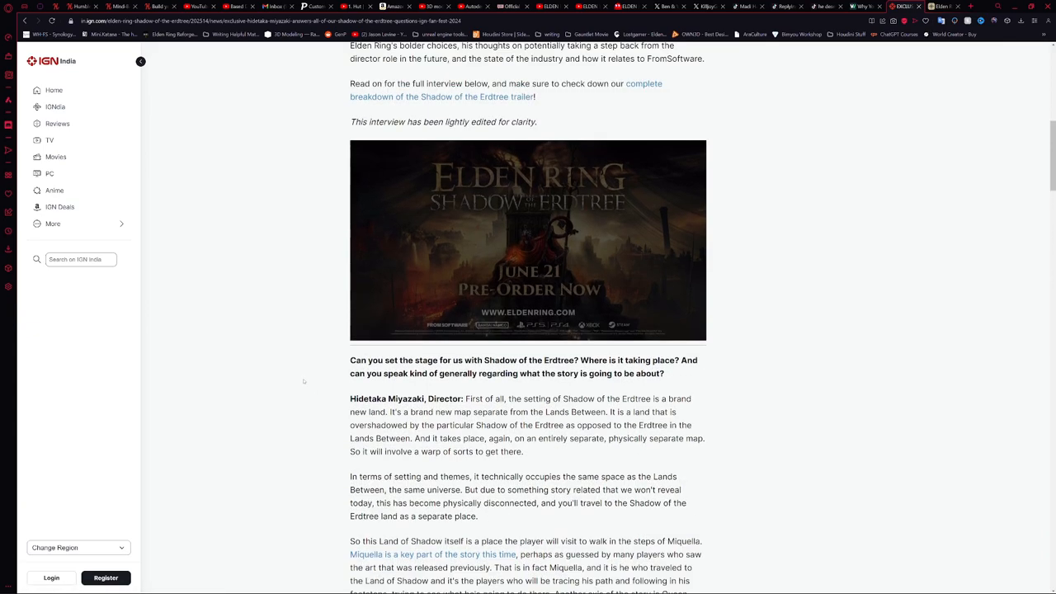
{"action": "mouse_move", "coordinate": [528, 248]}
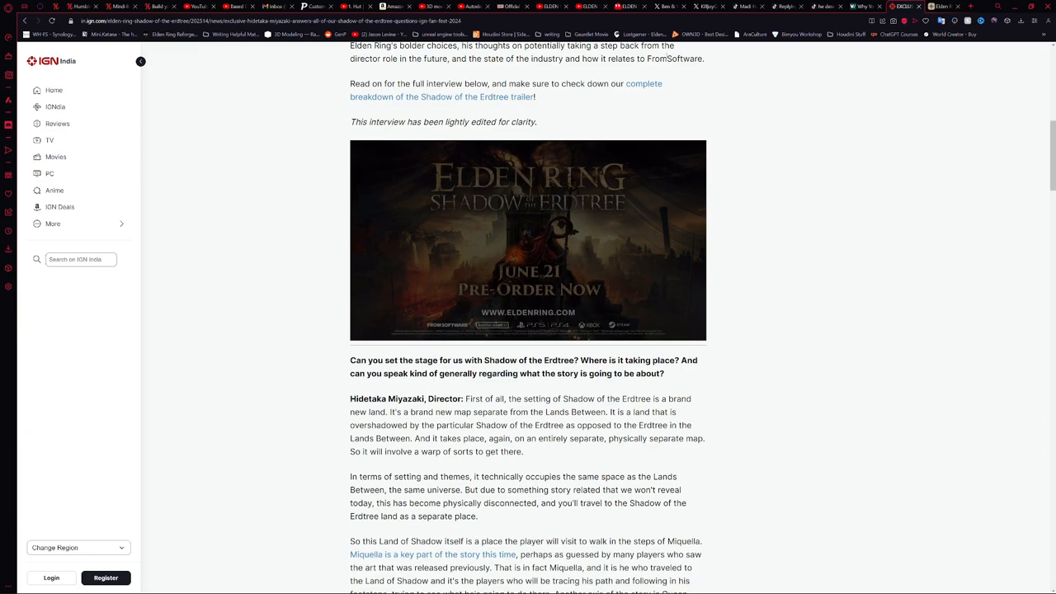
{"action": "mouse_move", "coordinate": [699, 382]}
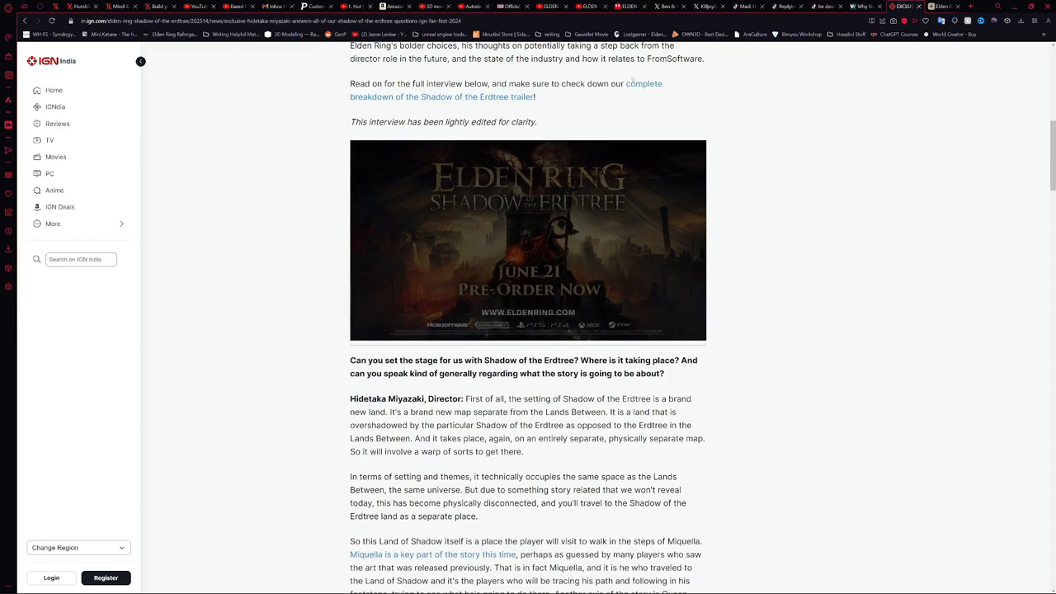
{"action": "scroll", "scroll_direction": "up", "scroll_amount": 3}
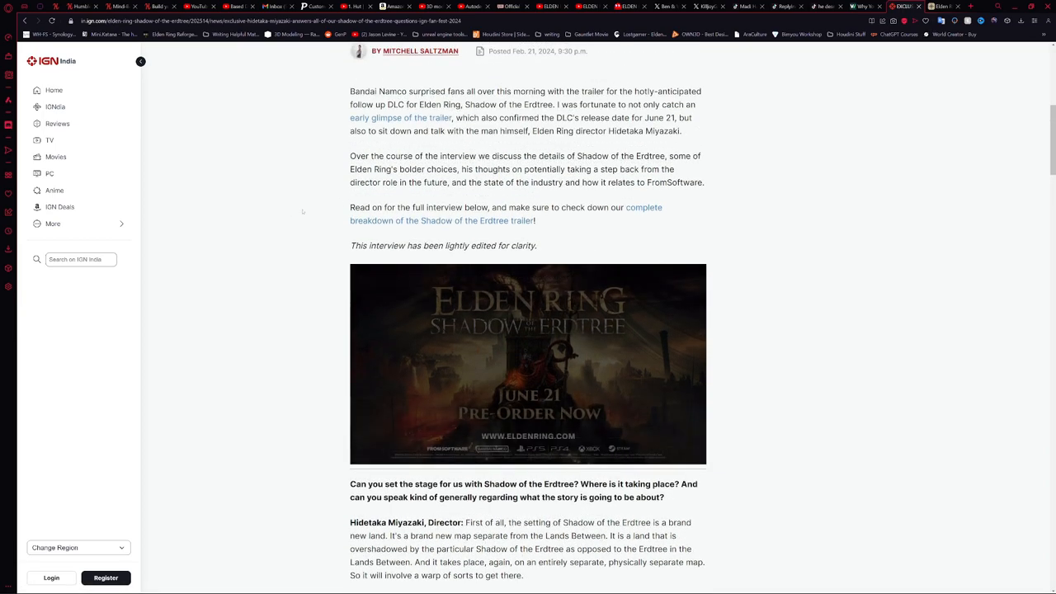
{"action": "scroll", "scroll_direction": "down", "scroll_amount": 3}
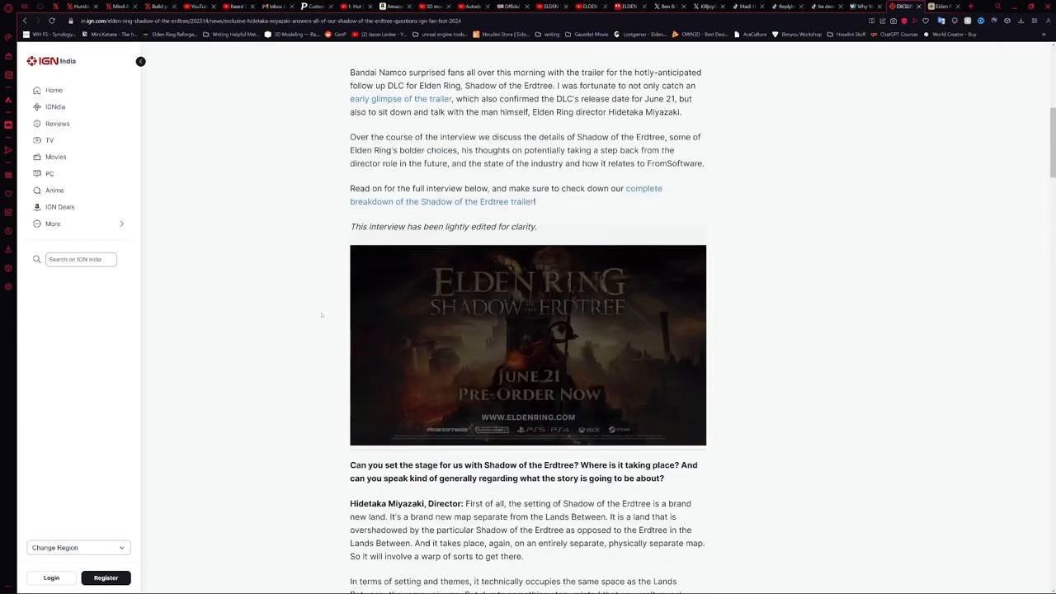
{"action": "scroll", "scroll_direction": "up", "scroll_amount": 3}
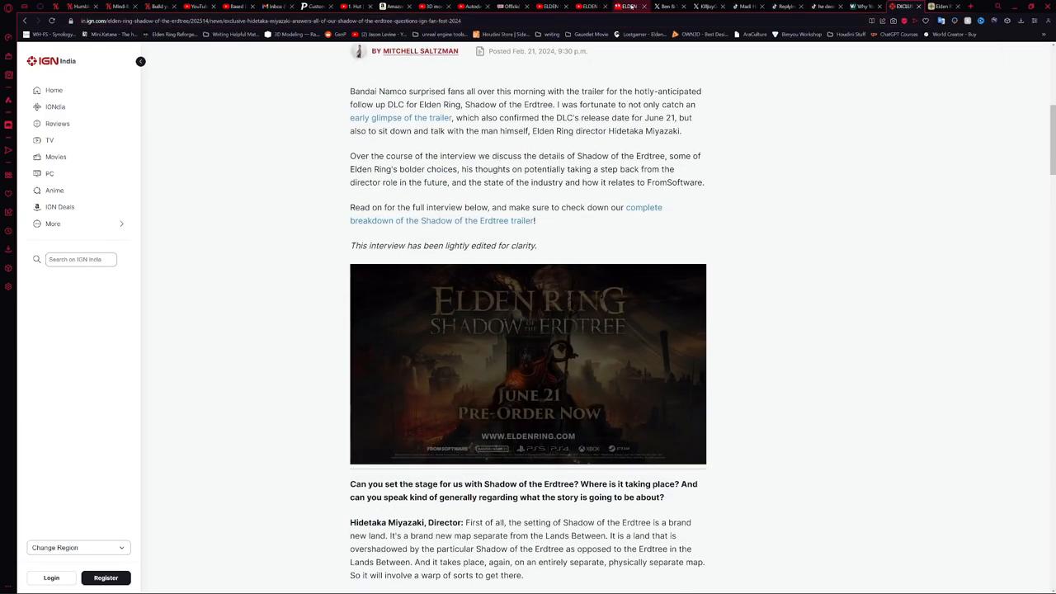
- Switch to the Bandai Namco store page and highlight the opening Land of Shadow lines
{"action": "left_click", "coordinate": [627, 7]}
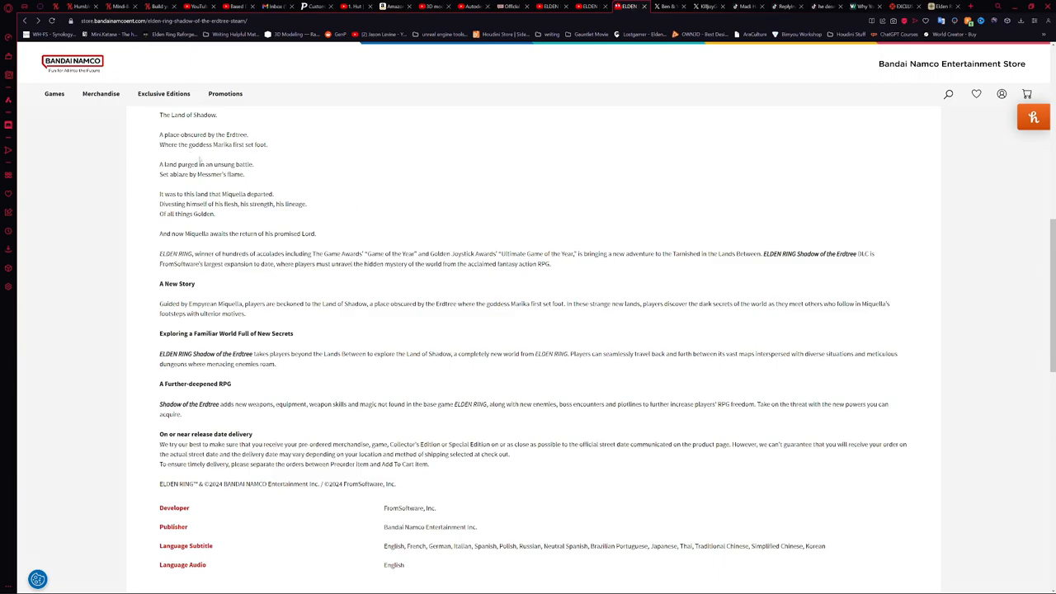
{"action": "scroll", "scroll_direction": "up", "scroll_amount": 3}
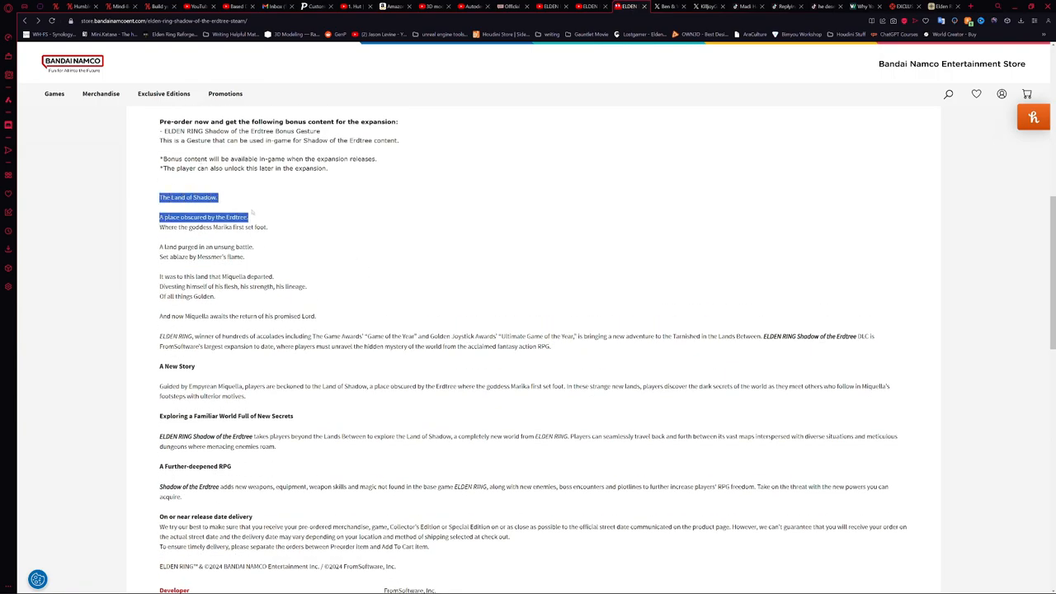
{"action": "left_click_drag", "start_coordinate": [254, 218], "coordinate": [276, 277]}
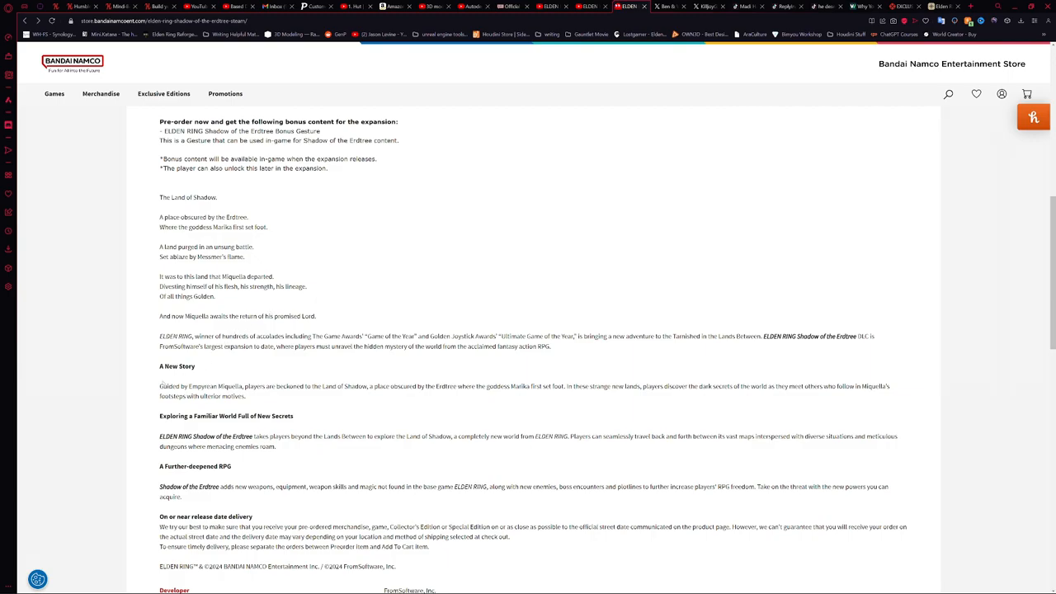
- Highlight along the A New Story paragraph while reading, then clear the selection
{"action": "double_click", "coordinate": [173, 386]}
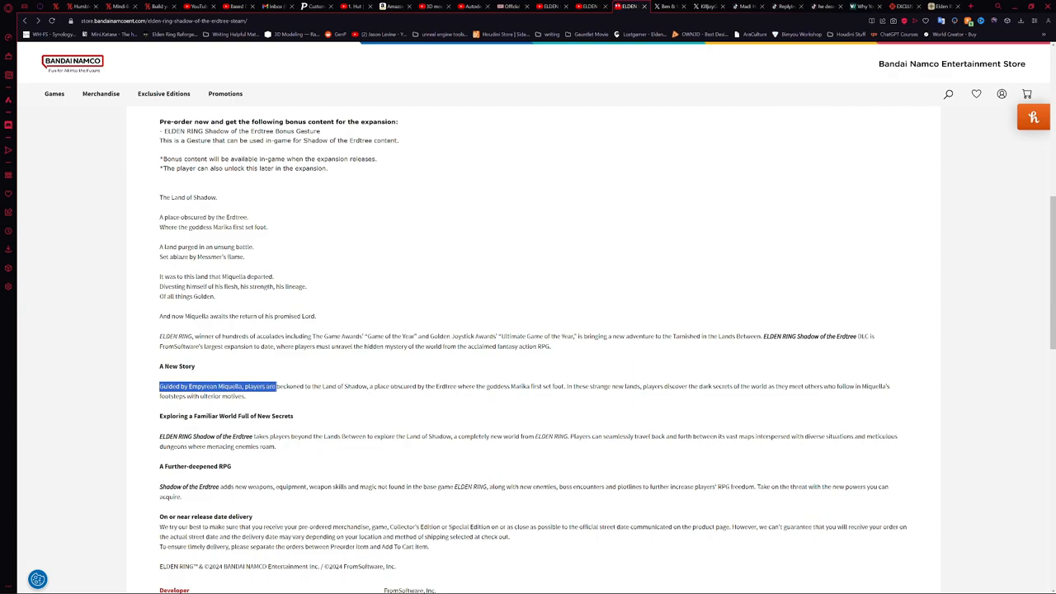
{"action": "left_click_drag", "start_coordinate": [277, 386], "coordinate": [381, 386]}
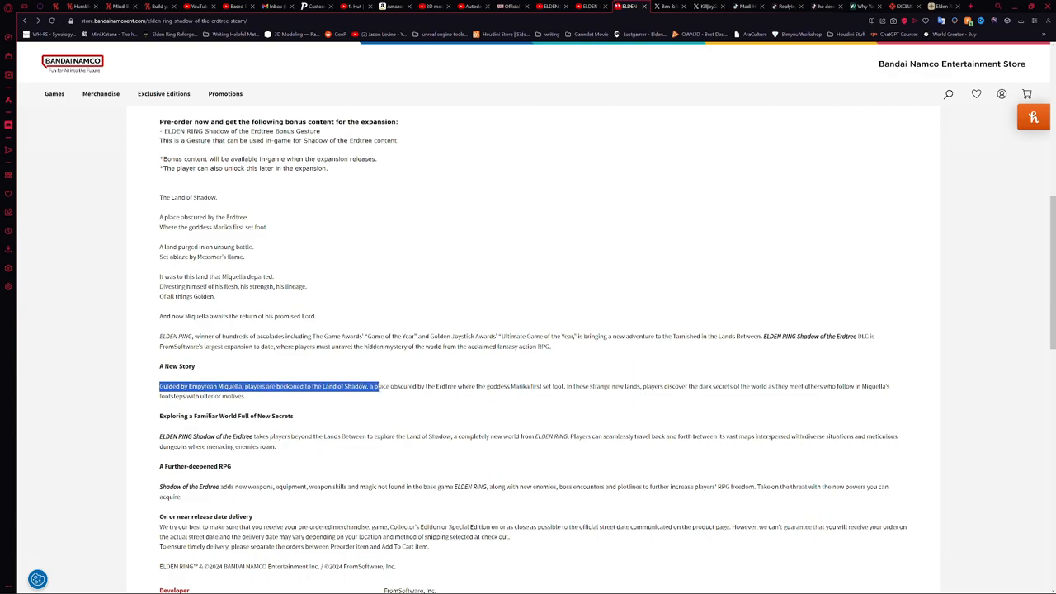
{"action": "left_click_drag", "start_coordinate": [380, 386], "coordinate": [487, 386]}
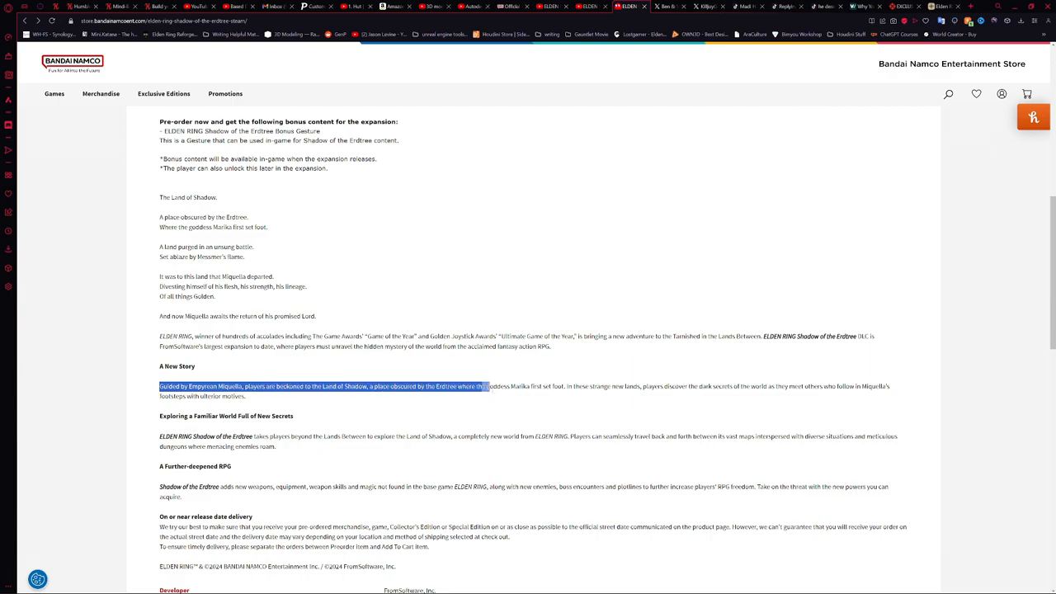
{"action": "left_click_drag", "start_coordinate": [487, 386], "coordinate": [602, 386]}
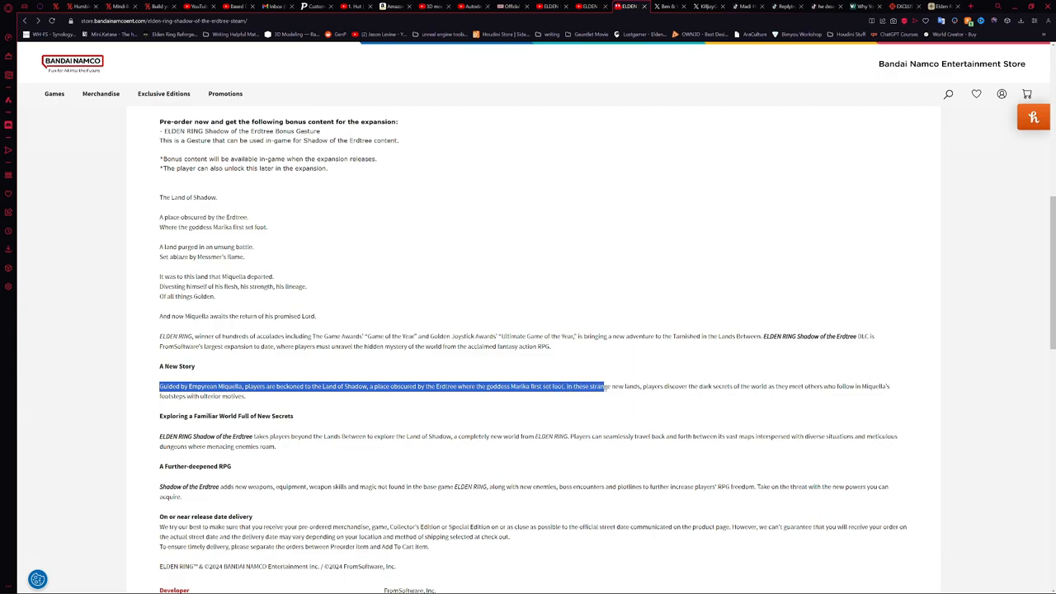
{"action": "left_click_drag", "start_coordinate": [604, 386], "coordinate": [798, 386]}
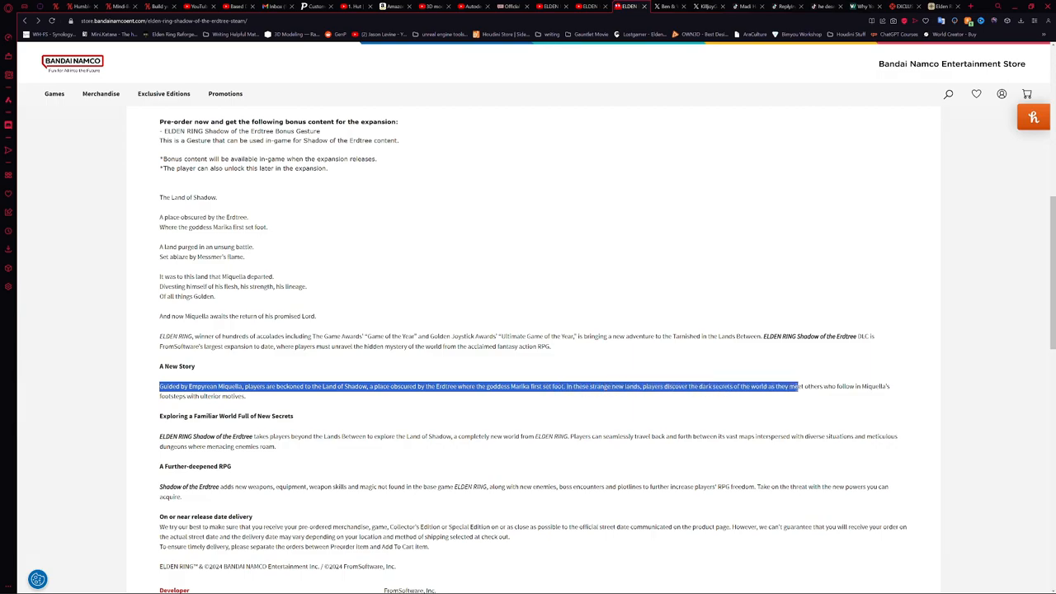
{"action": "left_click", "coordinate": [686, 409]}
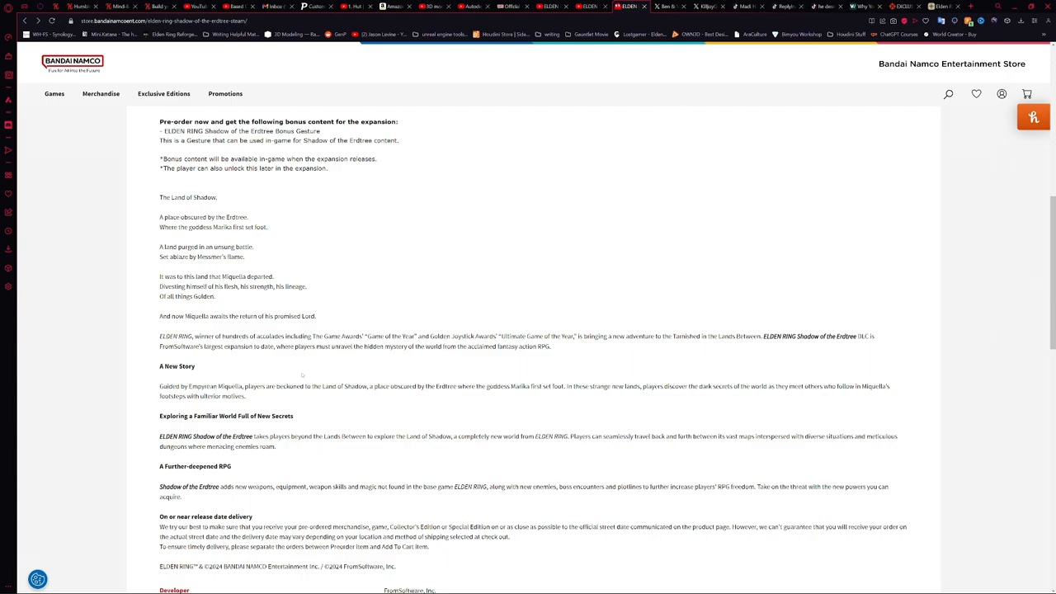
{"action": "mouse_move", "coordinate": [403, 370]}
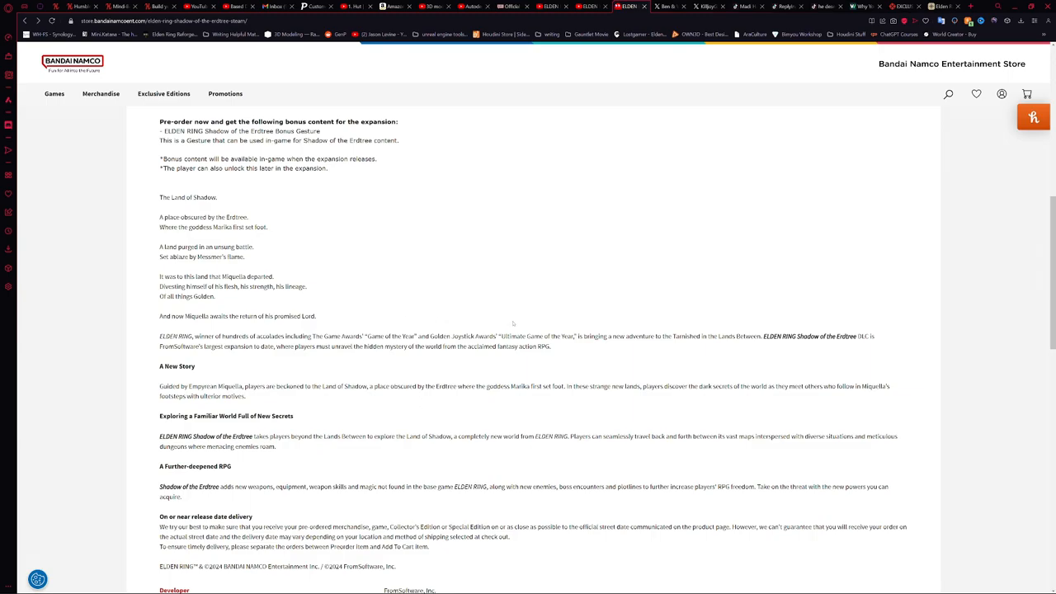
{"action": "mouse_move", "coordinate": [914, 49]}
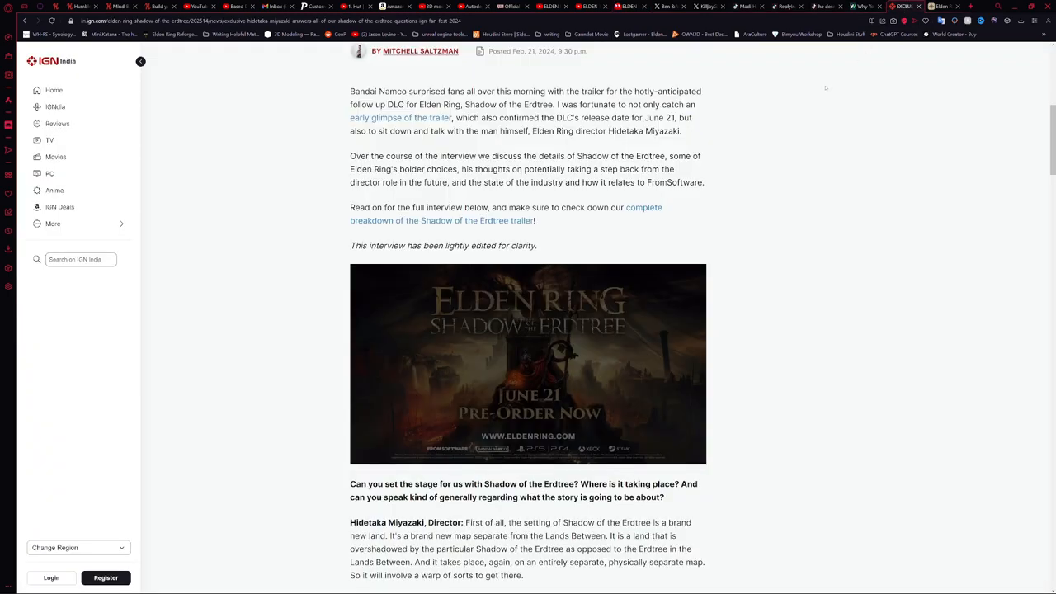
{"action": "mouse_move", "coordinate": [796, 132]}
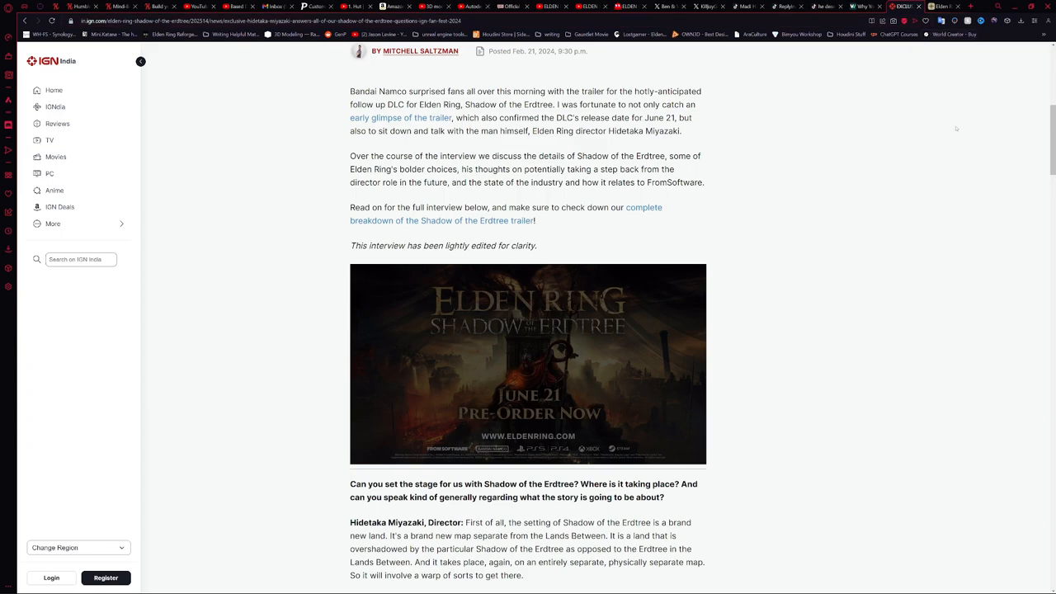
{"action": "mouse_move", "coordinate": [841, 185]}
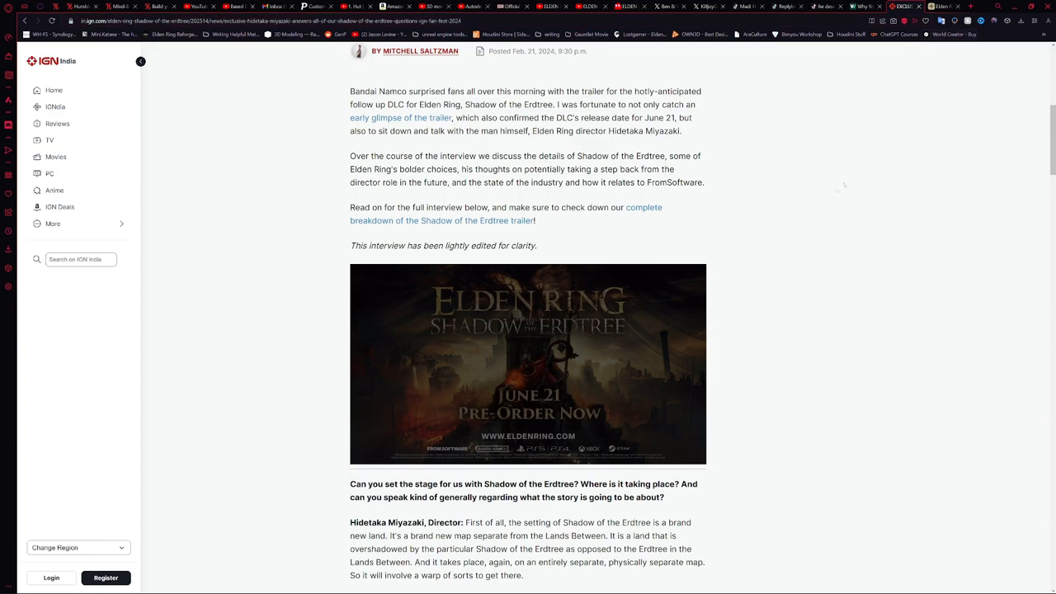
{"action": "mouse_move", "coordinate": [805, 221]}
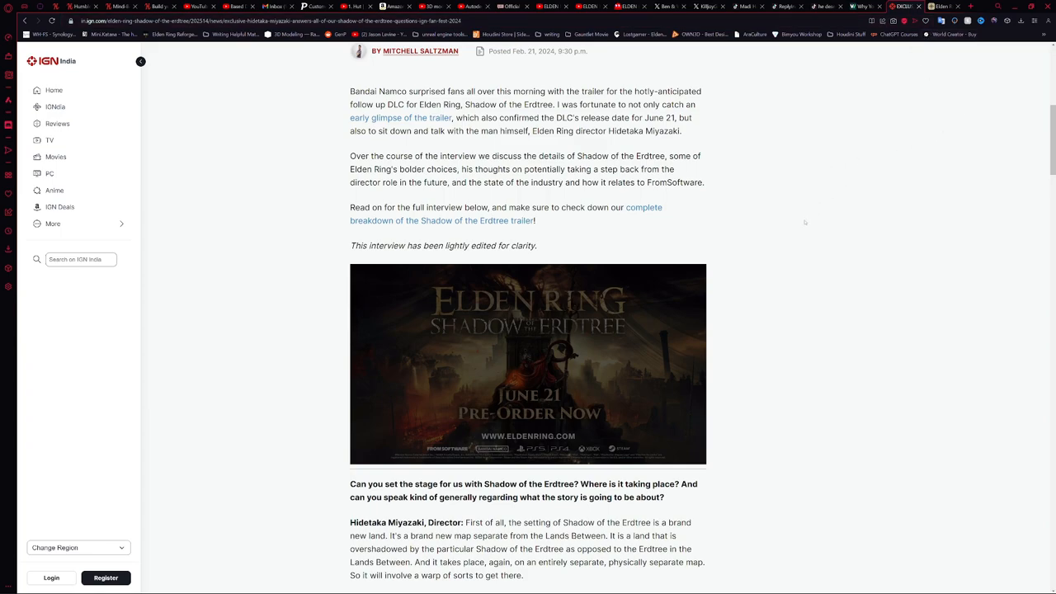
- Scroll through the interview's opening question about where the Land of Shadow is and its answer
{"action": "scroll", "scroll_direction": "down", "scroll_amount": 3}
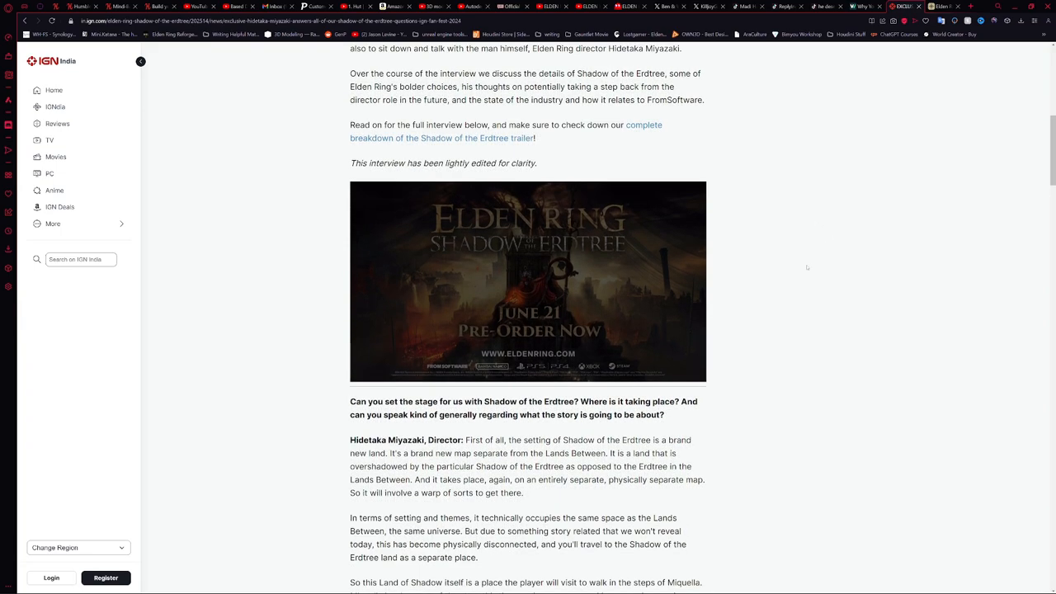
{"action": "mouse_move", "coordinate": [667, 168]}
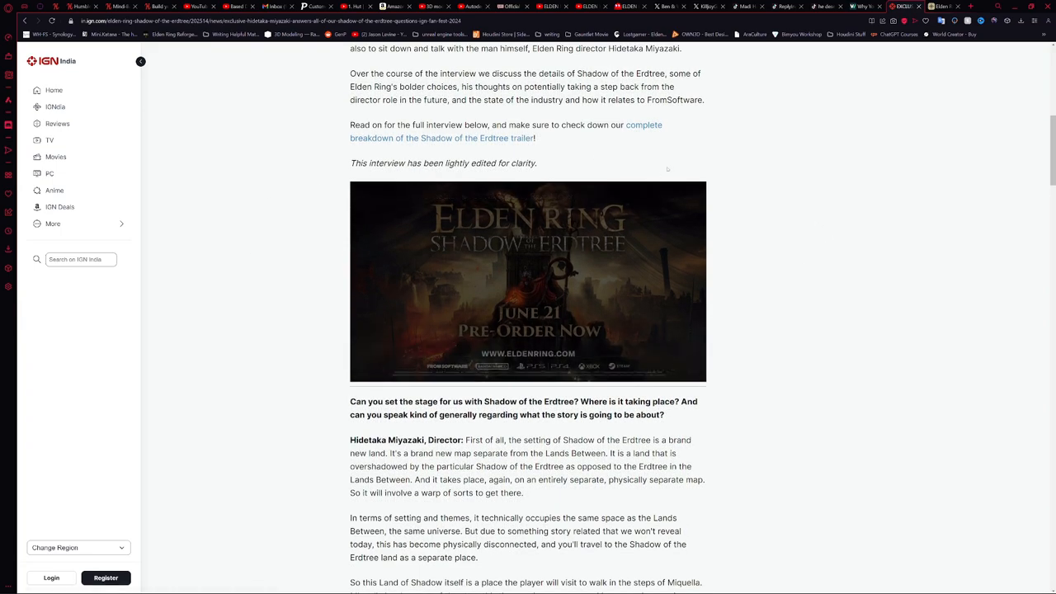
{"action": "mouse_move", "coordinate": [683, 146]}
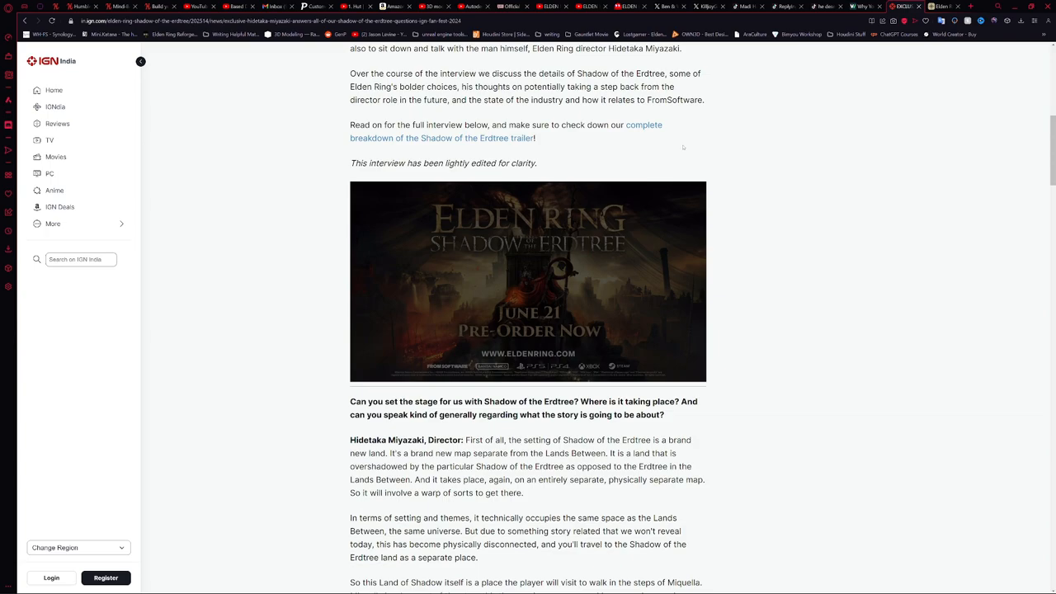
{"action": "mouse_move", "coordinate": [798, 165]}
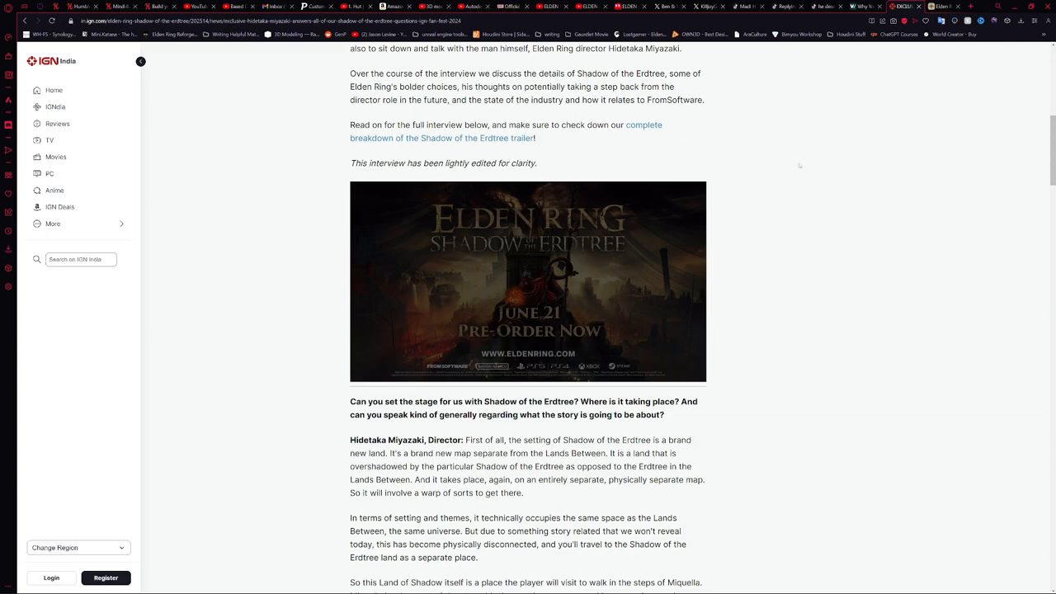
{"action": "scroll", "scroll_direction": "down", "scroll_amount": 3}
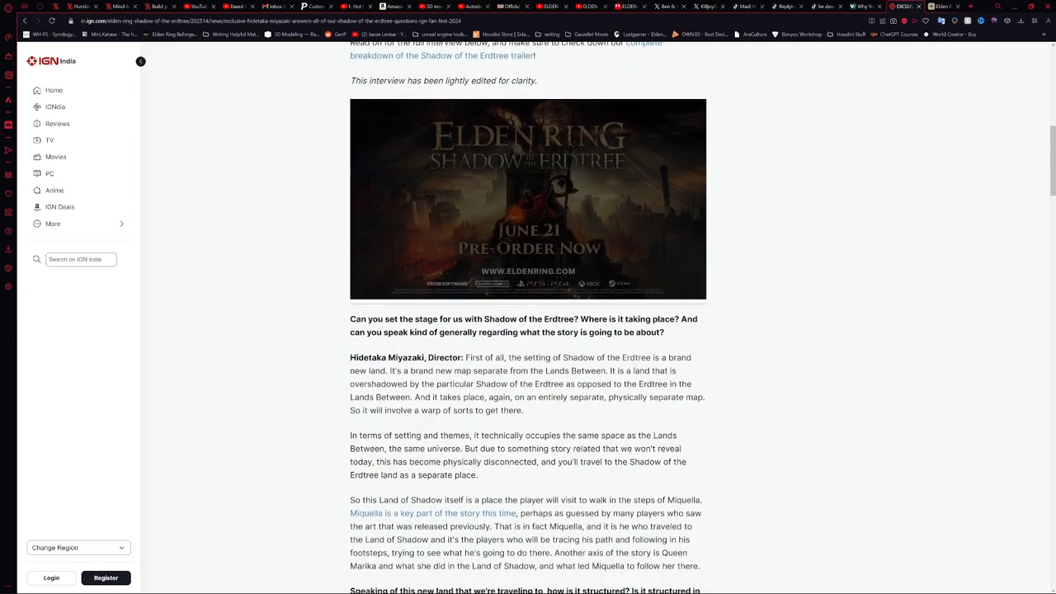
{"action": "scroll", "scroll_direction": "down", "scroll_amount": 3}
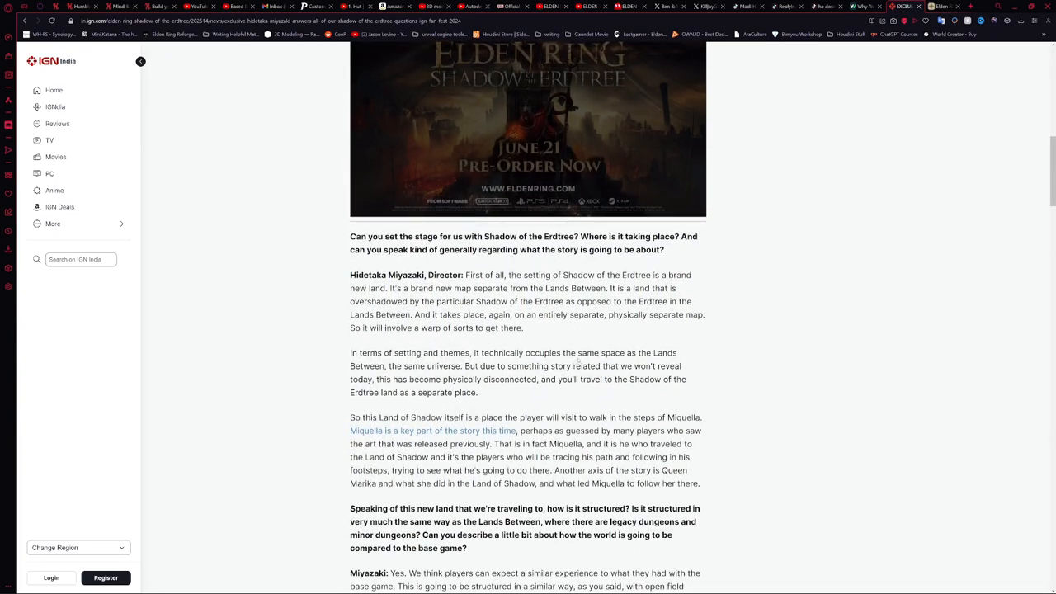
{"action": "mouse_move", "coordinate": [782, 274]}
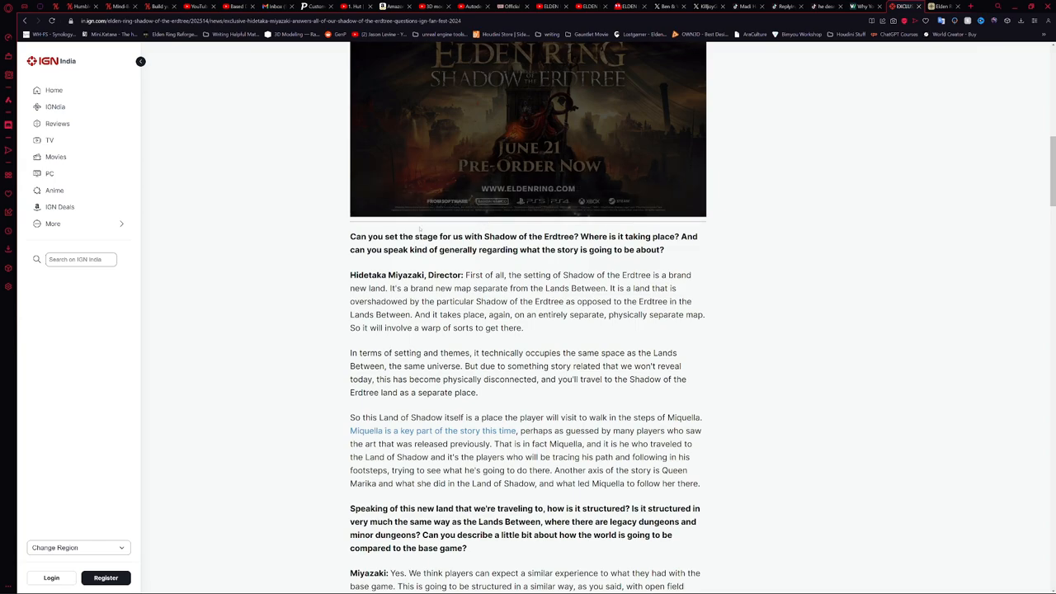
{"action": "scroll", "scroll_direction": "down", "scroll_amount": 3}
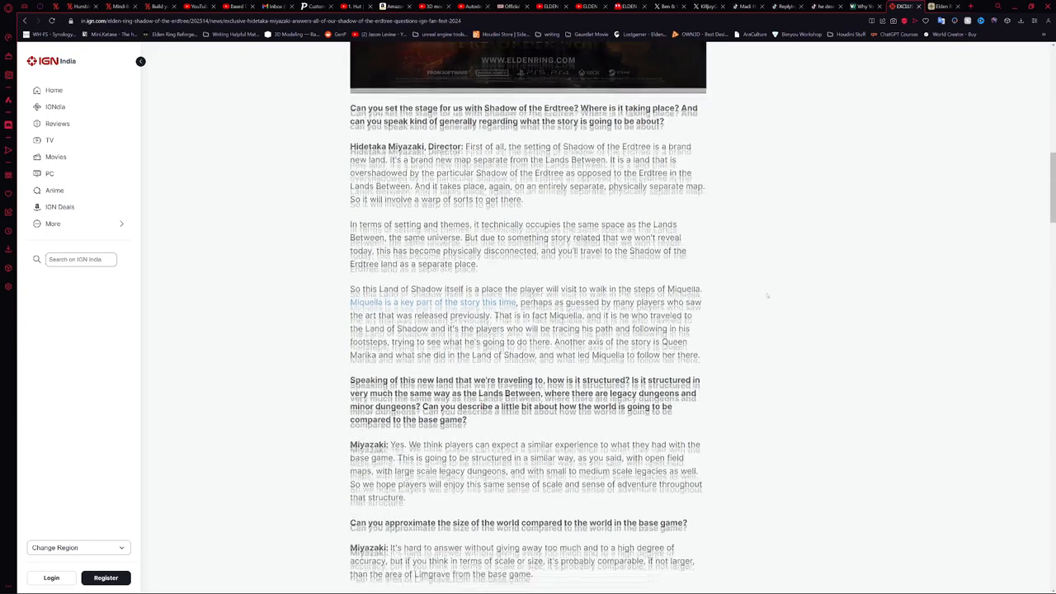
{"action": "scroll", "scroll_direction": "up", "scroll_amount": 3}
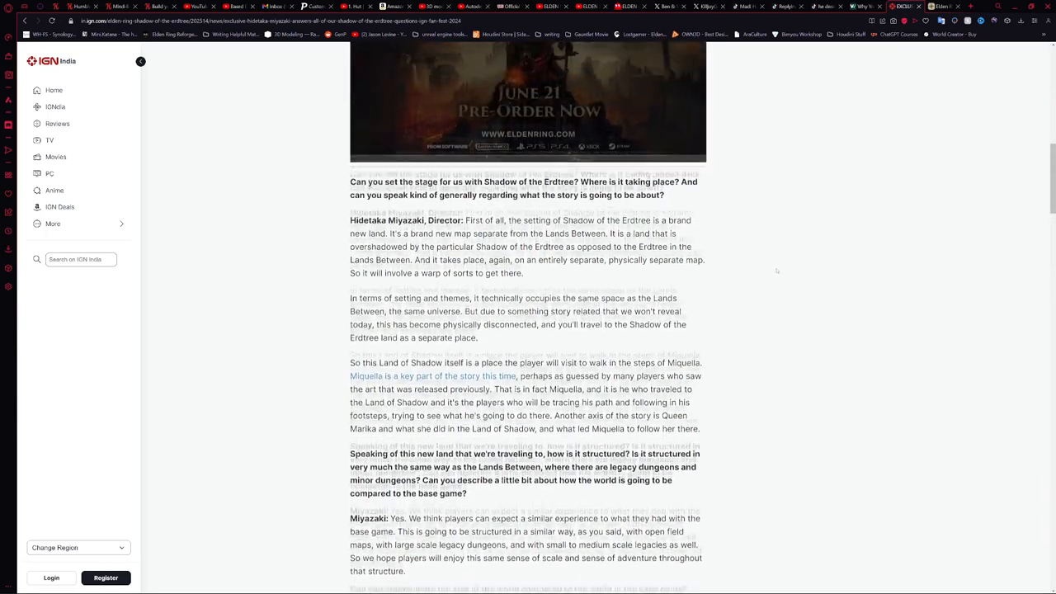
{"action": "scroll", "scroll_direction": "up", "scroll_amount": 3}
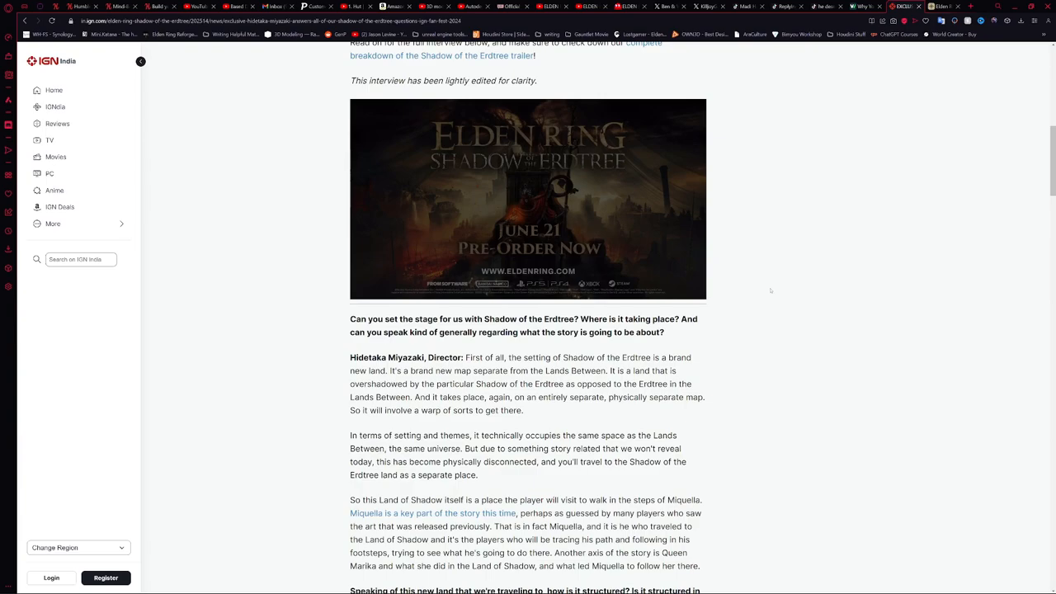
{"action": "mouse_move", "coordinate": [724, 297]}
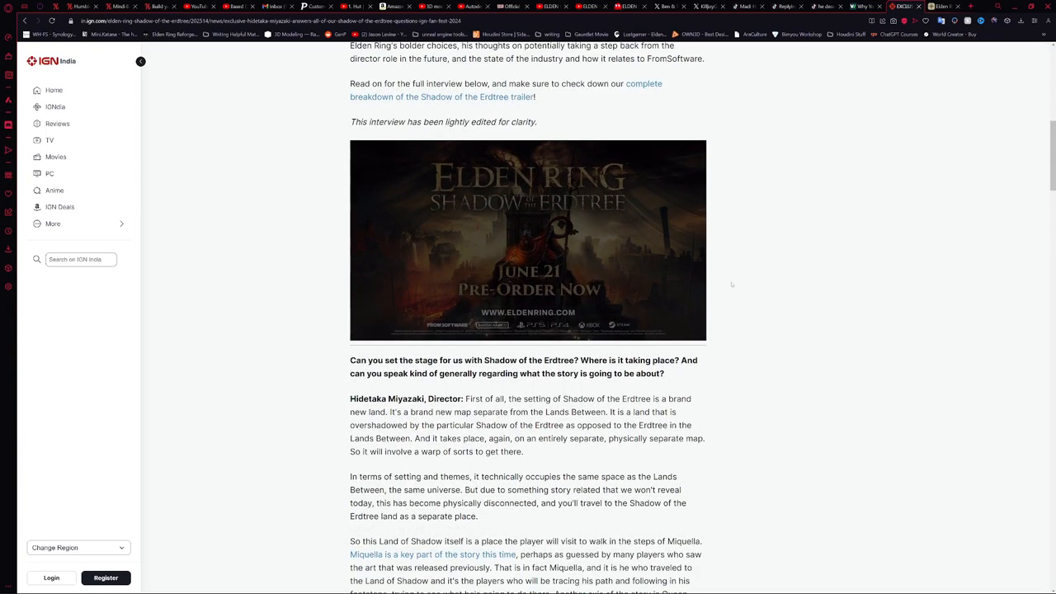
{"action": "scroll", "scroll_direction": "up", "scroll_amount": 3}
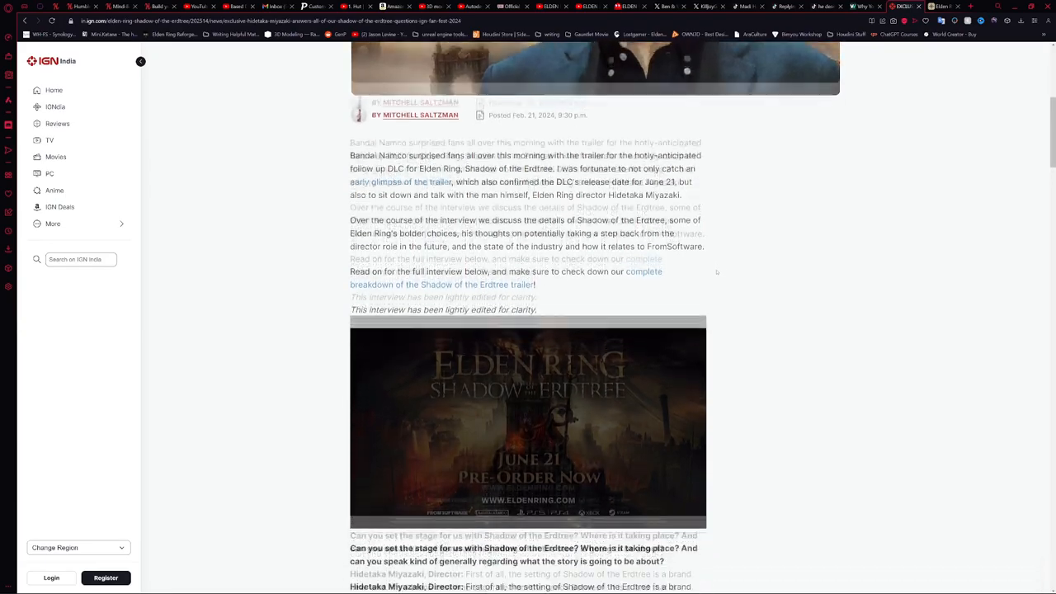
{"action": "scroll", "scroll_direction": "up", "scroll_amount": 3}
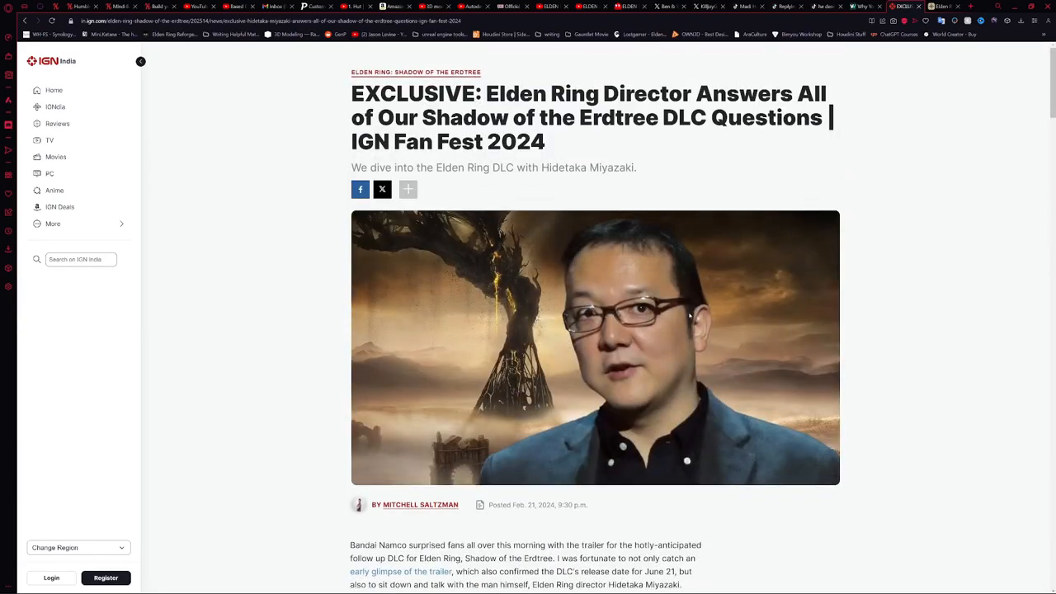
{"action": "scroll", "scroll_direction": "down", "scroll_amount": 3}
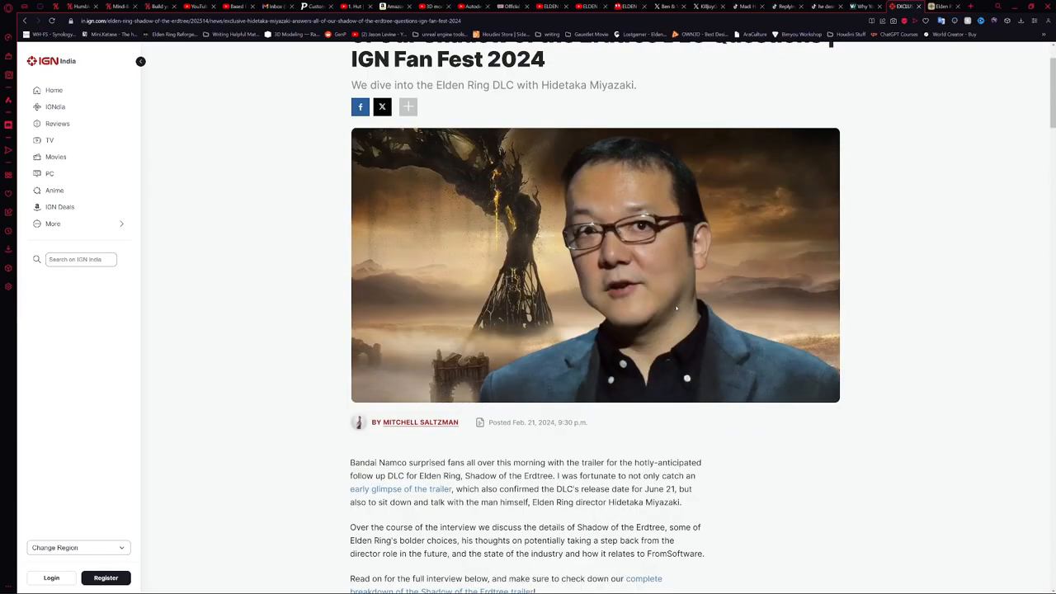
{"action": "scroll", "scroll_direction": "down", "scroll_amount": 3}
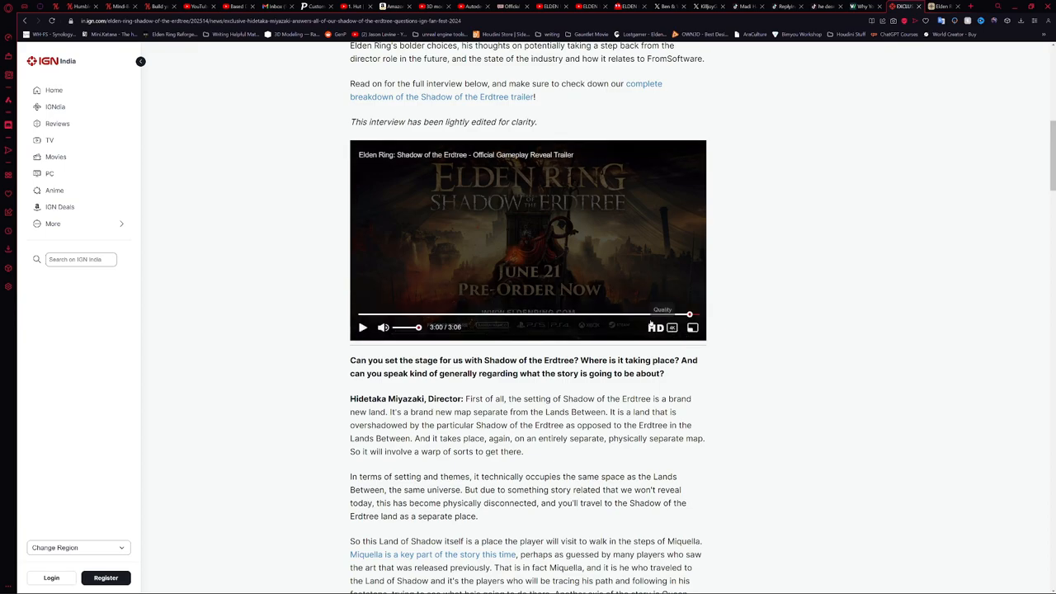
{"action": "scroll", "scroll_direction": "down", "scroll_amount": 3}
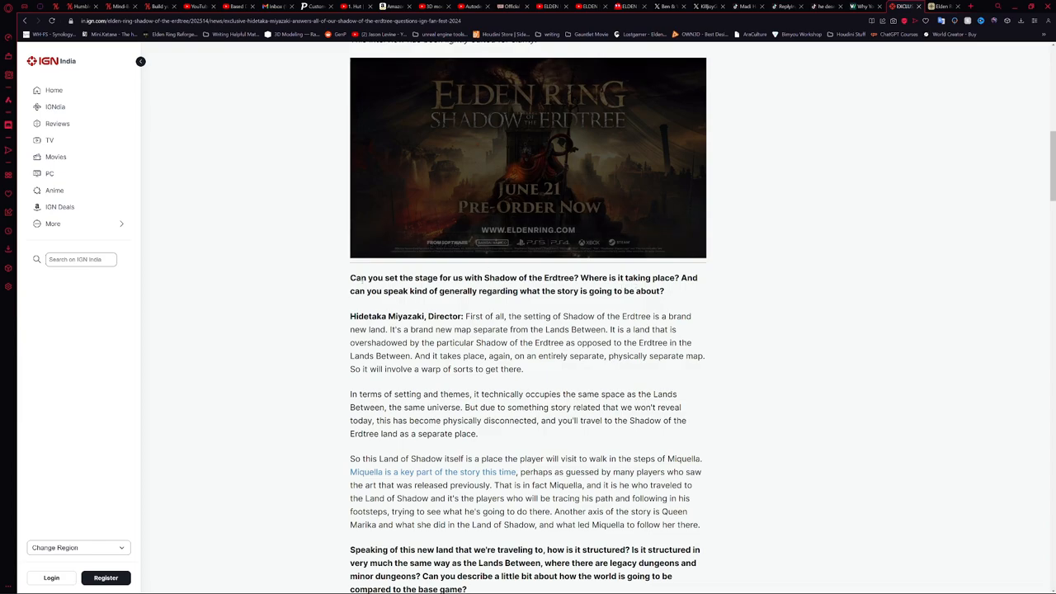
{"action": "mouse_move", "coordinate": [694, 297]}
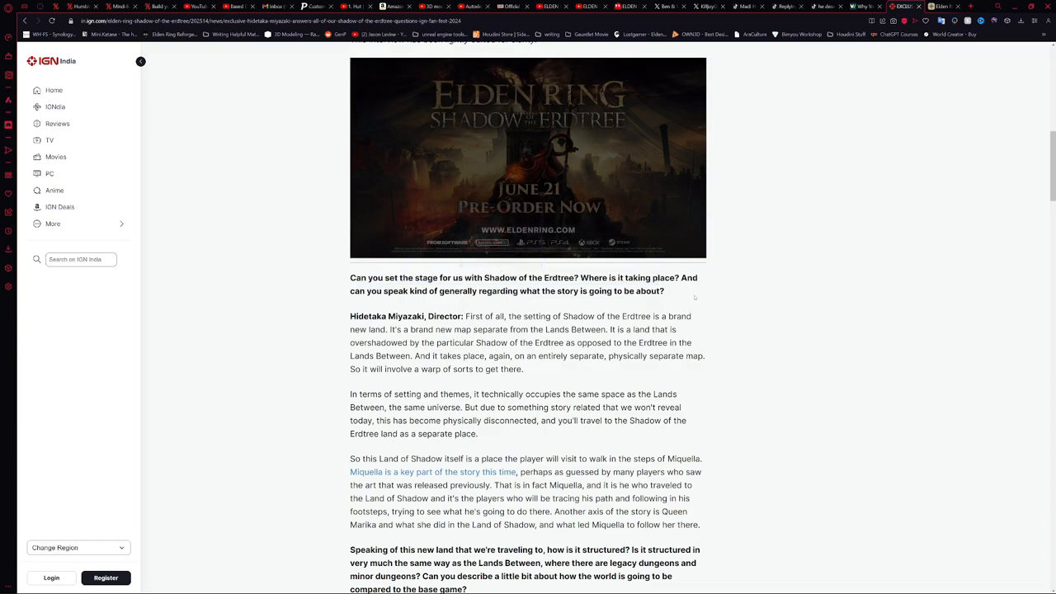
{"action": "mouse_move", "coordinate": [695, 299]}
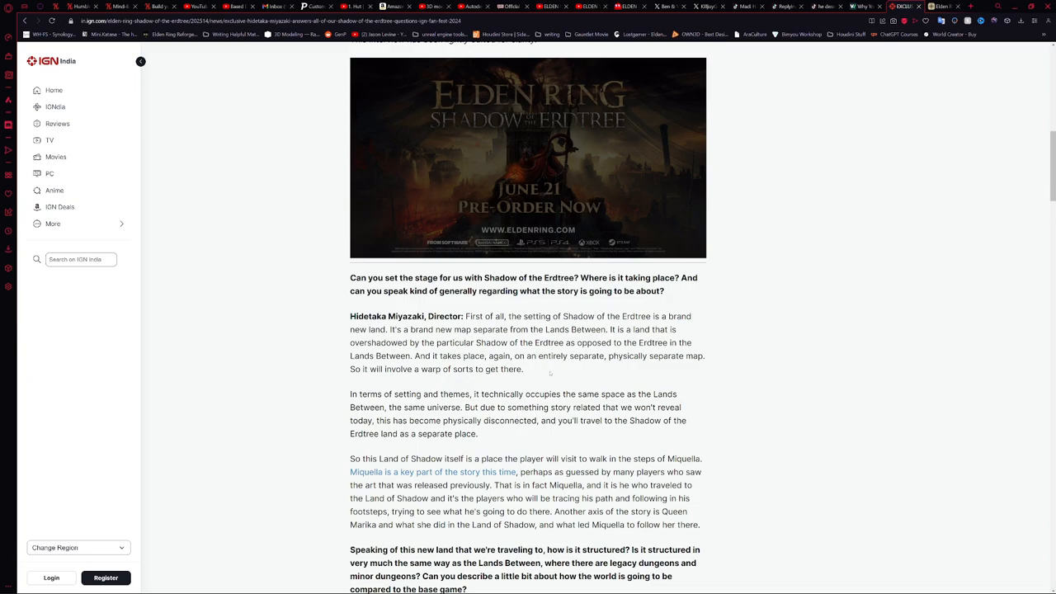
{"action": "mouse_move", "coordinate": [551, 373]}
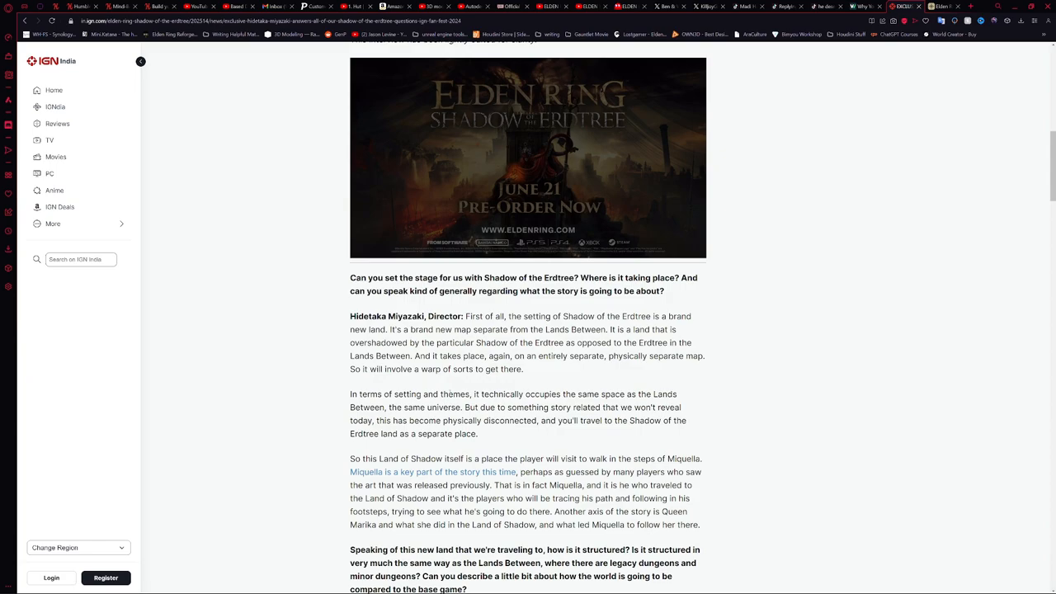
{"action": "scroll", "scroll_direction": "down", "scroll_amount": 3}
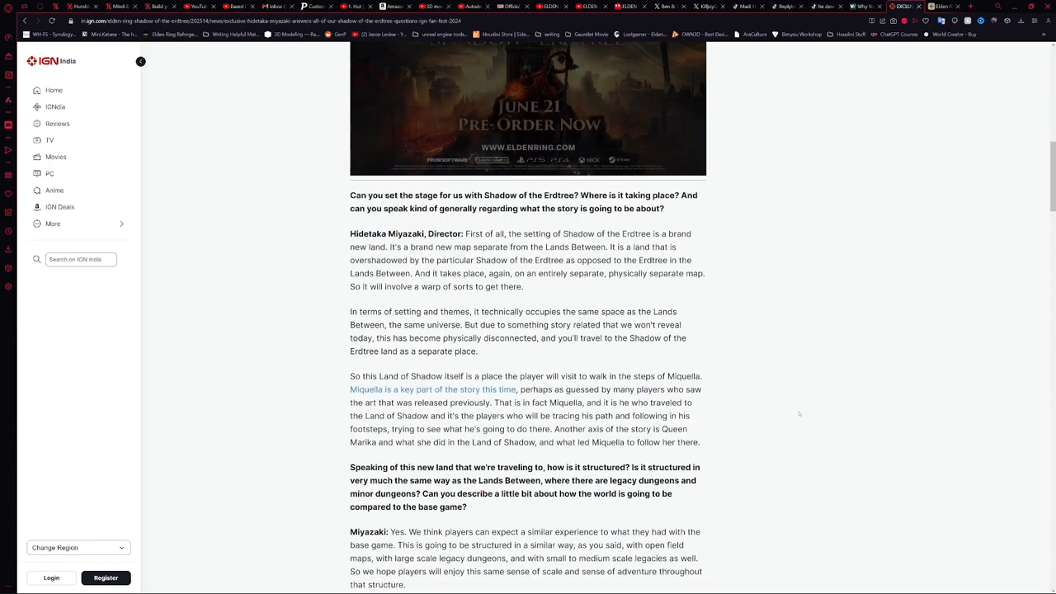
{"action": "mouse_move", "coordinate": [812, 409]}
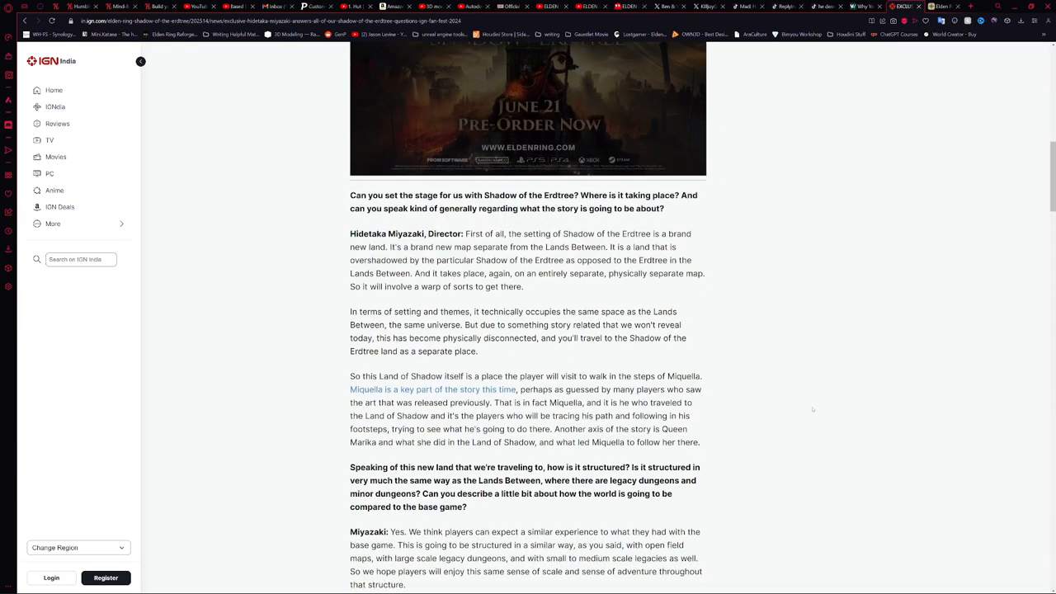
{"action": "mouse_move", "coordinate": [792, 406]}
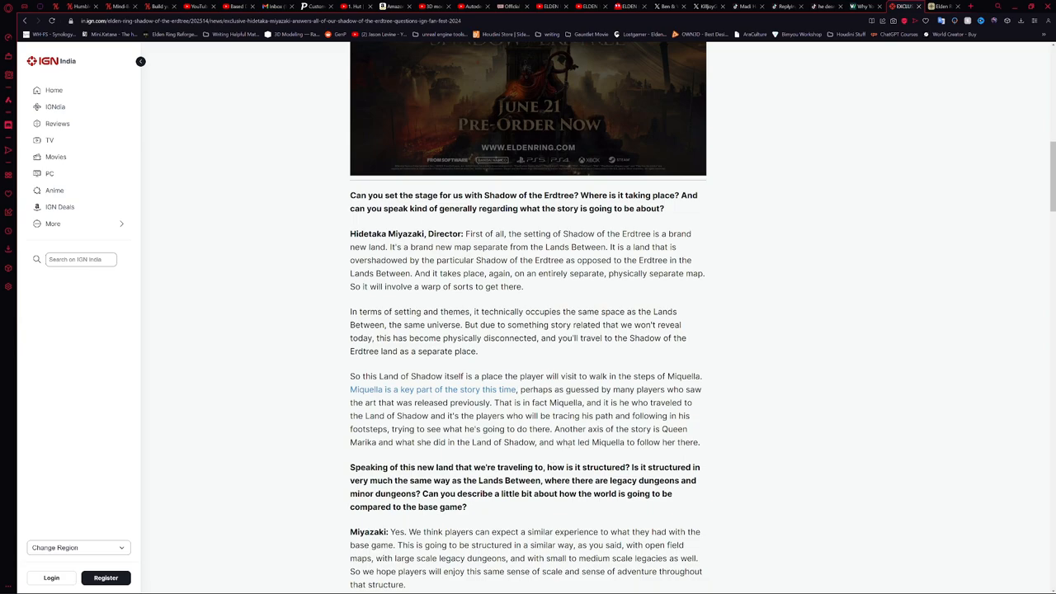
{"action": "mouse_move", "coordinate": [772, 421]}
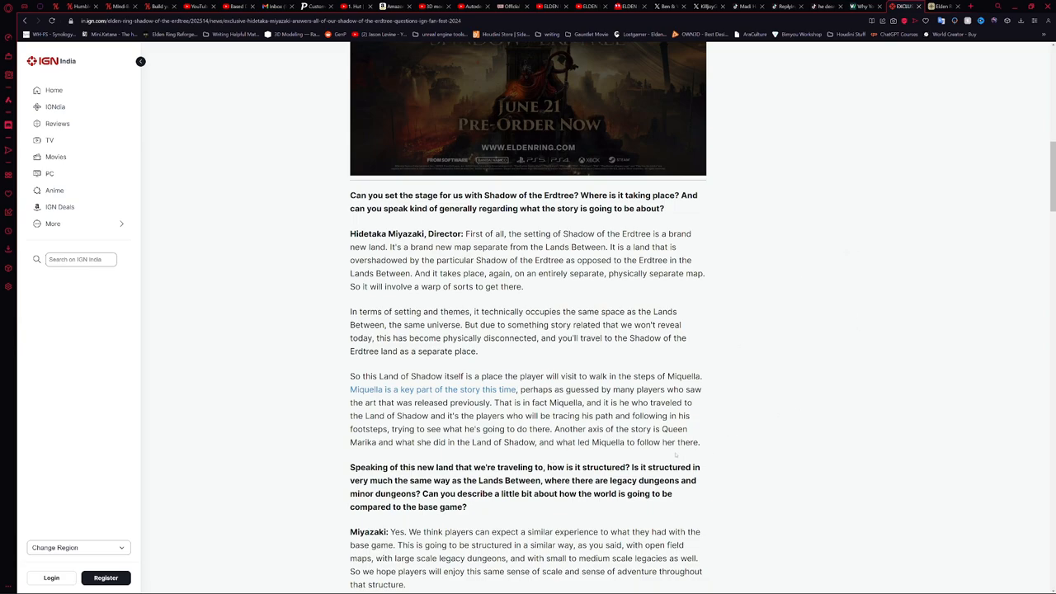
{"action": "double_click", "coordinate": [673, 429]}
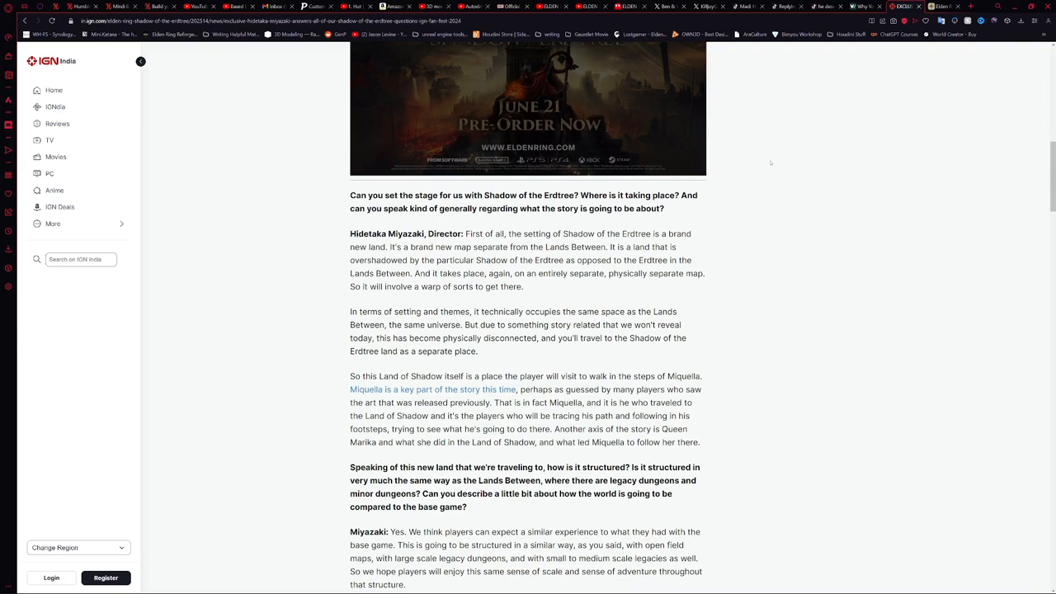
{"action": "mouse_move", "coordinate": [777, 157]}
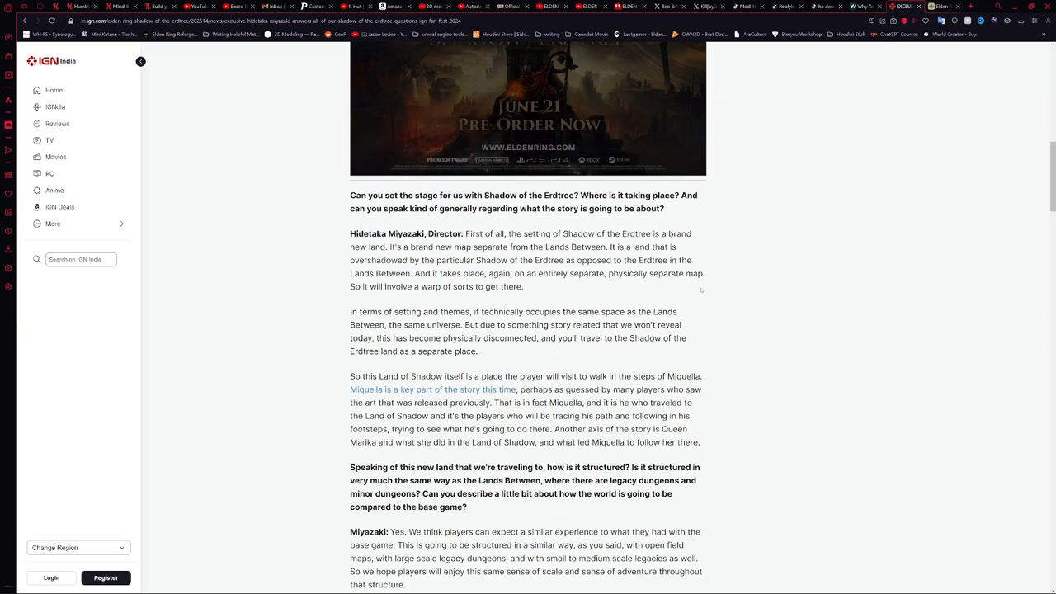
{"action": "mouse_move", "coordinate": [723, 294]}
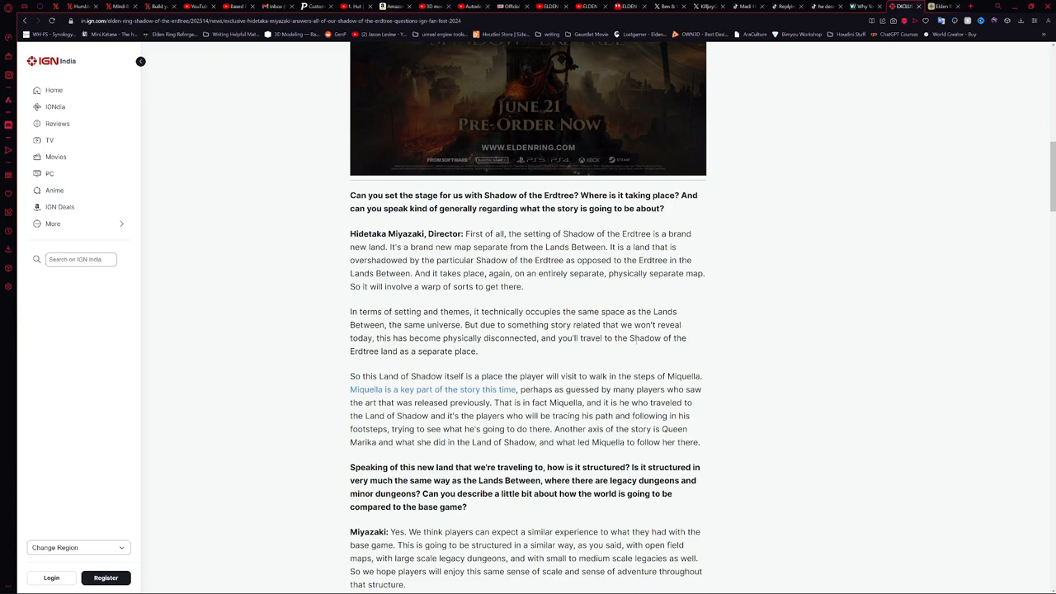
{"action": "mouse_move", "coordinate": [695, 322]}
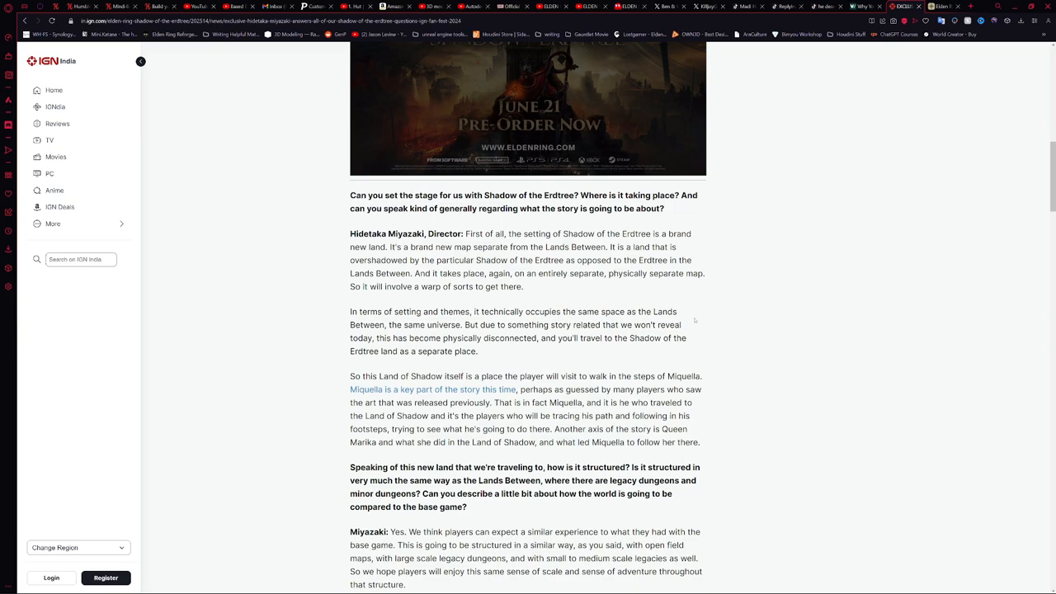
{"action": "mouse_move", "coordinate": [756, 335]}
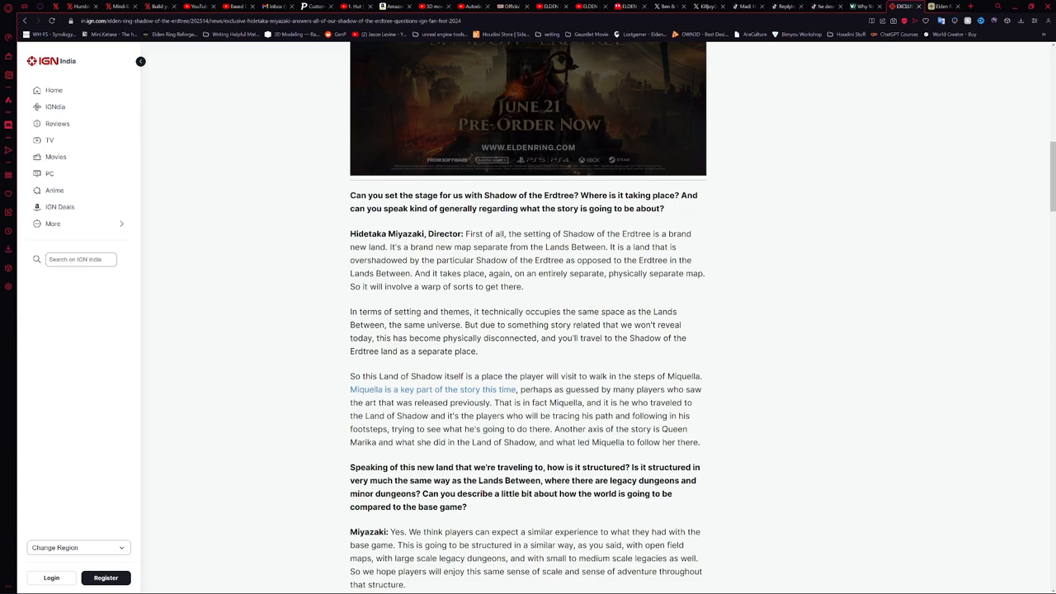
{"action": "mouse_move", "coordinate": [821, 158]}
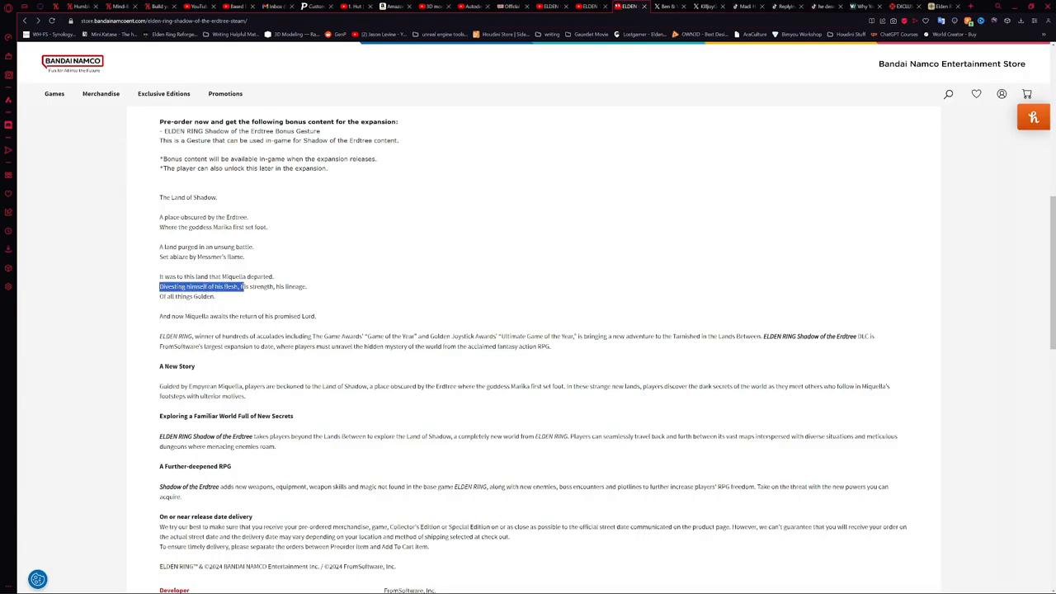
{"action": "left_click_drag", "start_coordinate": [244, 287], "coordinate": [307, 287]}
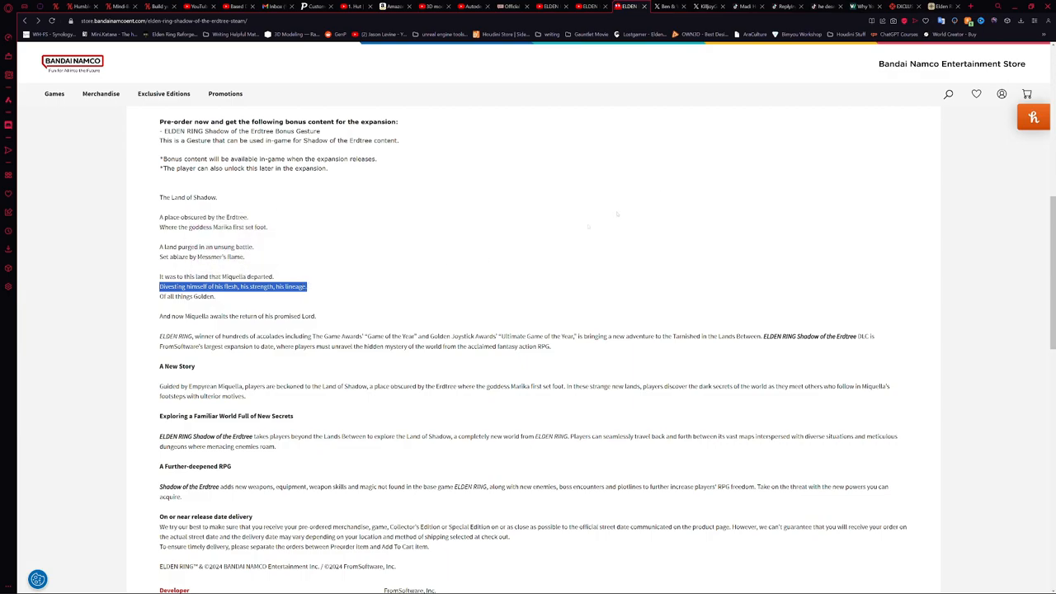
{"action": "left_click", "coordinate": [906, 6]}
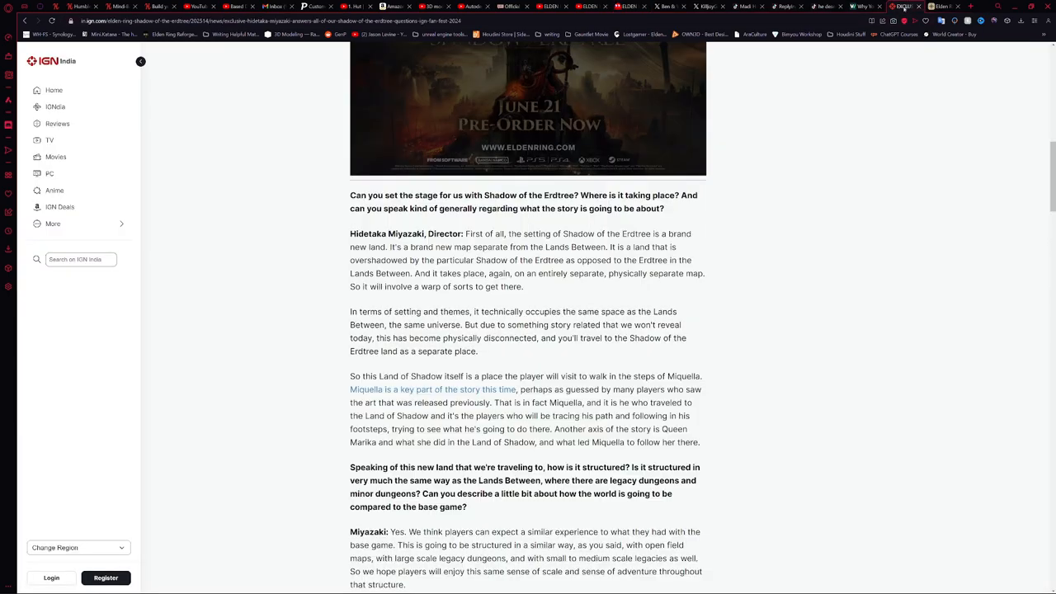
- Scroll back up the article to the embedded Shadow of the Erdtree trailer
{"action": "scroll", "scroll_direction": "up", "scroll_amount": 3}
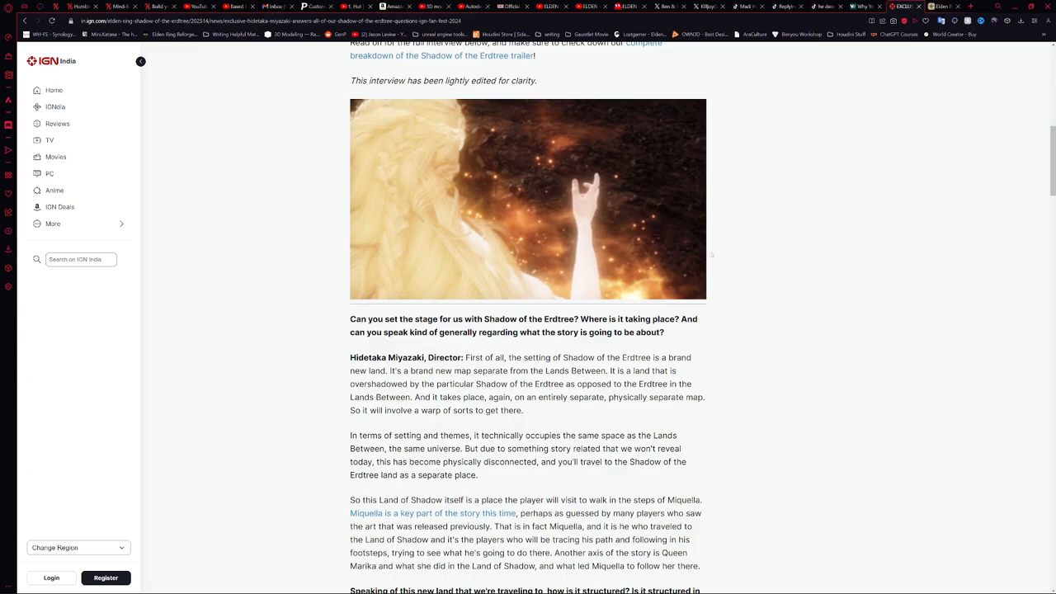
{"action": "mouse_move", "coordinate": [811, 274]}
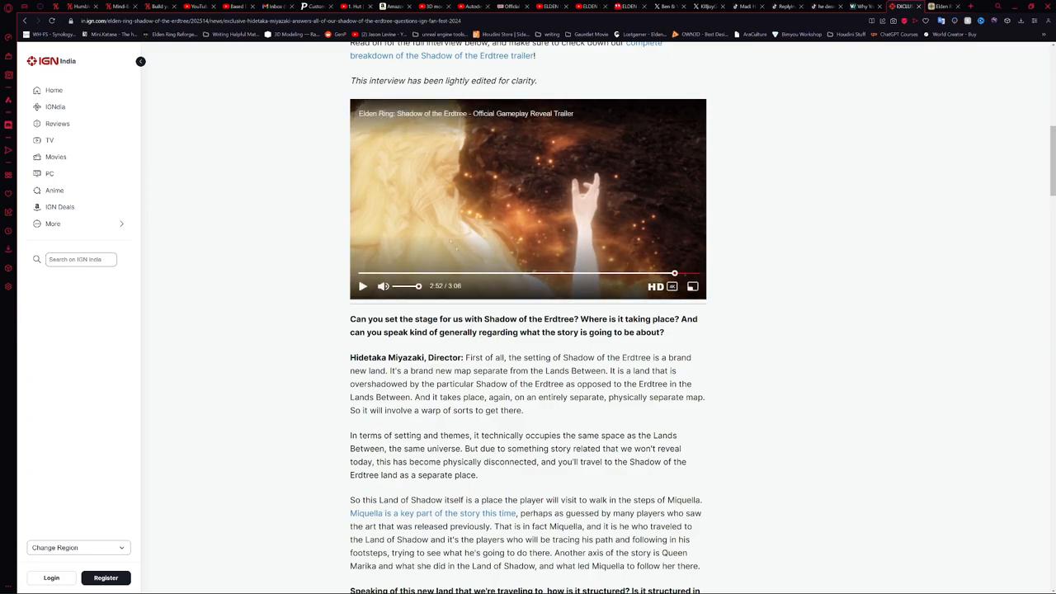
{"action": "mouse_move", "coordinate": [508, 274]}
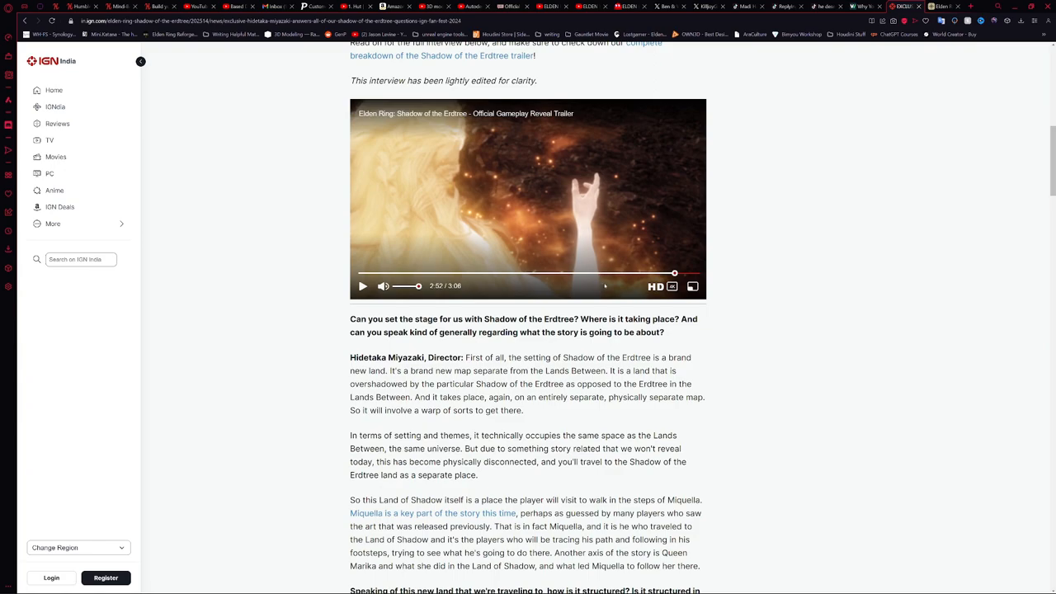
{"action": "scroll", "scroll_direction": "down", "scroll_amount": 3}
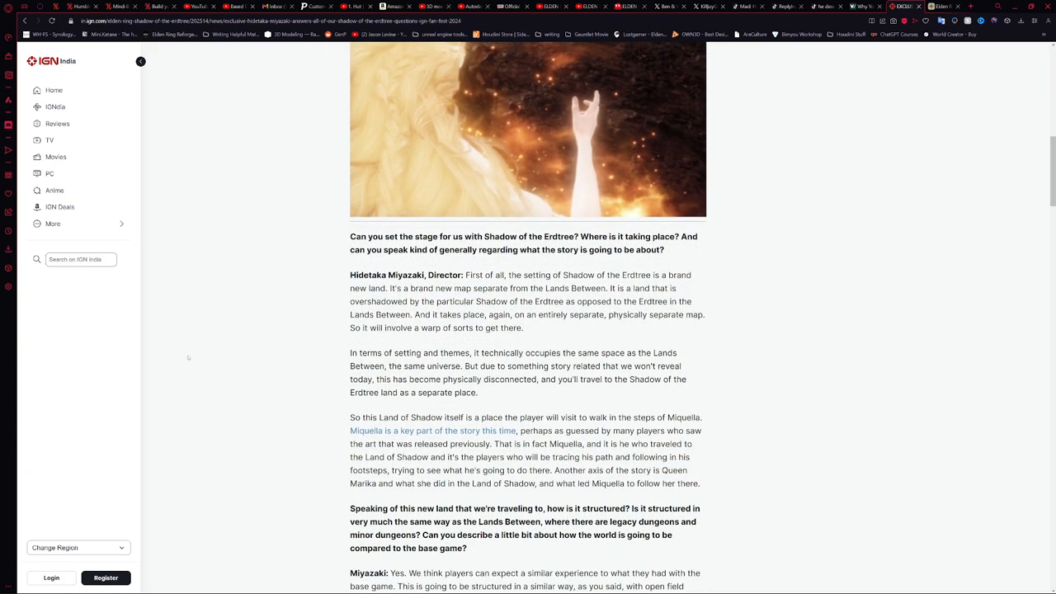
{"action": "scroll", "scroll_direction": "up", "scroll_amount": 3}
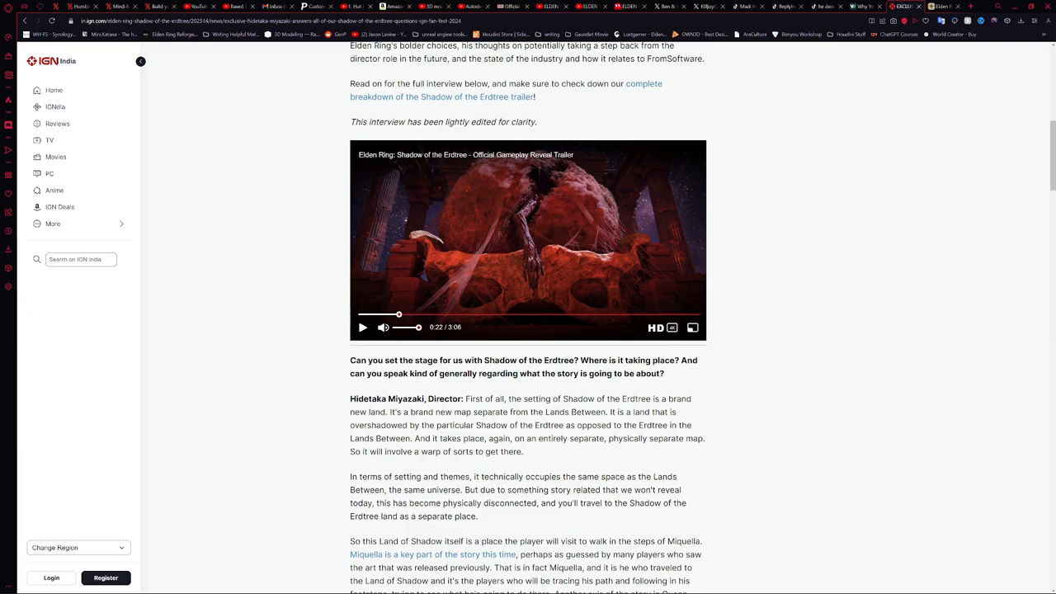
{"action": "mouse_move", "coordinate": [586, 267]}
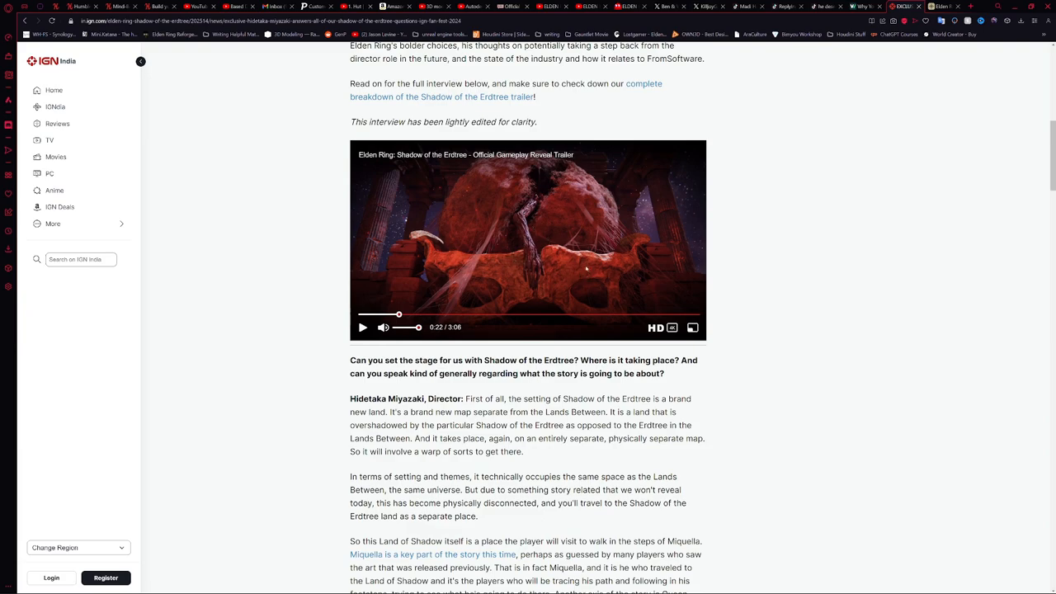
{"action": "mouse_move", "coordinate": [584, 274]}
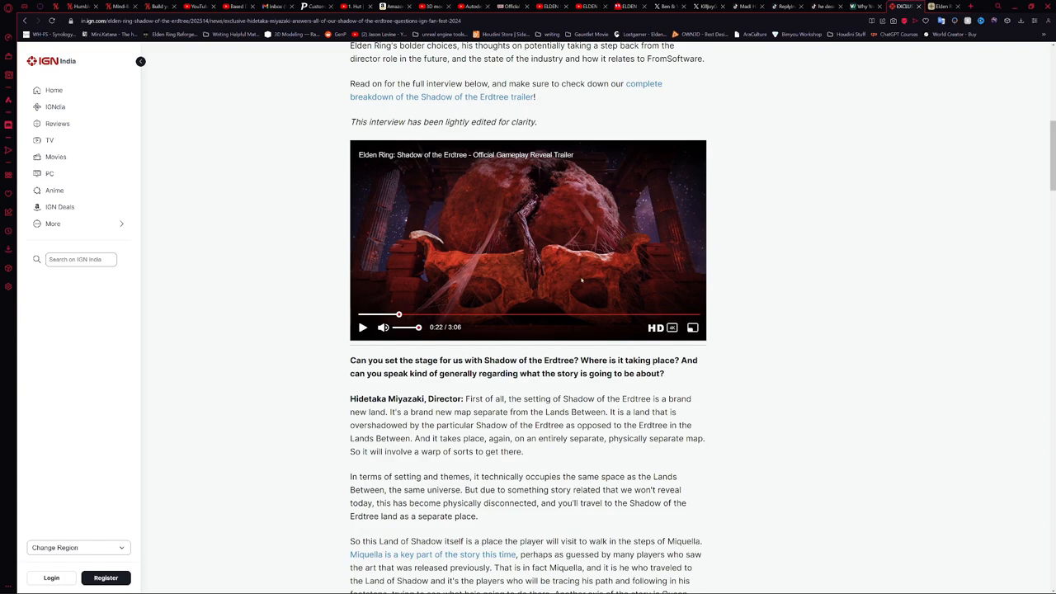
{"action": "mouse_move", "coordinate": [574, 280]}
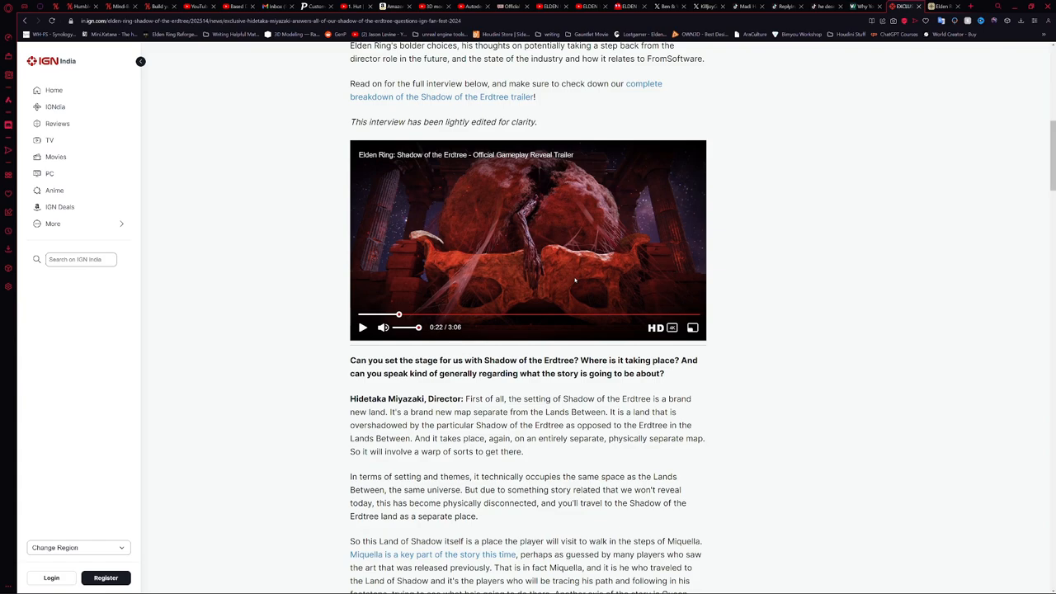
{"action": "mouse_move", "coordinate": [554, 270]}
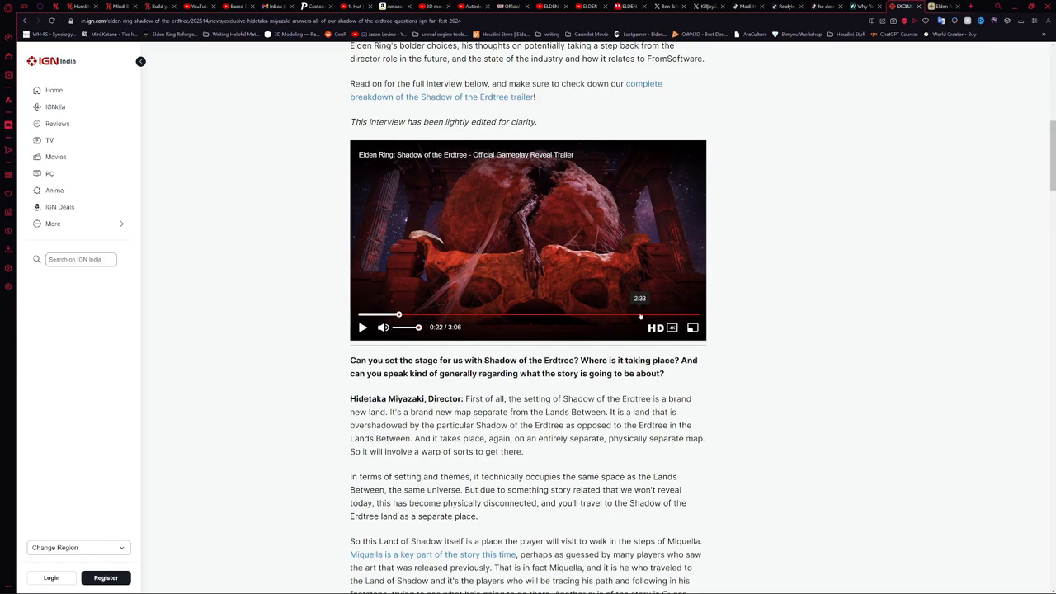
- Skip the trailer ahead to near its end, then jump it back to about 0:26
{"action": "left_click_drag", "start_coordinate": [399, 314], "coordinate": [670, 314]}
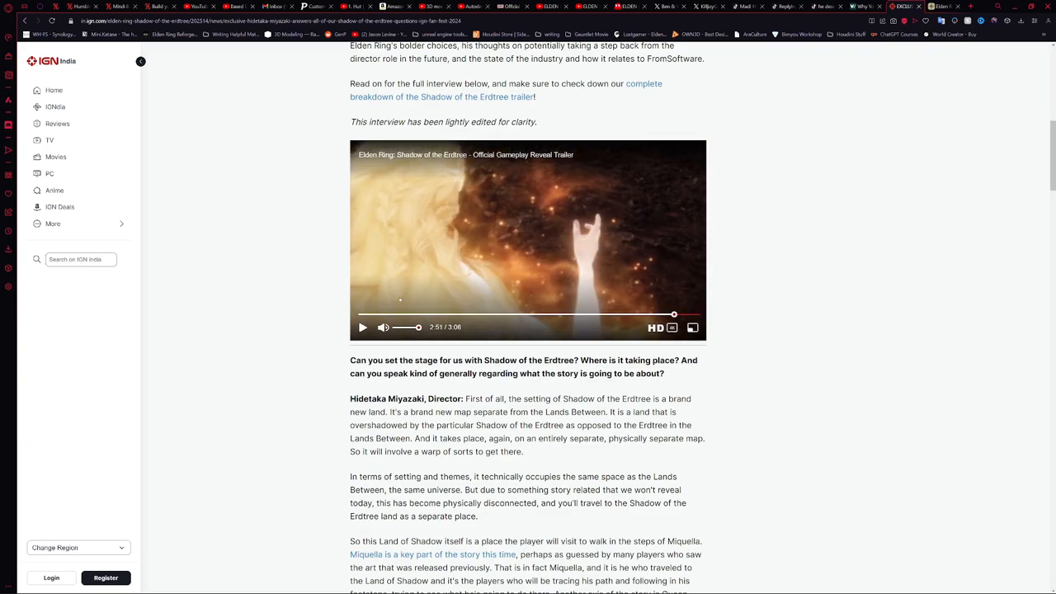
{"action": "left_click", "coordinate": [396, 314]}
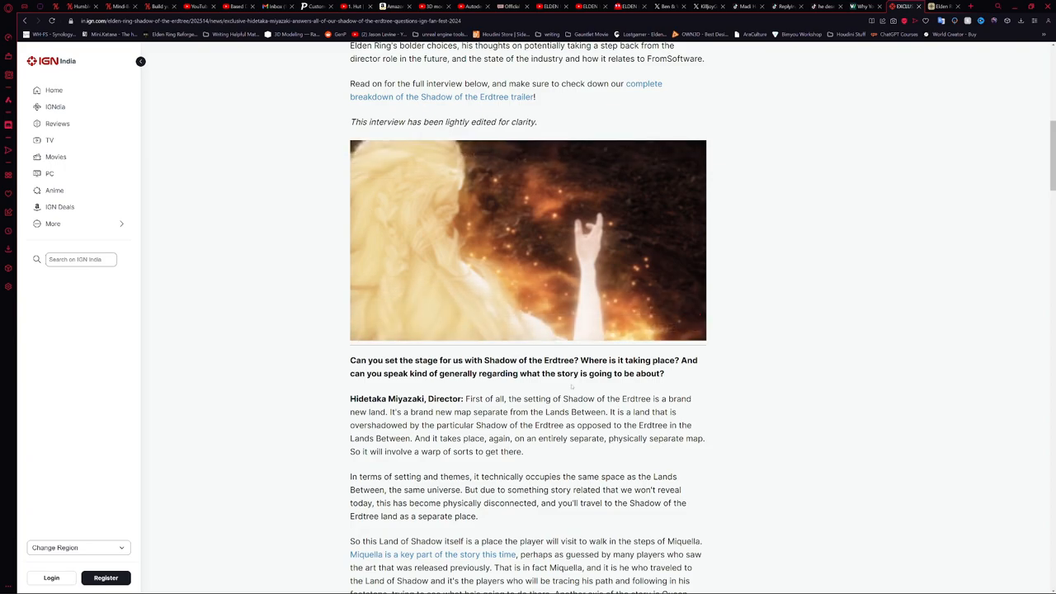
{"action": "mouse_move", "coordinate": [456, 386]}
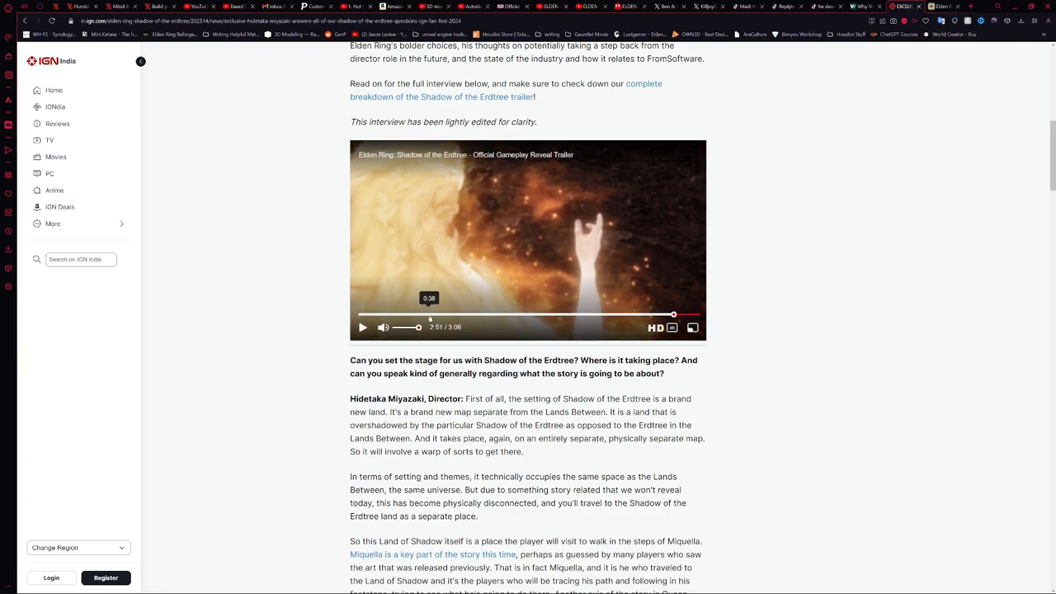
{"action": "left_click", "coordinate": [406, 314]}
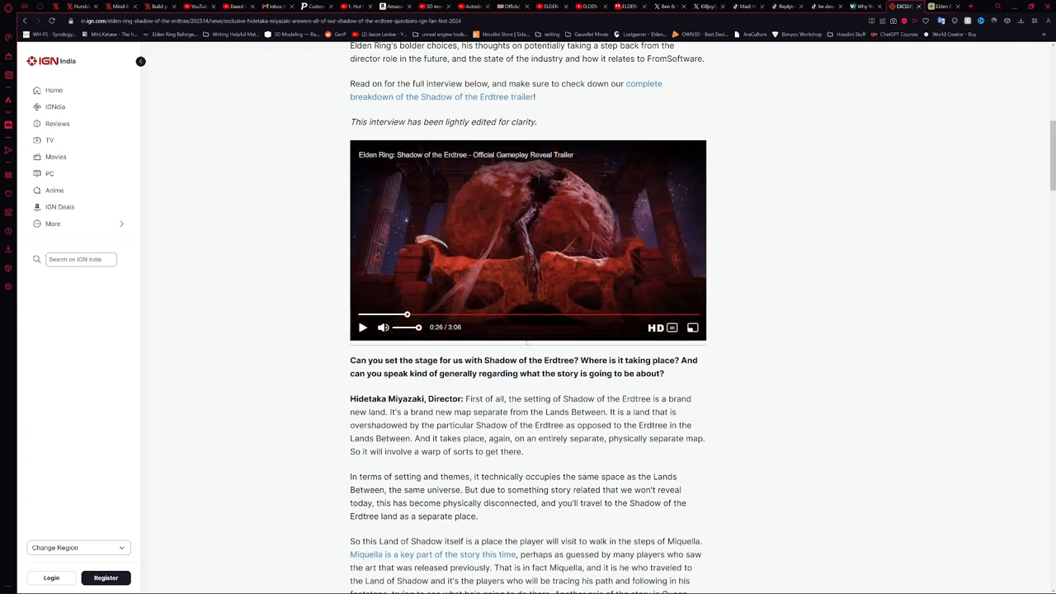
- Scroll through the world-size answer down to Miyazaki's cocoon-and-arm answer and its pull quote
{"action": "scroll", "scroll_direction": "down", "scroll_amount": 3}
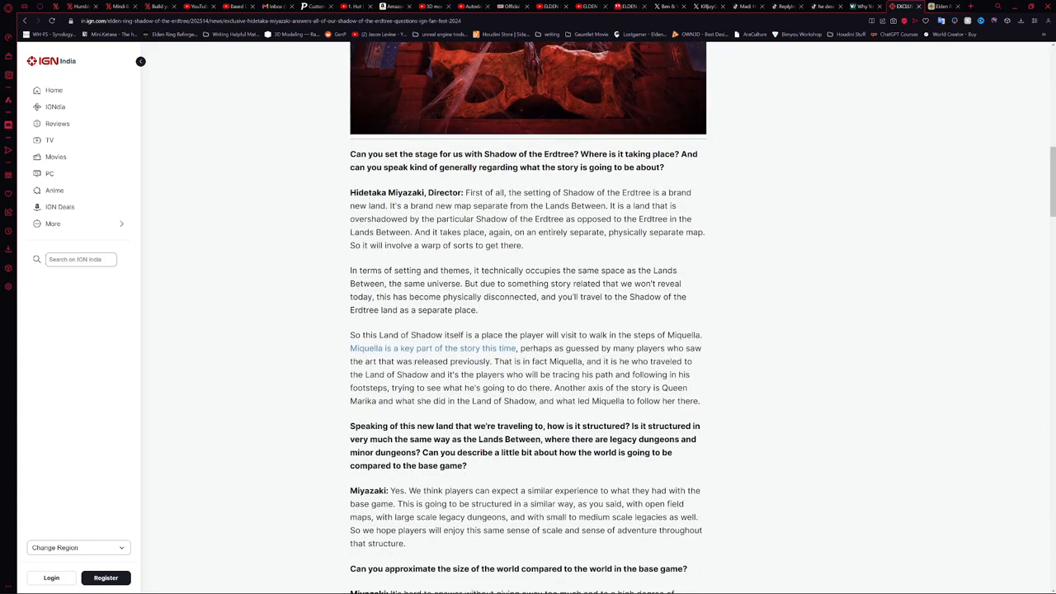
{"action": "scroll", "scroll_direction": "down", "scroll_amount": 3}
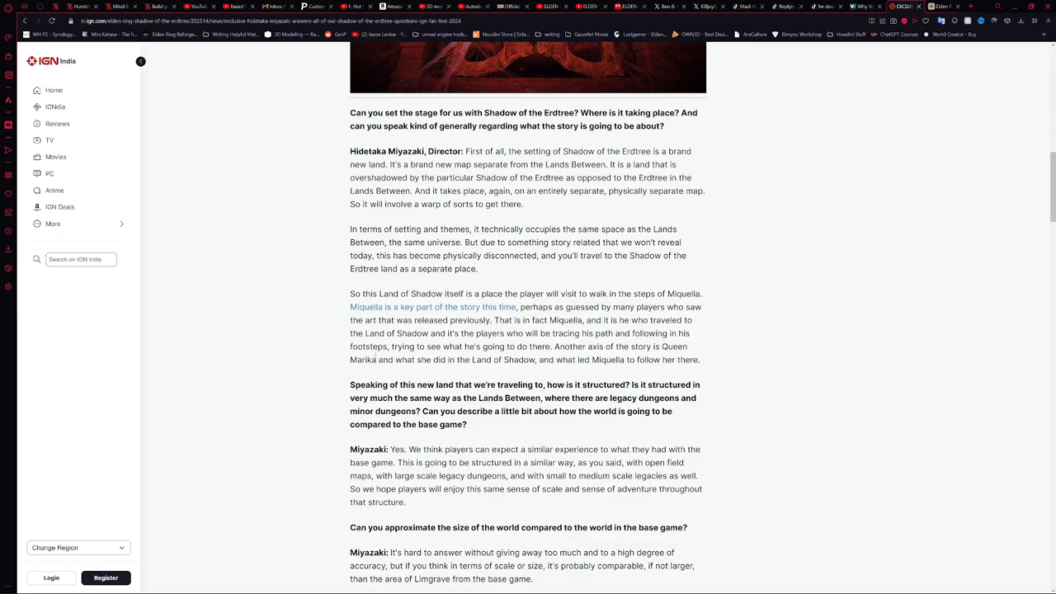
{"action": "scroll", "scroll_direction": "down", "scroll_amount": 3}
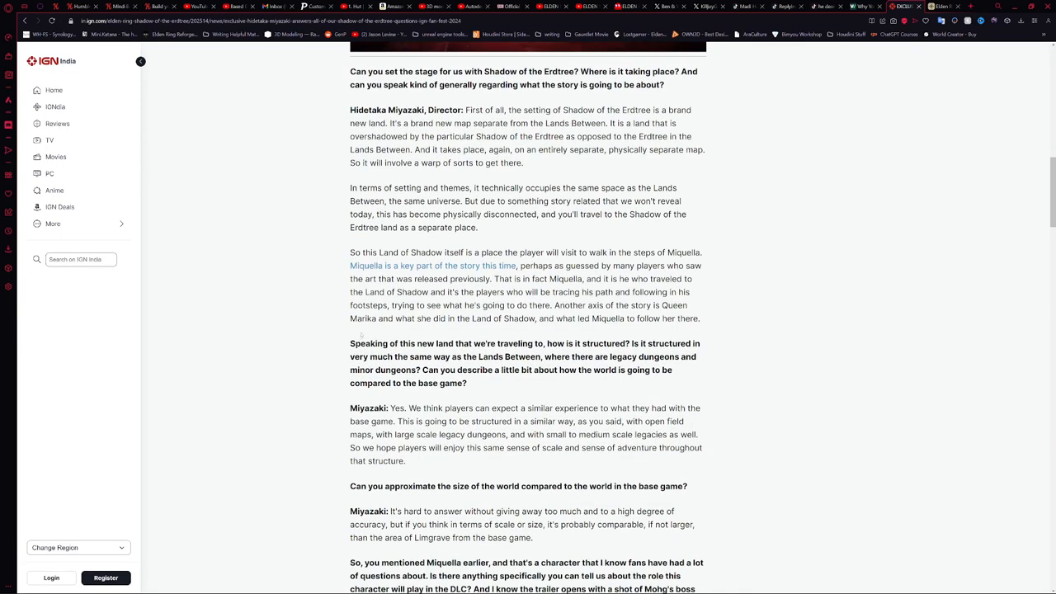
{"action": "scroll", "scroll_direction": "down", "scroll_amount": 3}
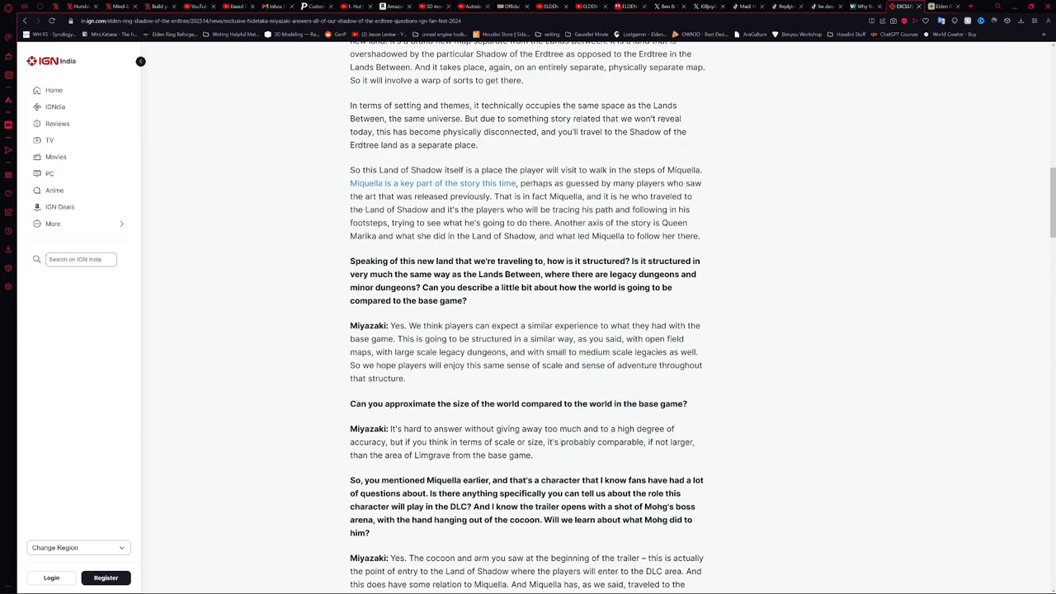
{"action": "double_click", "coordinate": [598, 442]}
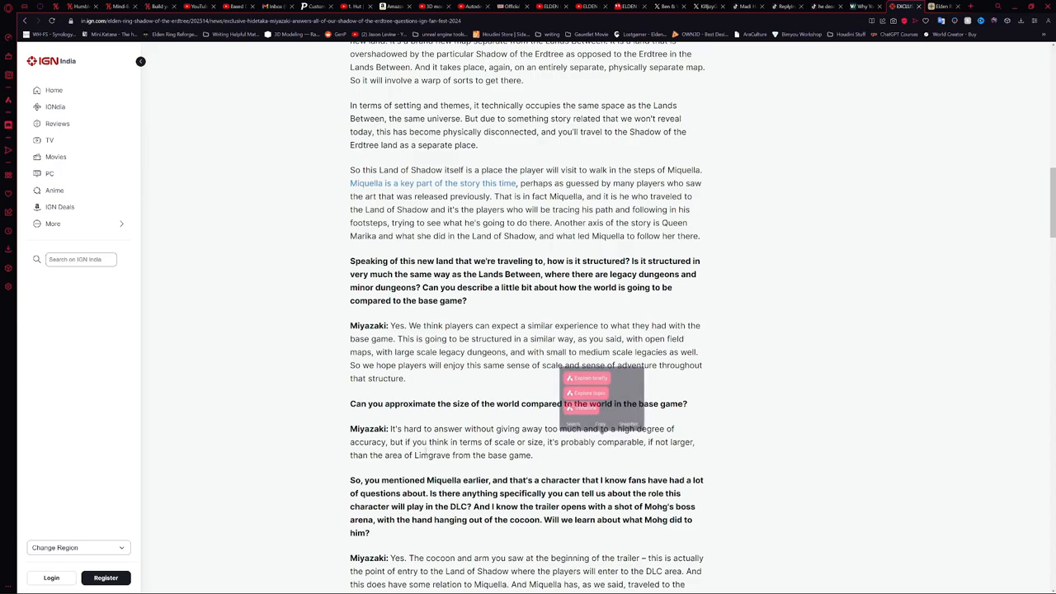
{"action": "scroll", "scroll_direction": "down", "scroll_amount": 3}
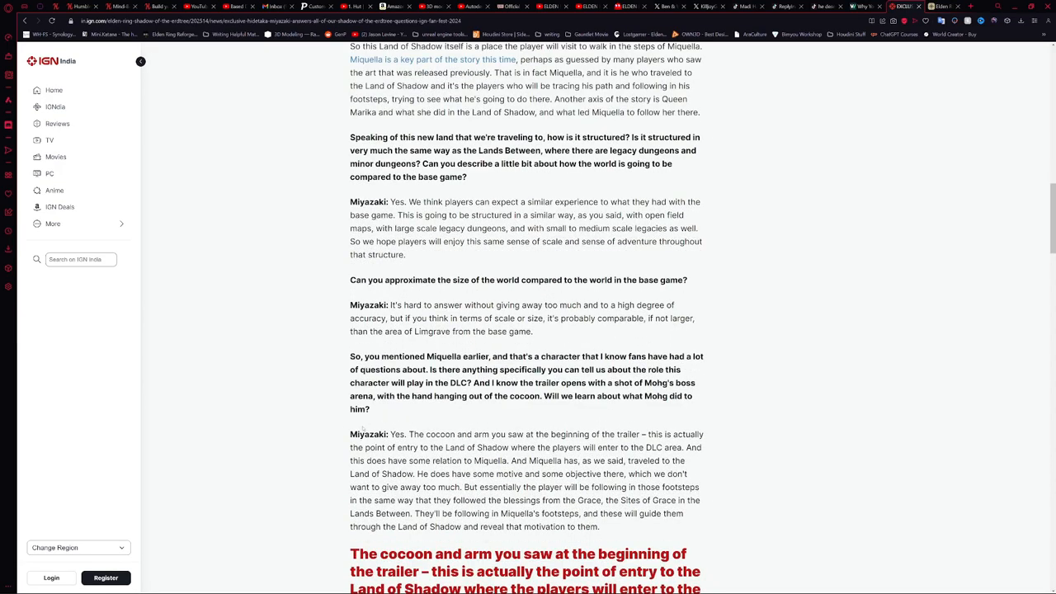
{"action": "mouse_move", "coordinate": [311, 407]}
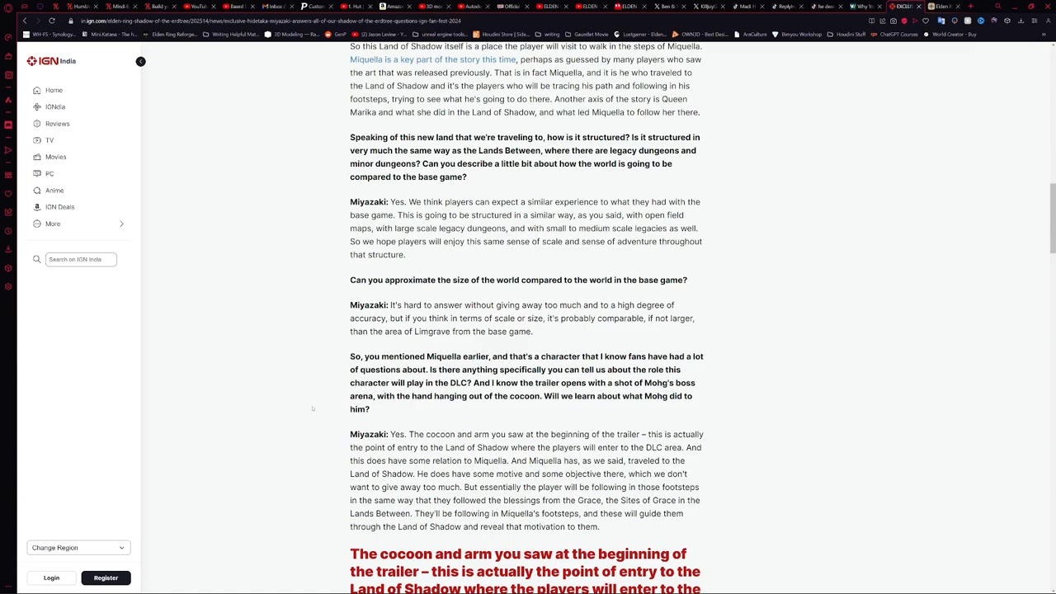
{"action": "mouse_move", "coordinate": [258, 410]}
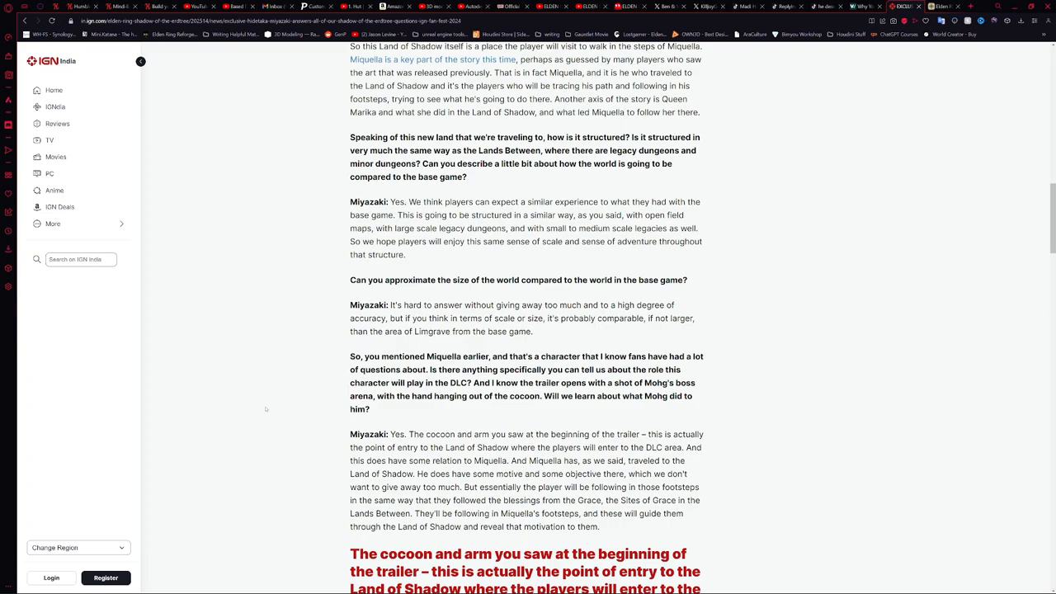
{"action": "scroll", "scroll_direction": "down", "scroll_amount": 3}
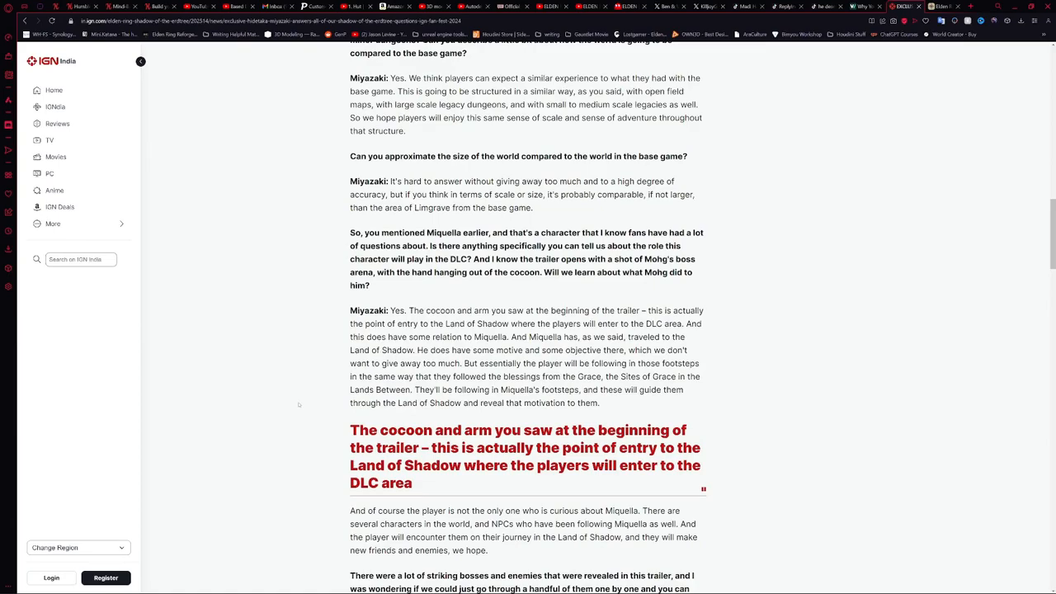
{"action": "mouse_move", "coordinate": [300, 404]}
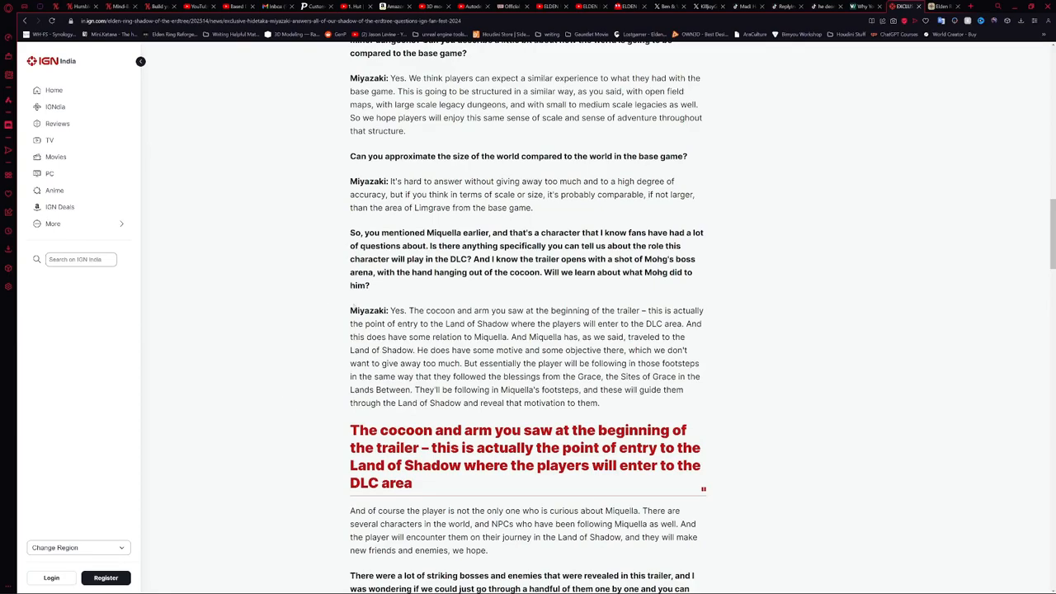
- Scroll back up toward the embedded trailer paused in its opening seconds
{"action": "scroll", "scroll_direction": "up", "scroll_amount": 3}
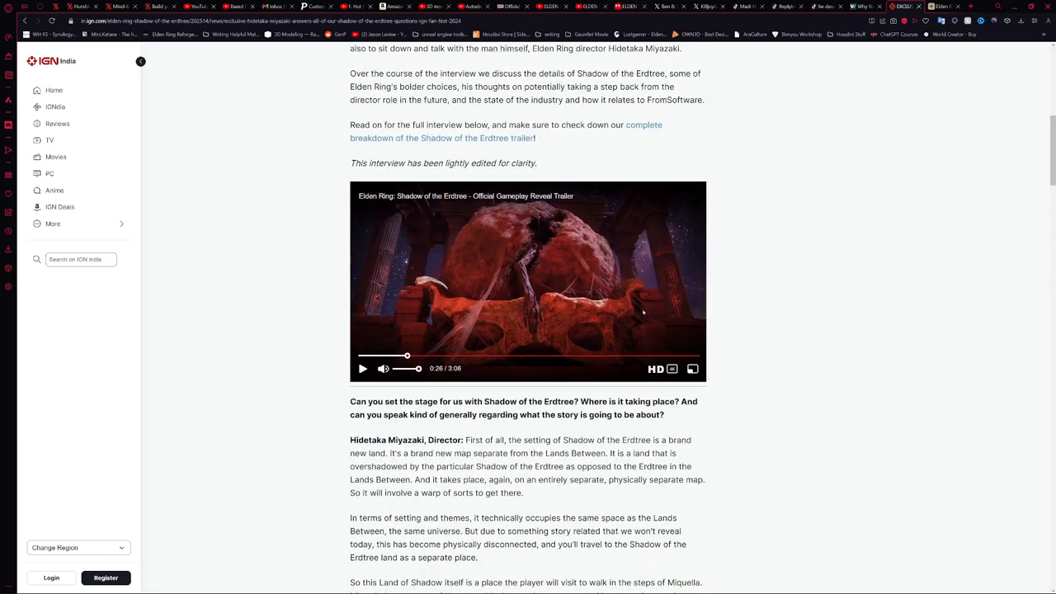
{"action": "mouse_move", "coordinate": [513, 346]}
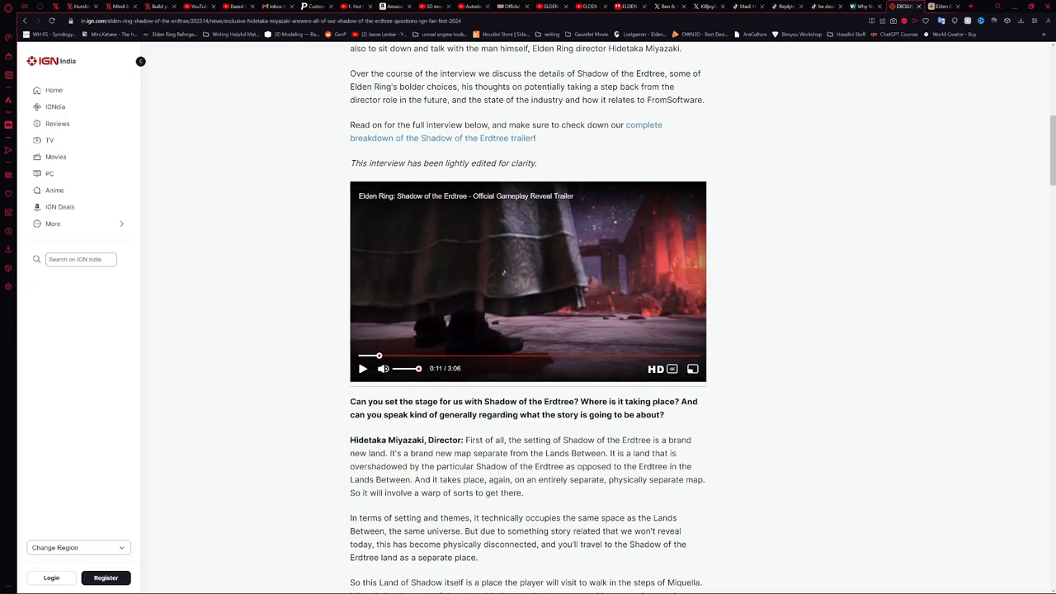
{"action": "mouse_move", "coordinate": [459, 322]}
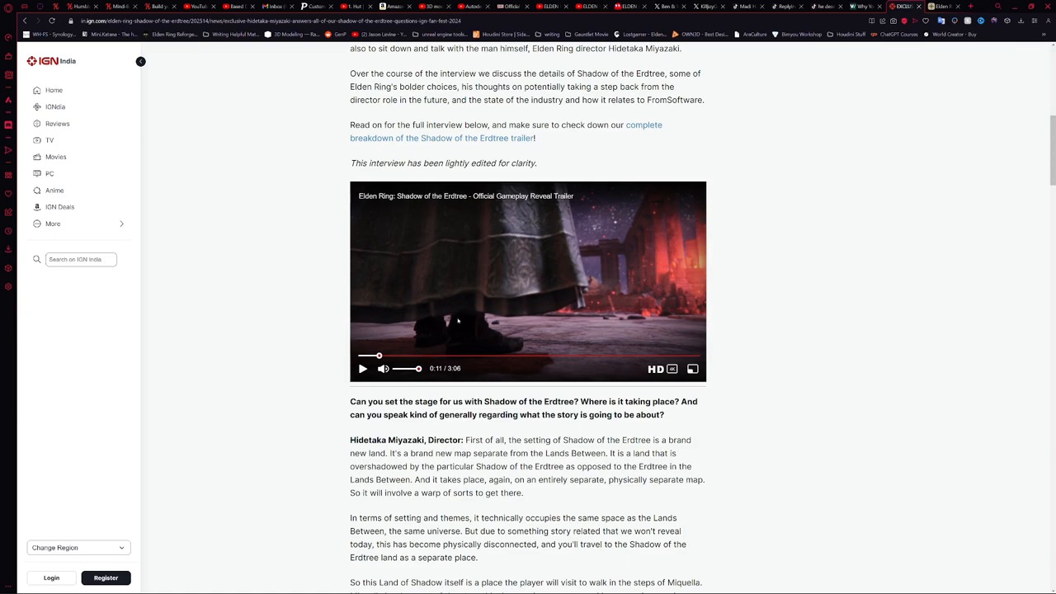
{"action": "mouse_move", "coordinate": [464, 238]}
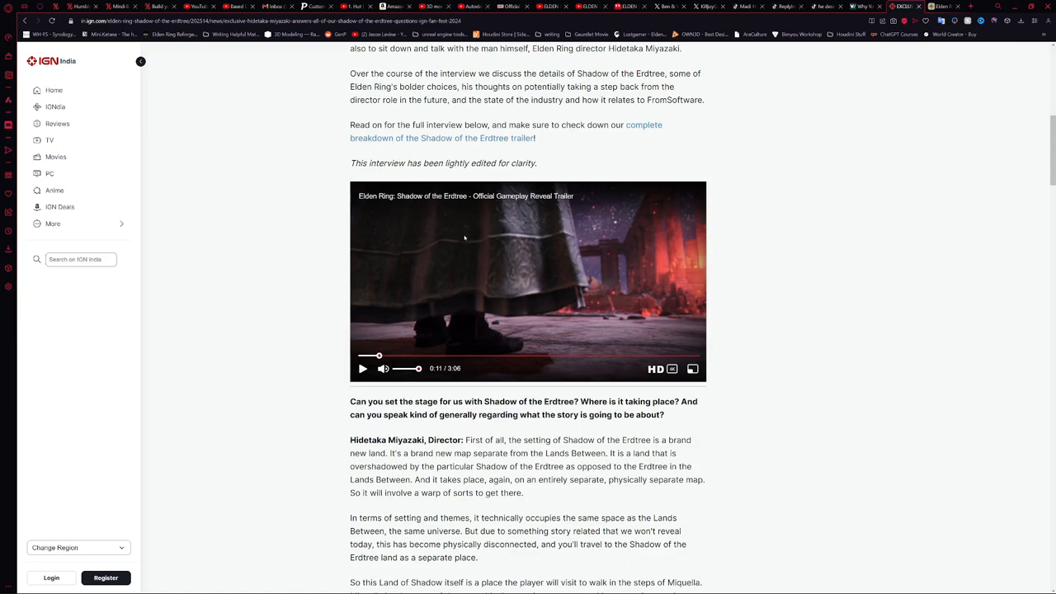
{"action": "mouse_move", "coordinate": [482, 269]}
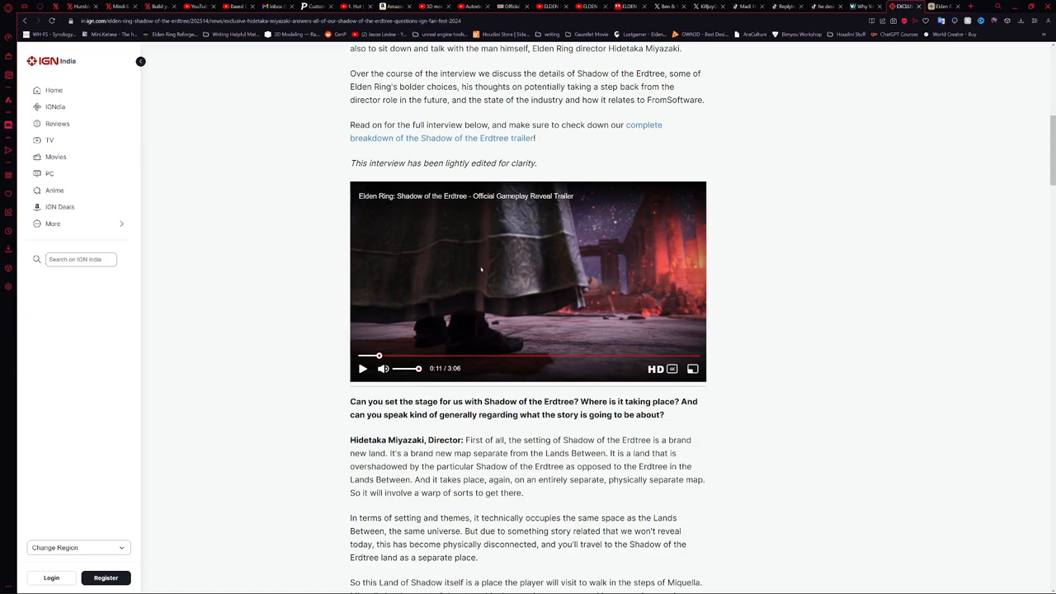
{"action": "mouse_move", "coordinate": [432, 295]}
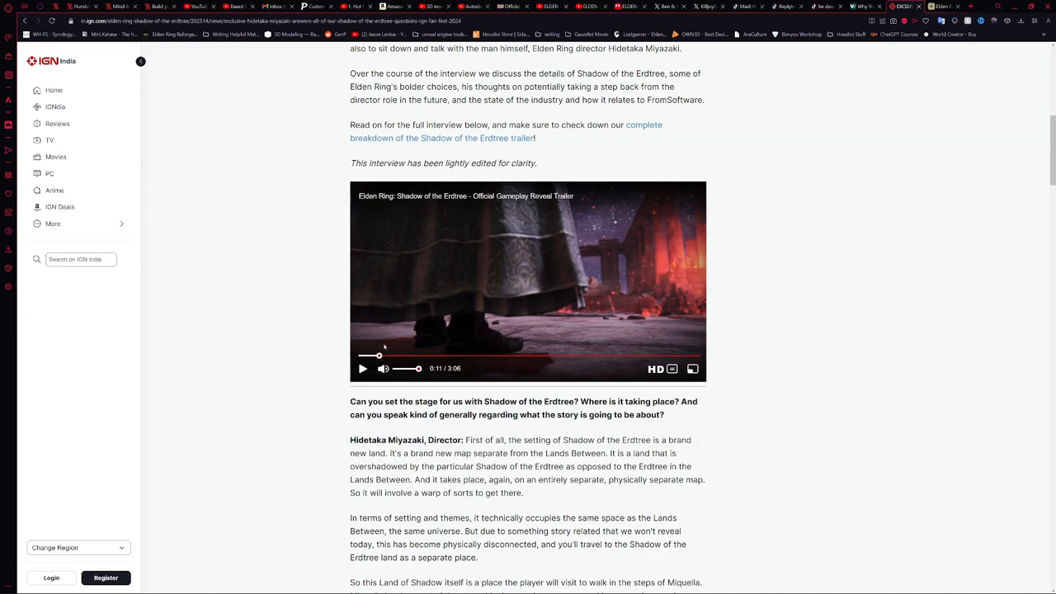
{"action": "mouse_move", "coordinate": [355, 351]}
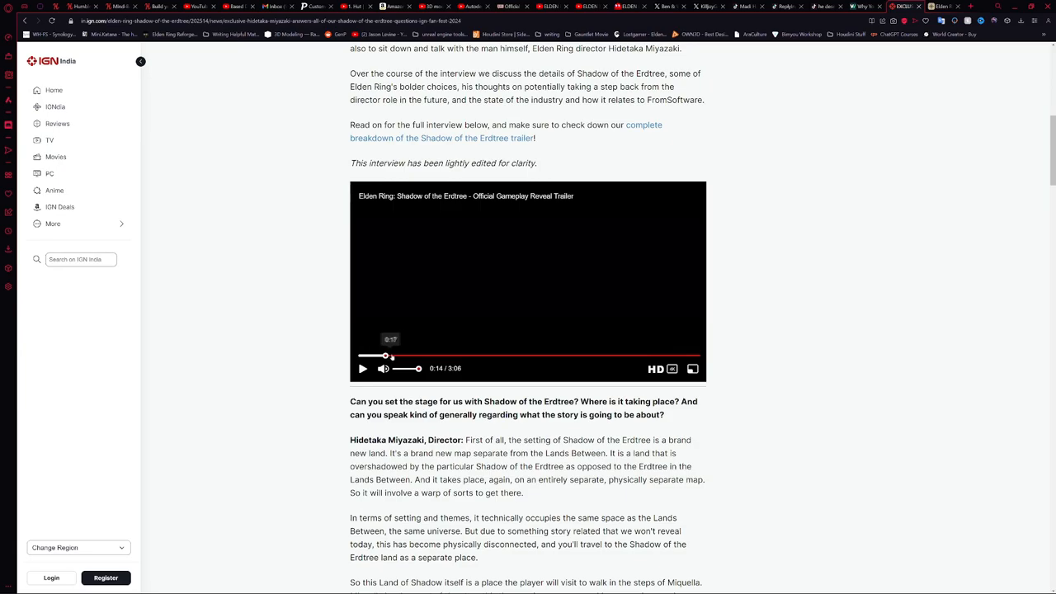
- Read down past the giant basket of flame and worm answers, then head back up toward the trailer
{"action": "scroll", "scroll_direction": "down", "scroll_amount": 3}
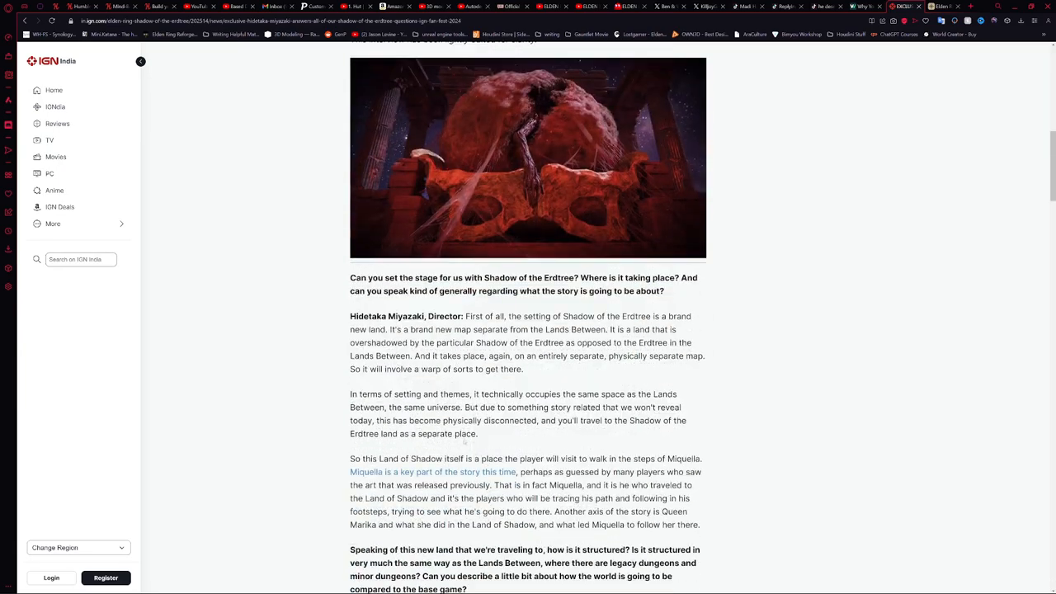
{"action": "scroll", "scroll_direction": "down", "scroll_amount": 3}
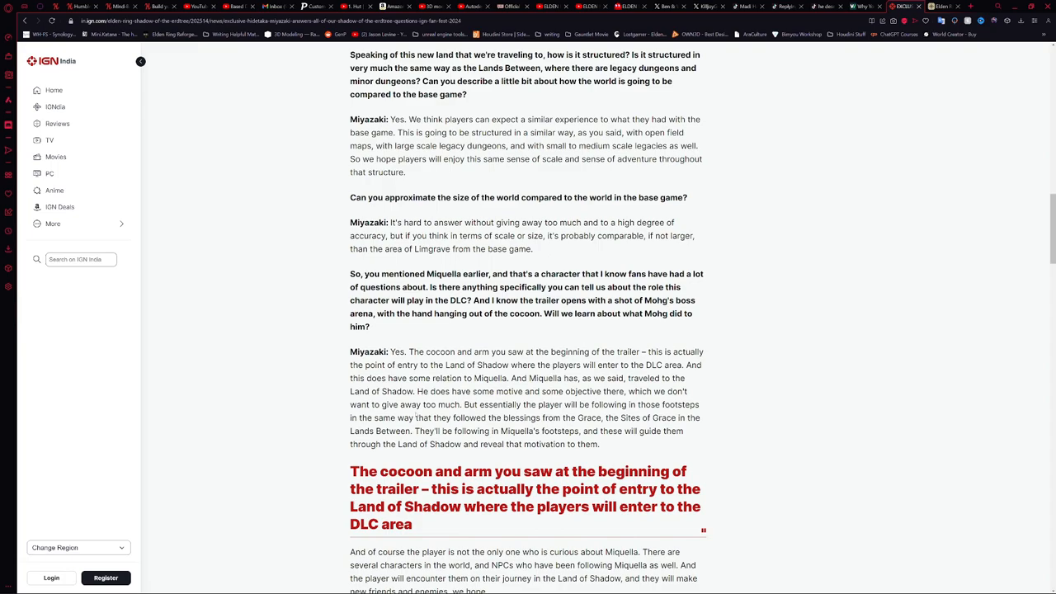
{"action": "scroll", "scroll_direction": "down", "scroll_amount": 3}
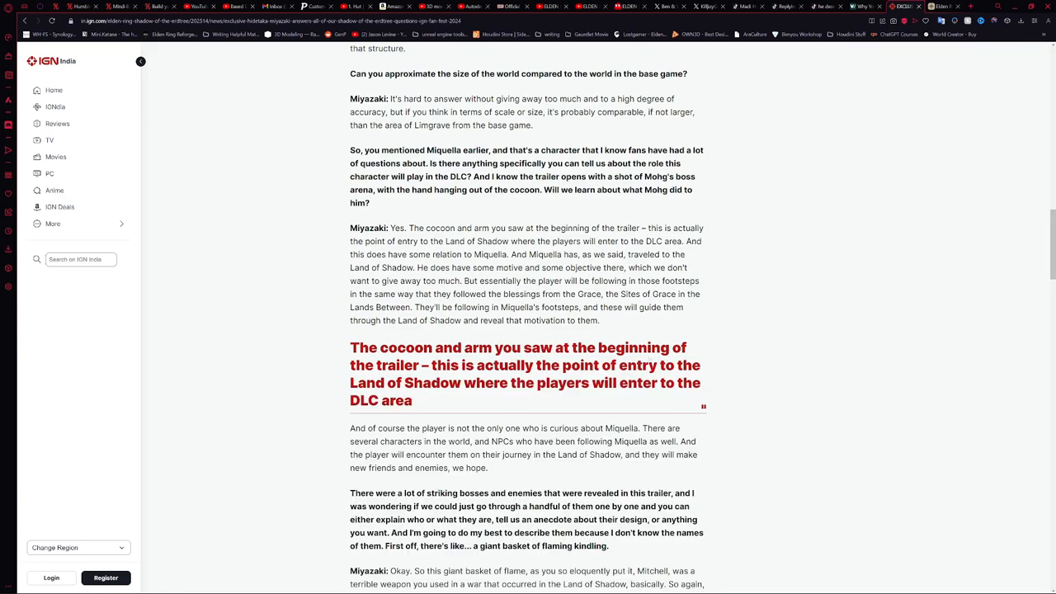
{"action": "scroll", "scroll_direction": "down", "scroll_amount": 3}
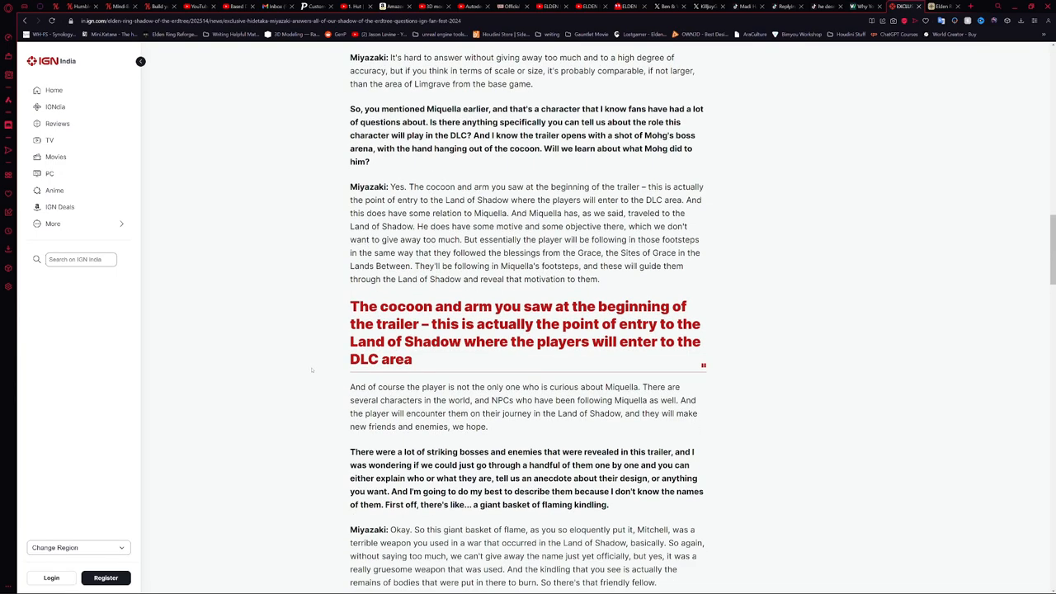
{"action": "scroll", "scroll_direction": "down", "scroll_amount": 3}
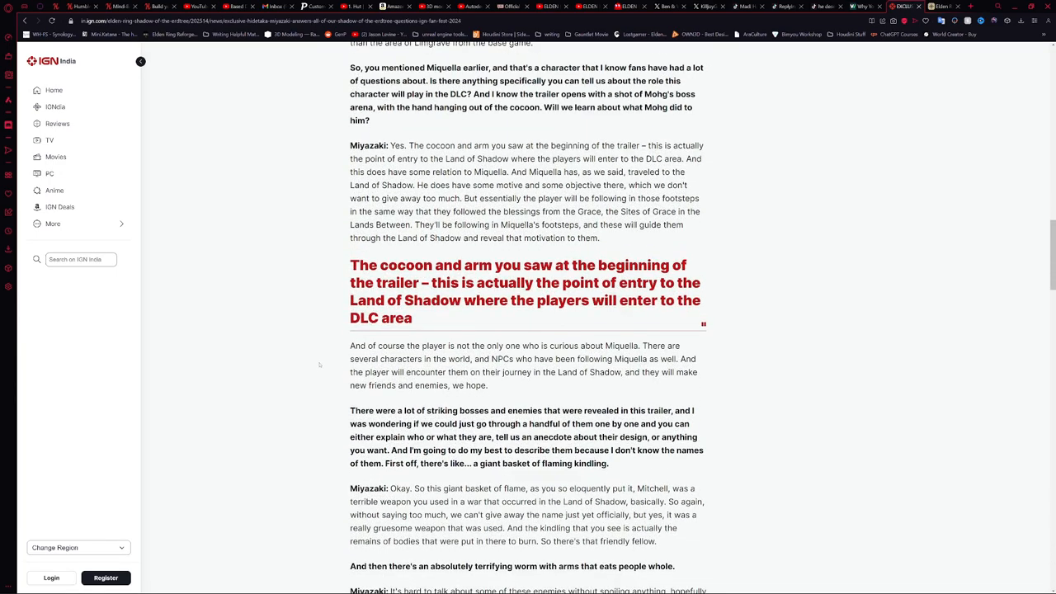
{"action": "mouse_move", "coordinate": [399, 333]}
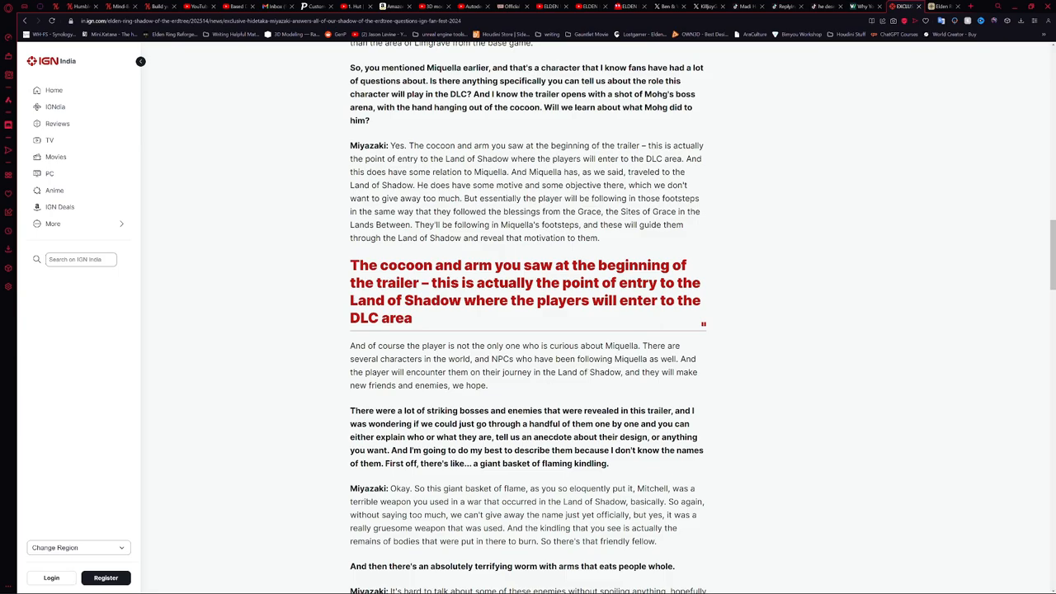
{"action": "scroll", "scroll_direction": "down", "scroll_amount": 3}
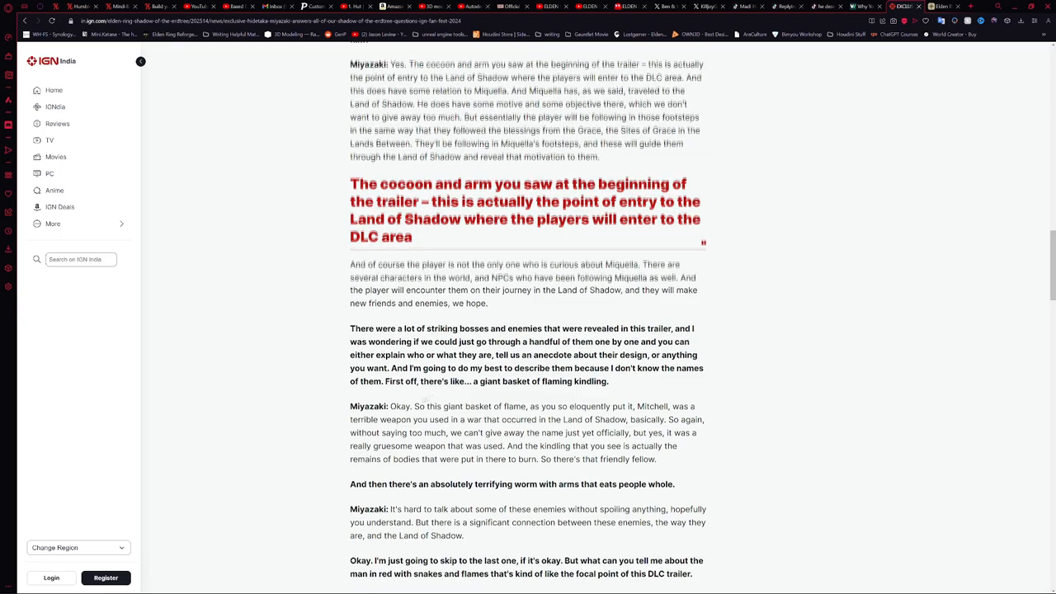
{"action": "scroll", "scroll_direction": "up", "scroll_amount": 3}
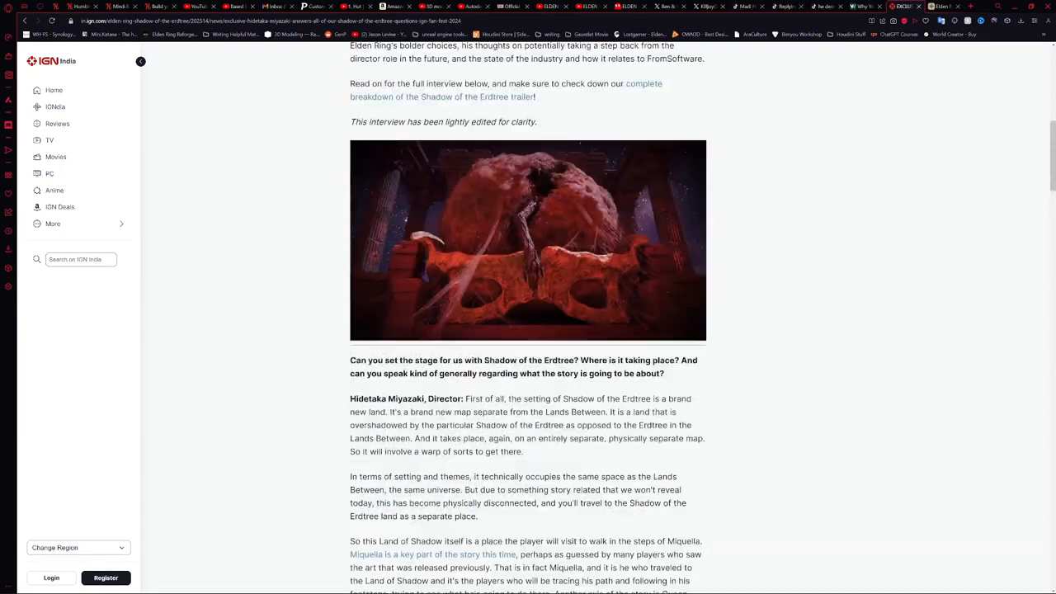
- Jump the trailer ahead to the fiery boss footage around 1:34, then scroll down to the cocoon pull quote
{"action": "left_click", "coordinate": [528, 239]}
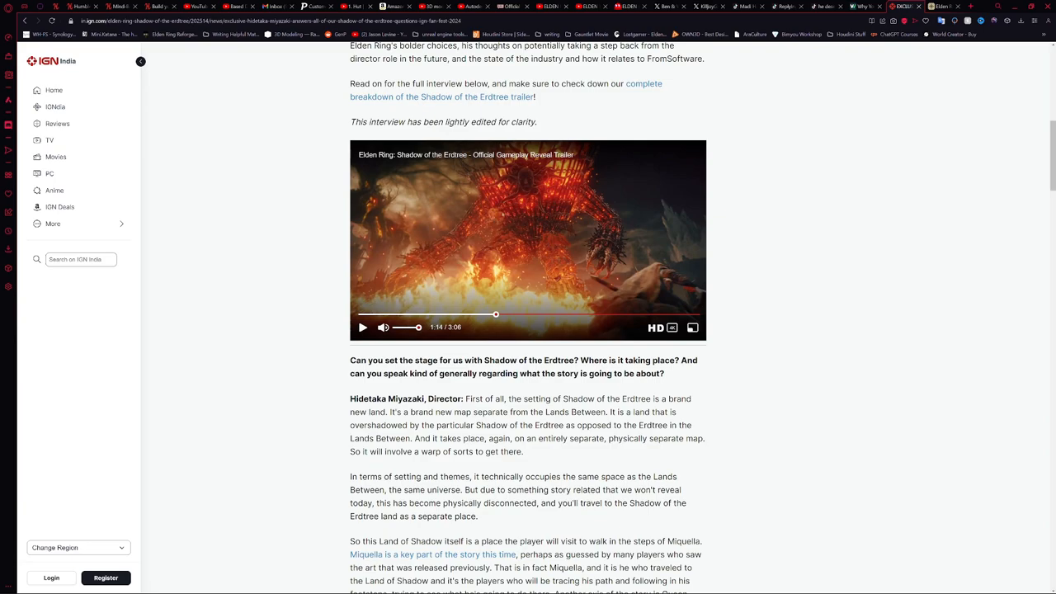
{"action": "mouse_move", "coordinate": [531, 182]}
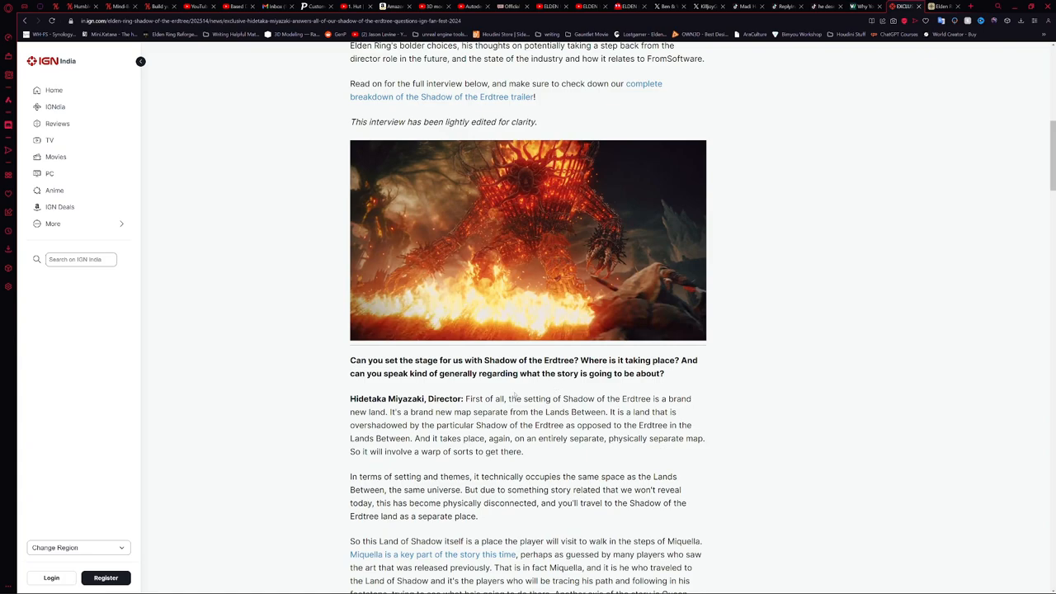
{"action": "mouse_move", "coordinate": [286, 225]}
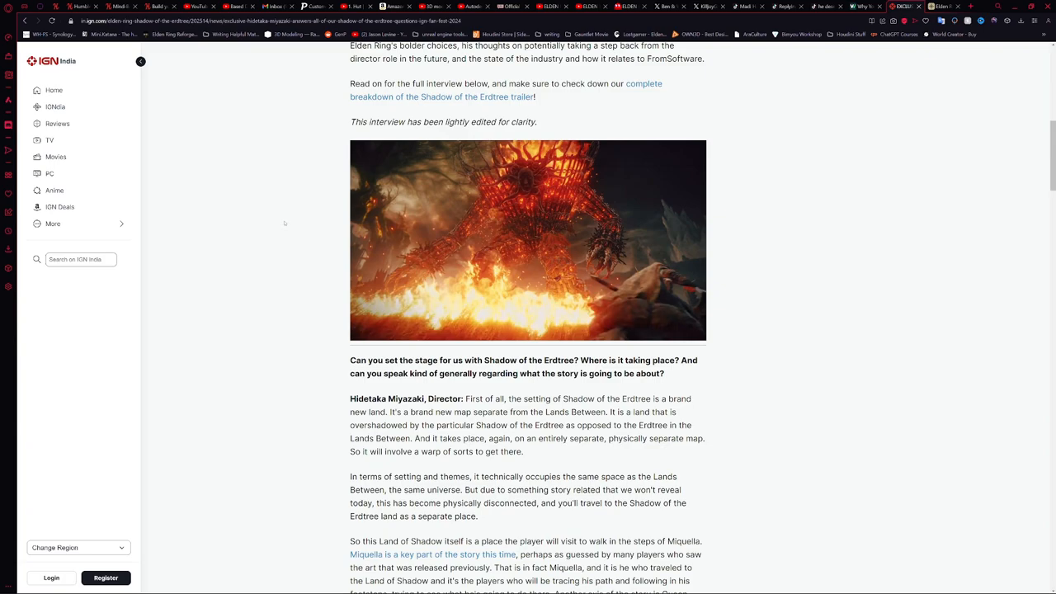
{"action": "mouse_move", "coordinate": [294, 282]}
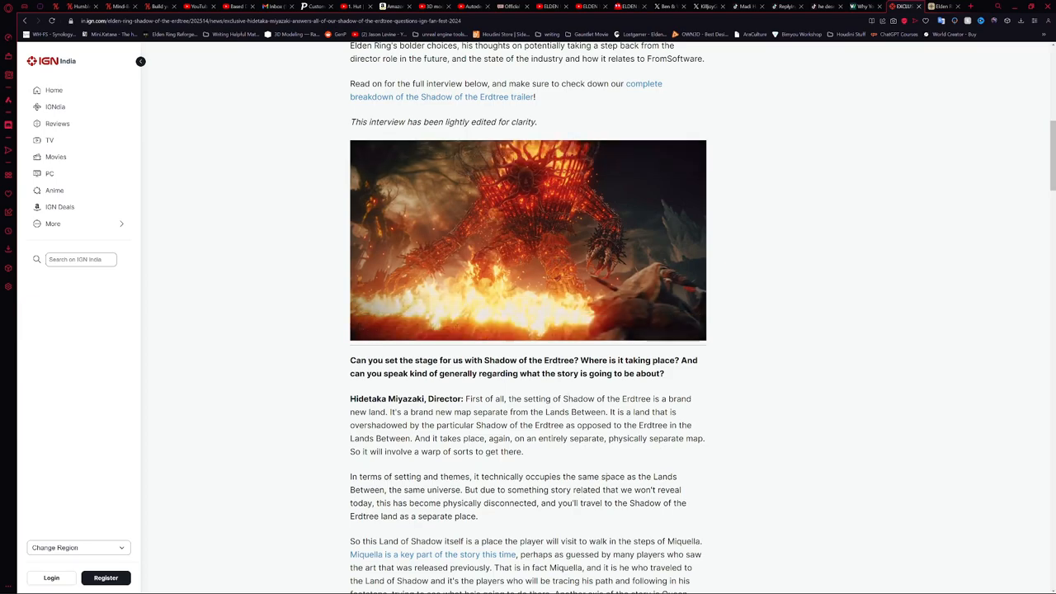
{"action": "scroll", "scroll_direction": "down", "scroll_amount": 3}
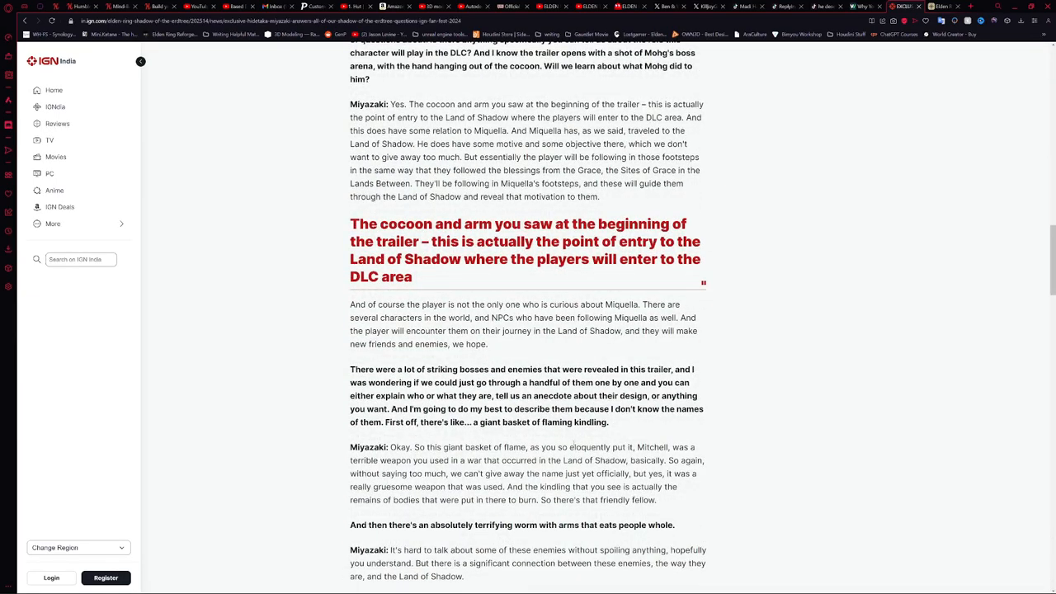
- Read the basket of flame and worm answers, then scroll back up to the trailer paused at 1:34
{"action": "scroll", "scroll_direction": "down", "scroll_amount": 3}
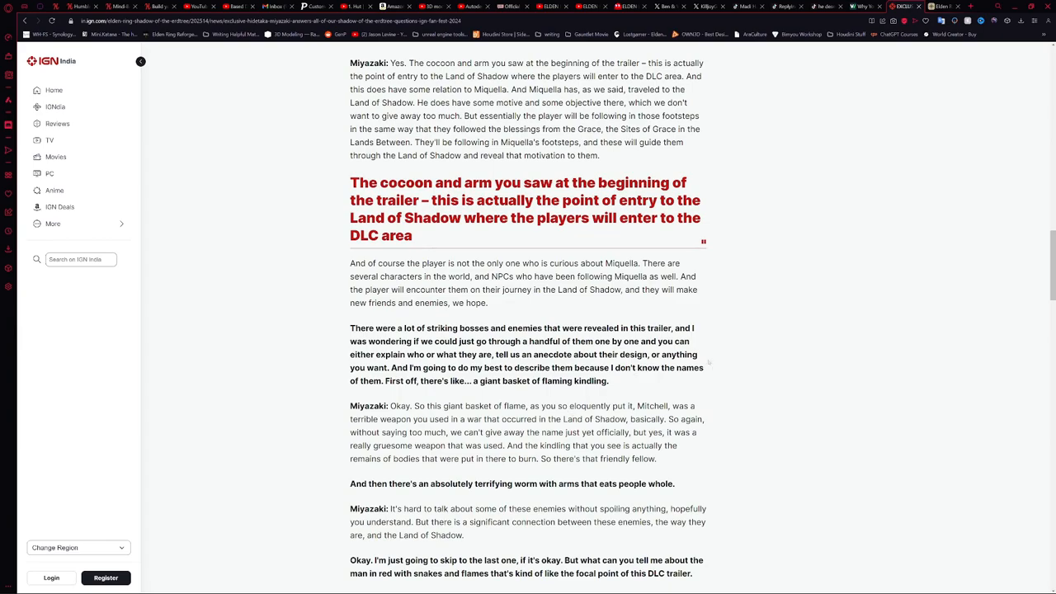
{"action": "mouse_move", "coordinate": [745, 370]}
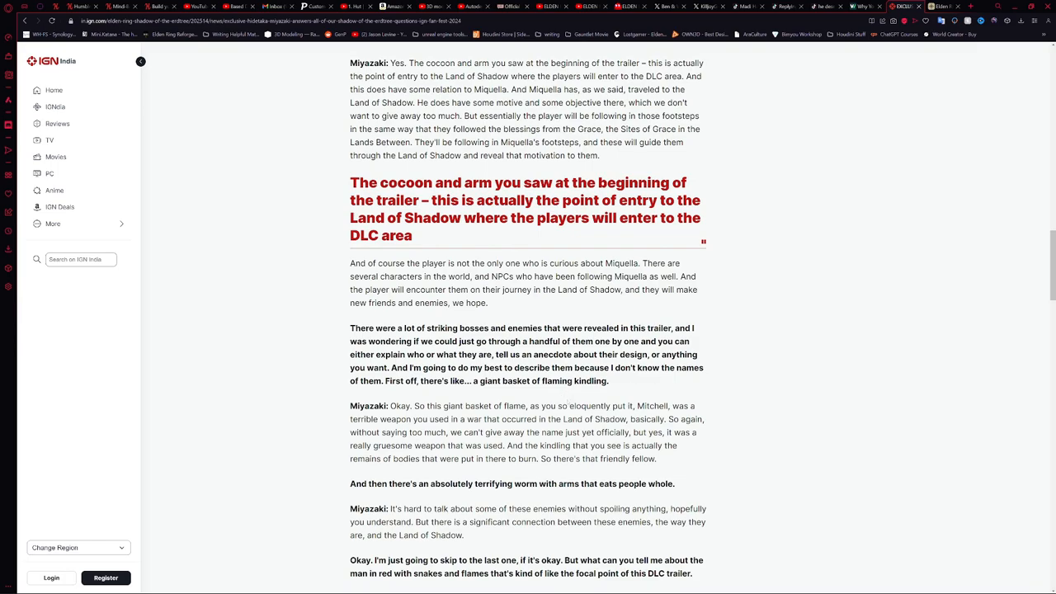
{"action": "mouse_move", "coordinate": [743, 389]}
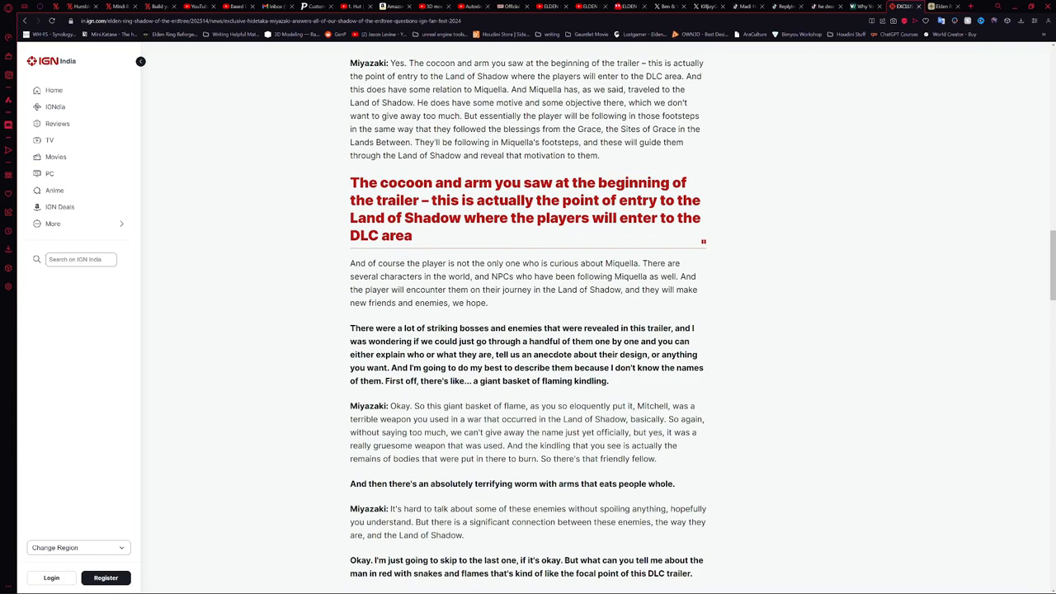
{"action": "mouse_move", "coordinate": [269, 444]}
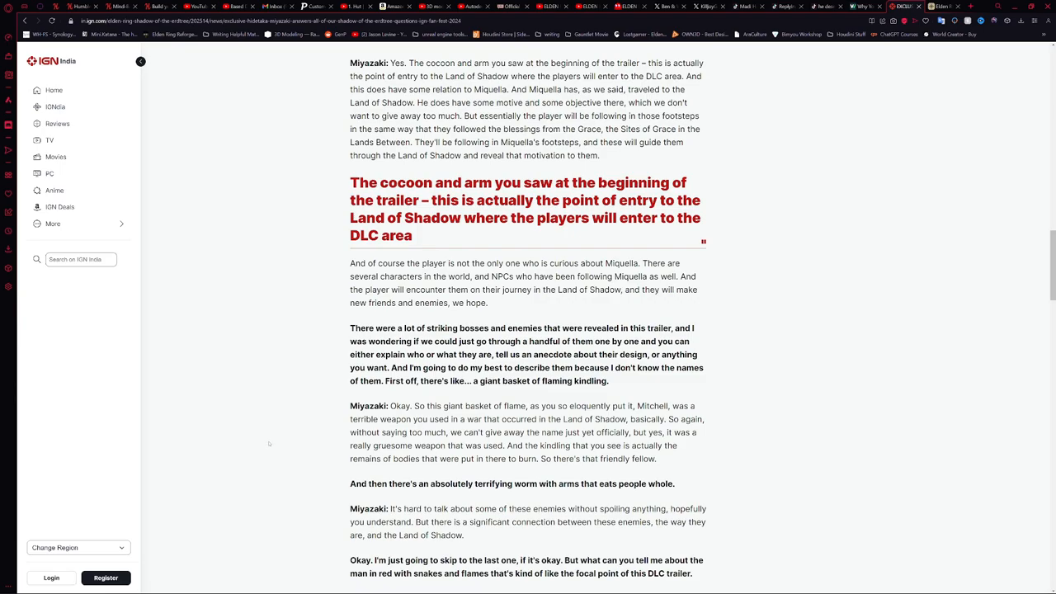
{"action": "scroll", "scroll_direction": "up", "scroll_amount": 3}
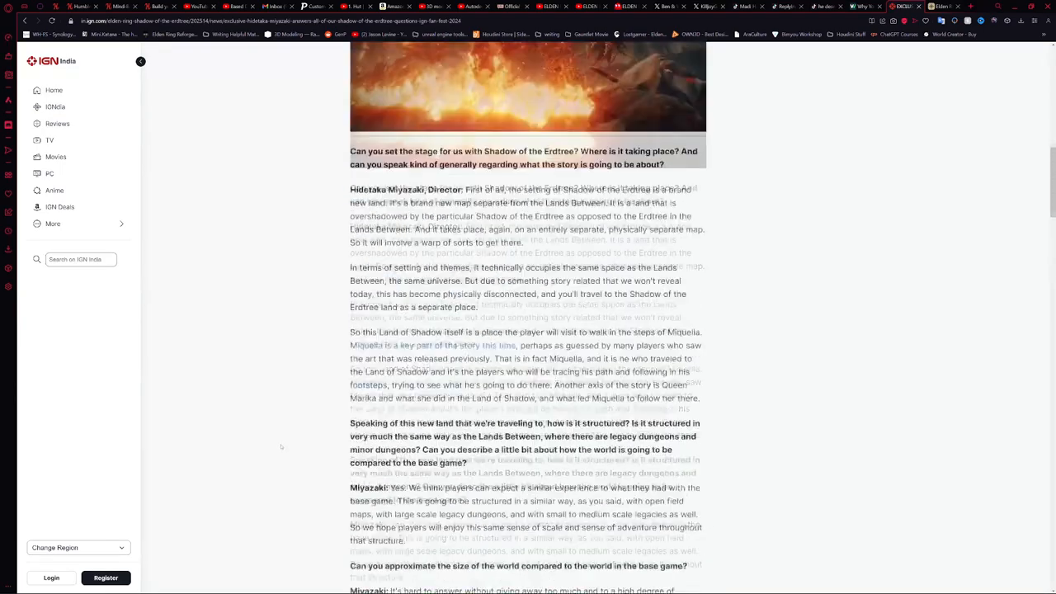
{"action": "scroll", "scroll_direction": "up", "scroll_amount": 3}
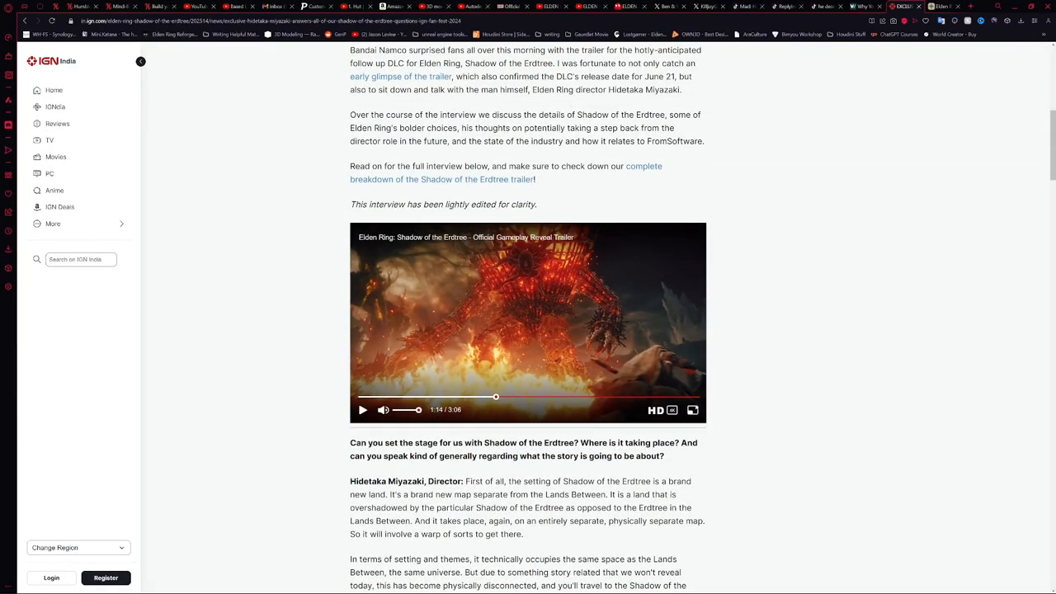
- Resume the trailer, glance down at the Messmer answer, and return with it around 1:18 on the worm creature
{"action": "left_click", "coordinate": [693, 409]}
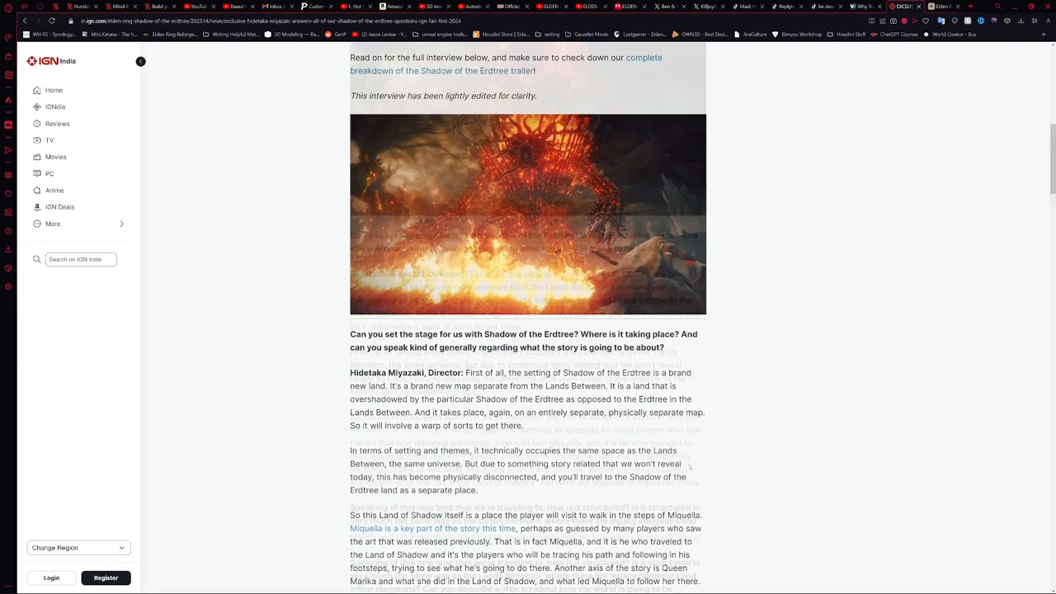
{"action": "scroll", "scroll_direction": "down", "scroll_amount": 3}
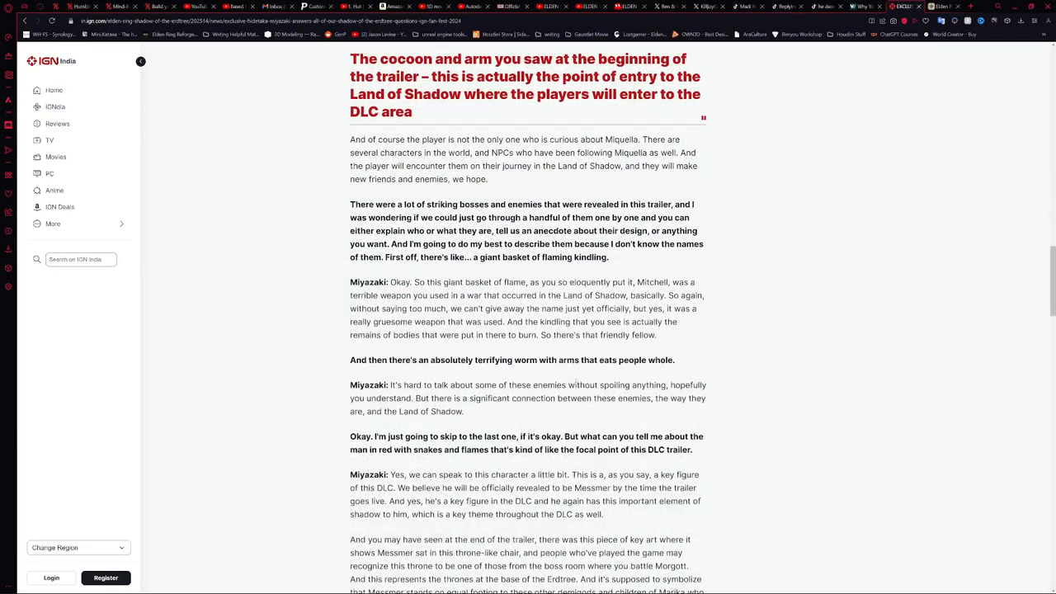
{"action": "scroll", "scroll_direction": "down", "scroll_amount": 3}
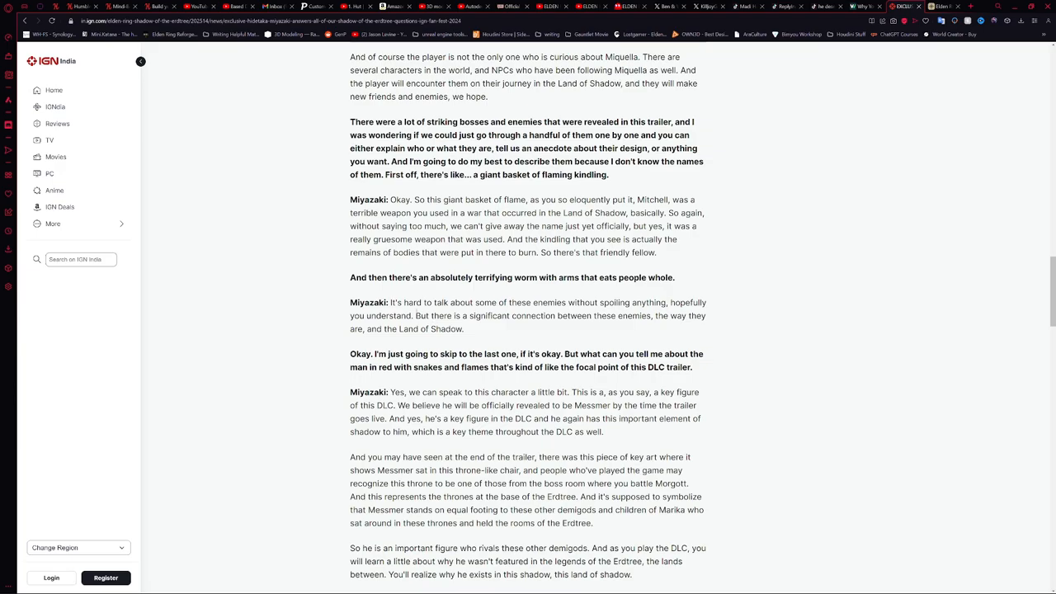
{"action": "scroll", "scroll_direction": "up", "scroll_amount": 3}
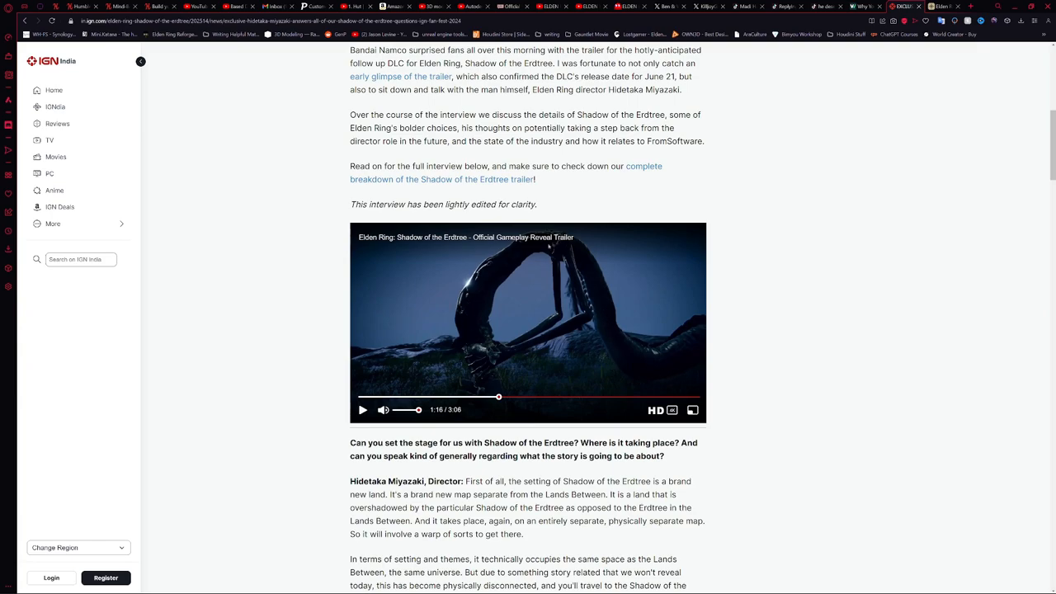
{"action": "mouse_move", "coordinate": [604, 326]}
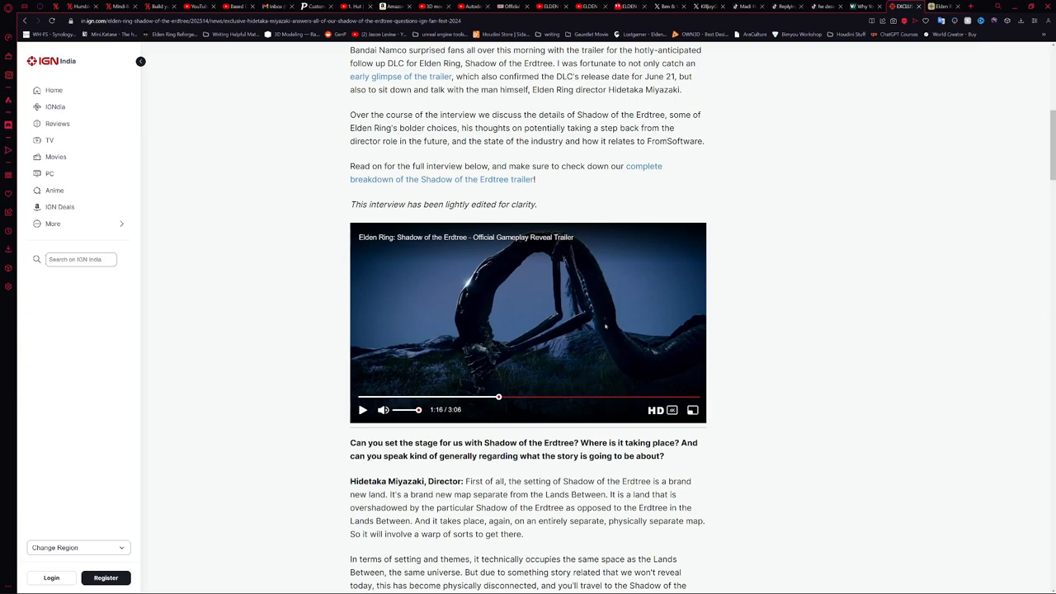
{"action": "mouse_move", "coordinate": [537, 274]}
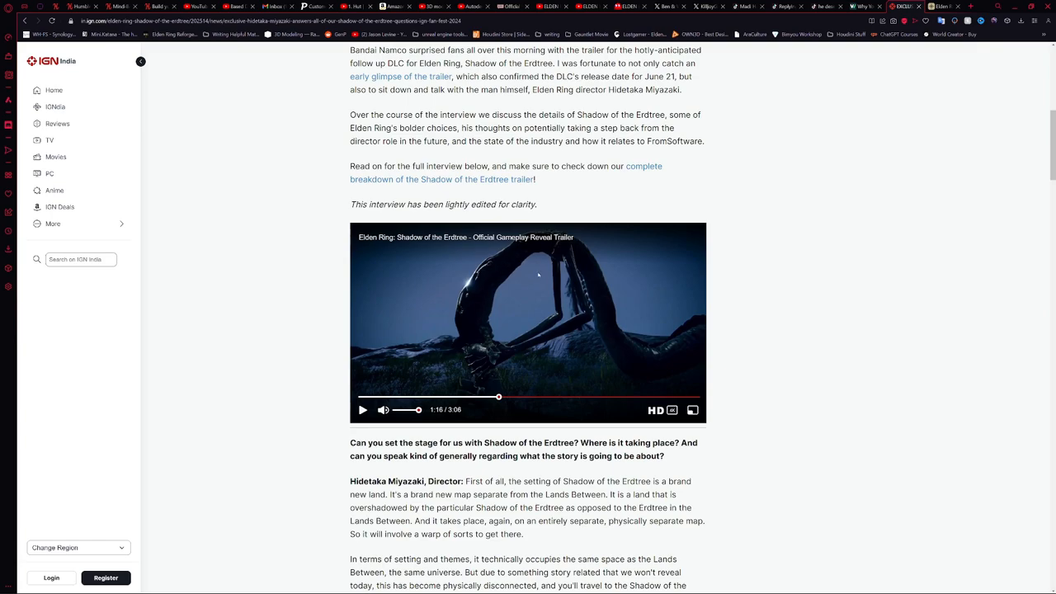
{"action": "mouse_move", "coordinate": [505, 320]}
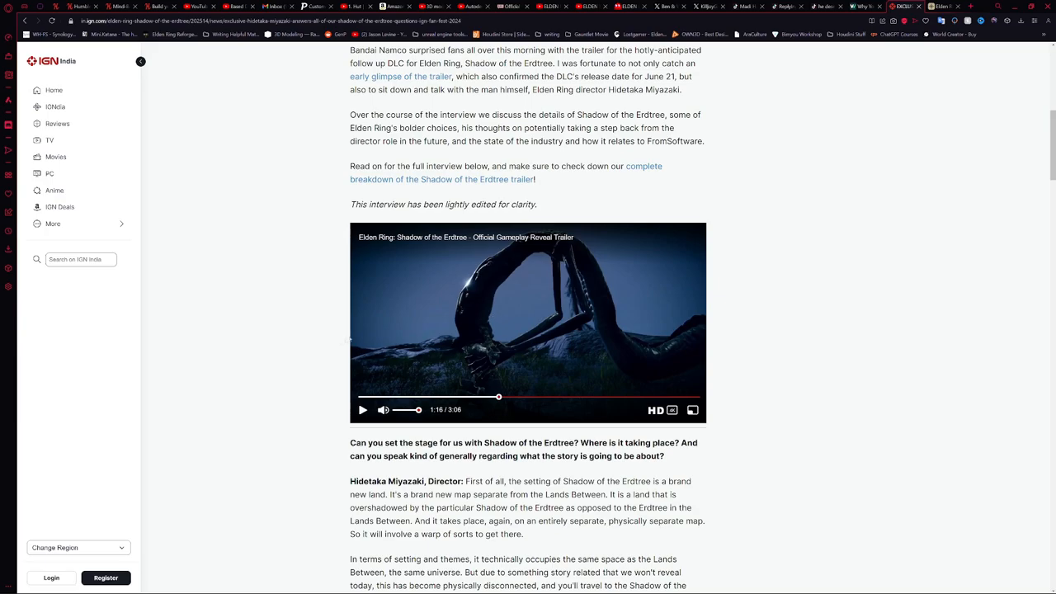
- Scroll the interview past the Messmer answer down to the trailer screenshot gallery
{"action": "scroll", "scroll_direction": "down", "scroll_amount": 3}
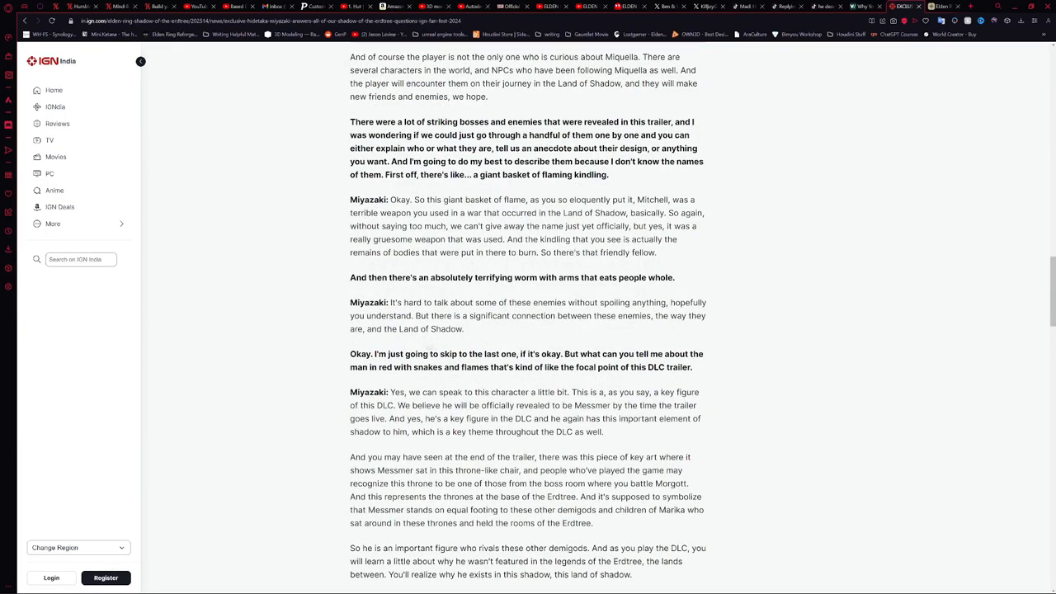
{"action": "scroll", "scroll_direction": "down", "scroll_amount": 3}
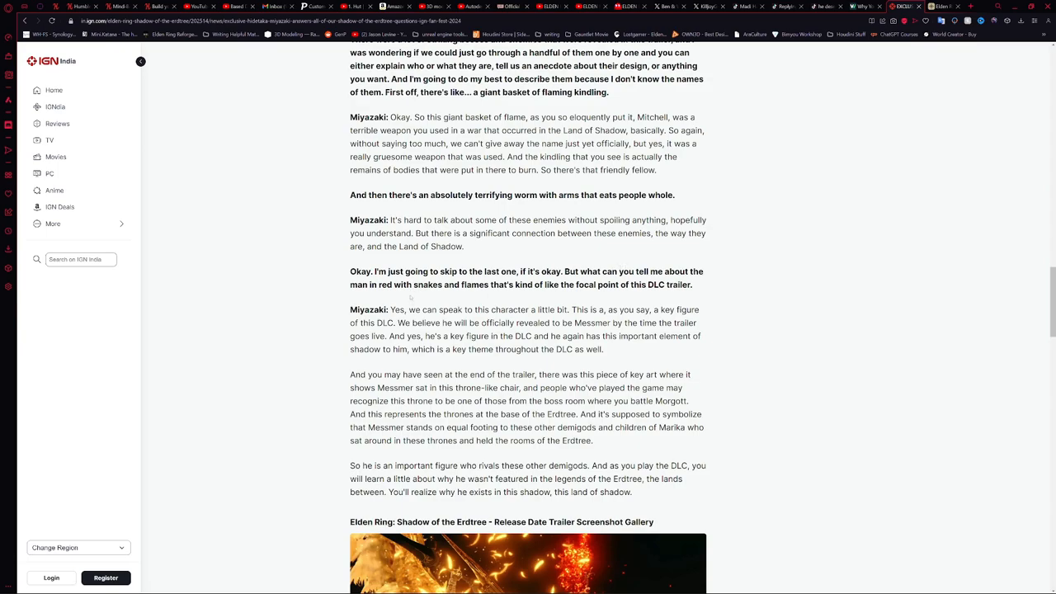
{"action": "mouse_move", "coordinate": [709, 301]}
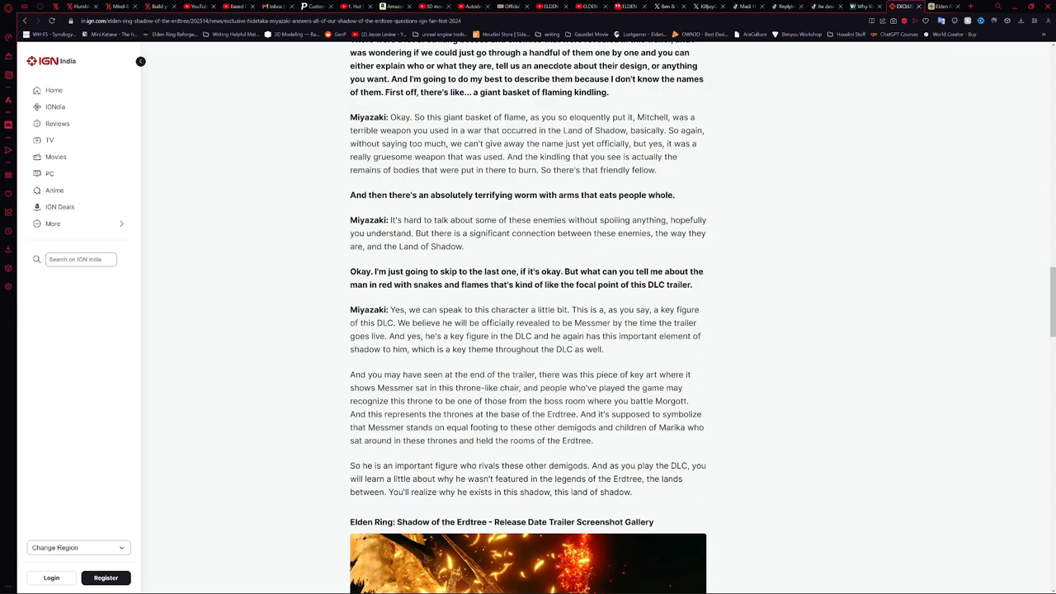
{"action": "mouse_move", "coordinate": [656, 350]}
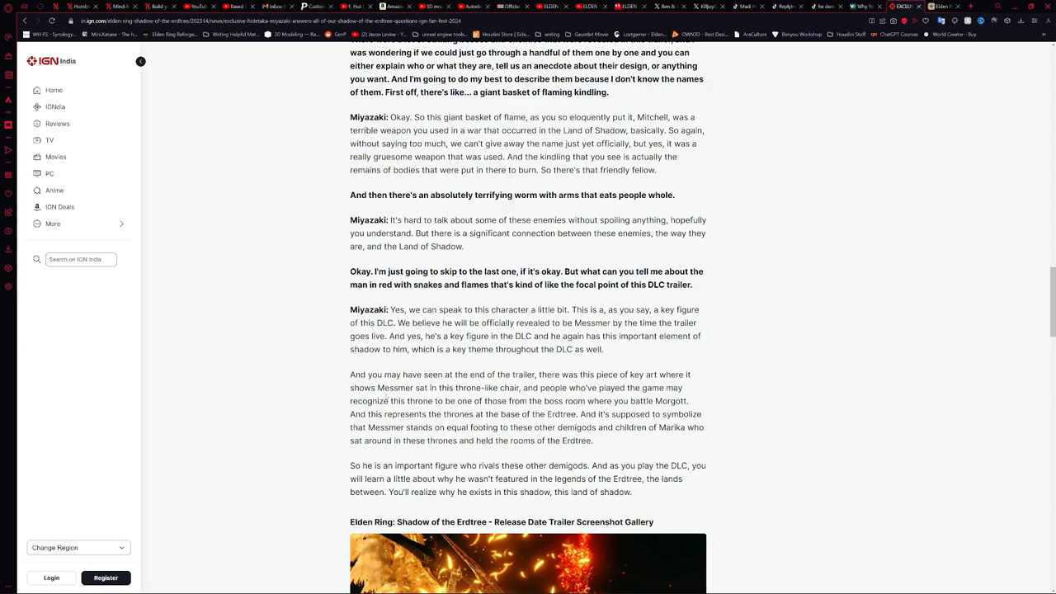
{"action": "scroll", "scroll_direction": "down", "scroll_amount": 3}
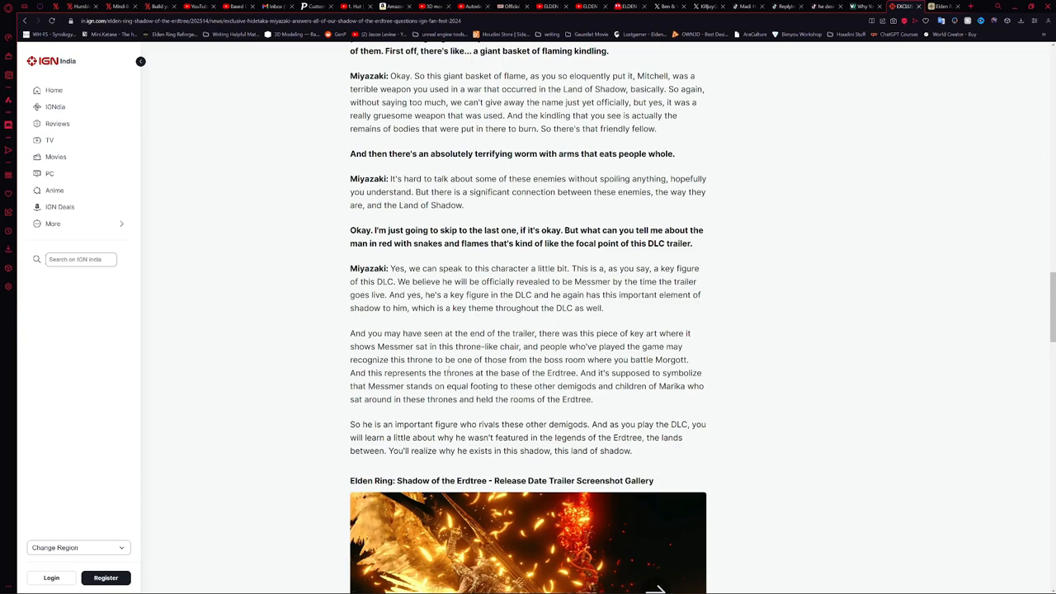
{"action": "mouse_move", "coordinate": [782, 361]}
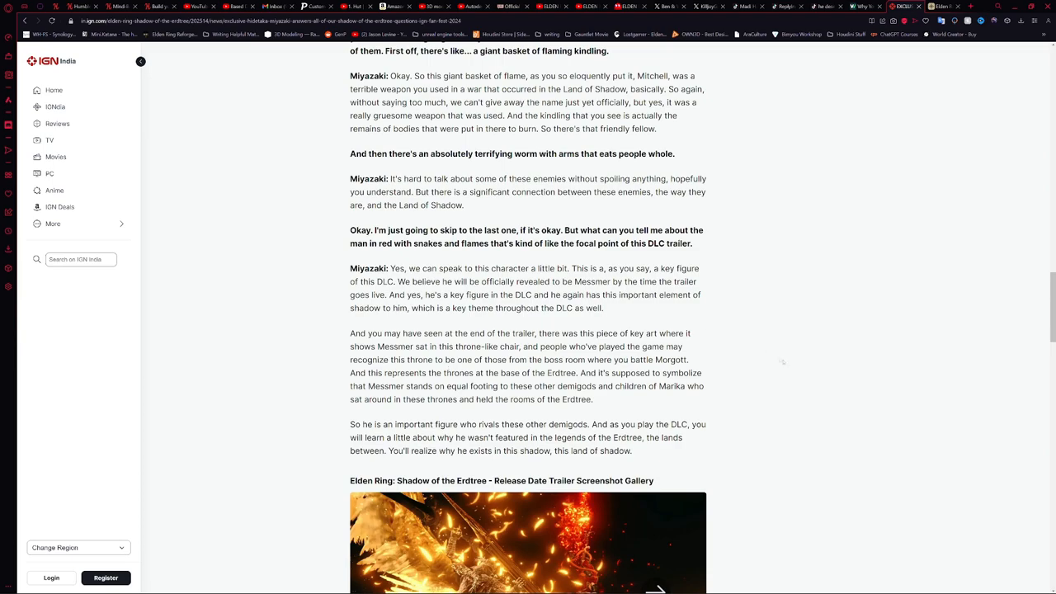
{"action": "mouse_move", "coordinate": [799, 396]}
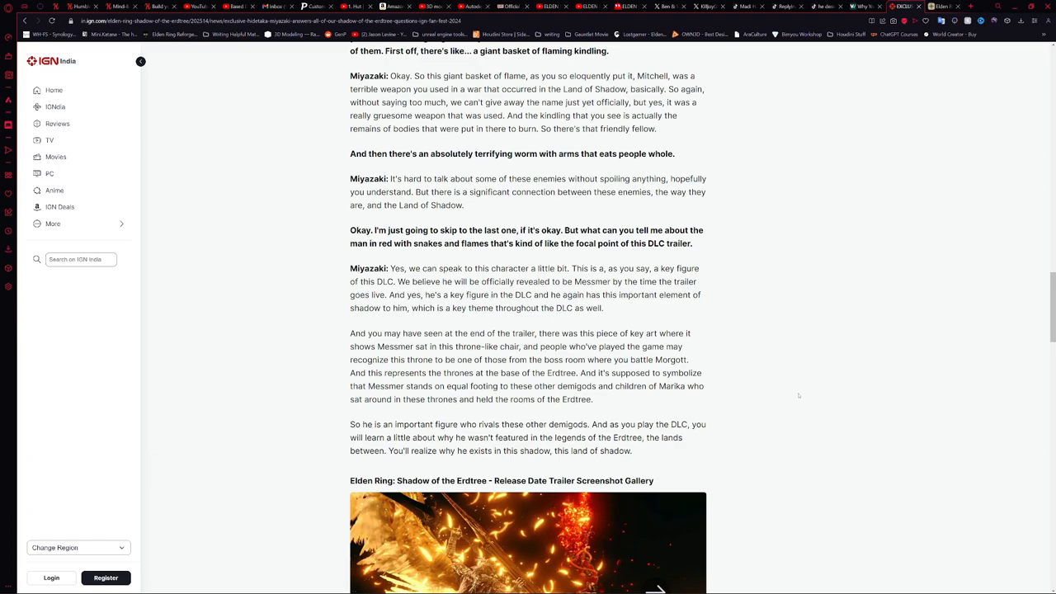
{"action": "mouse_move", "coordinate": [782, 393]}
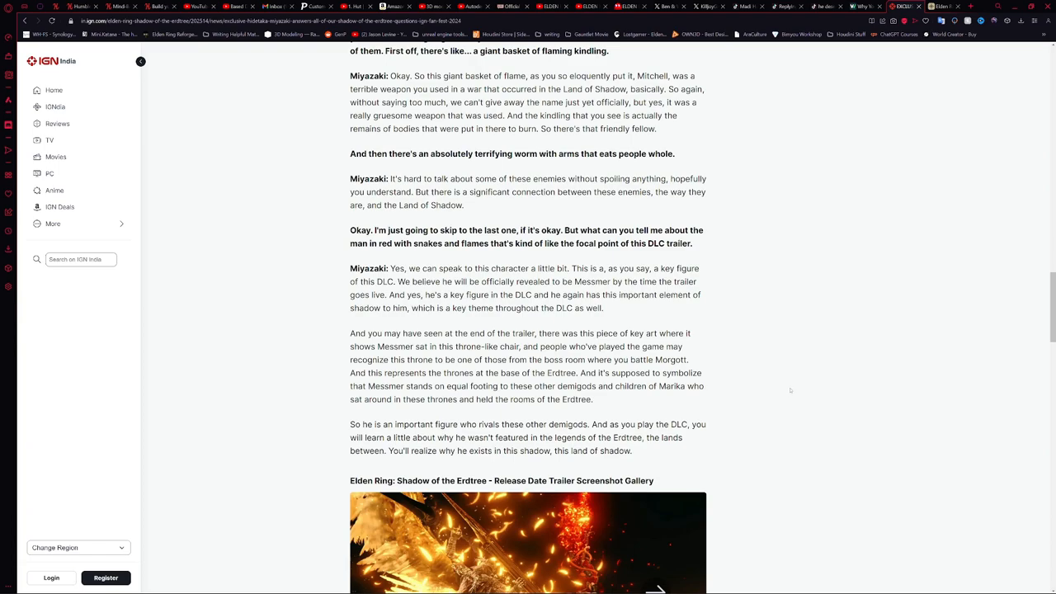
{"action": "scroll", "scroll_direction": "down", "scroll_amount": 3}
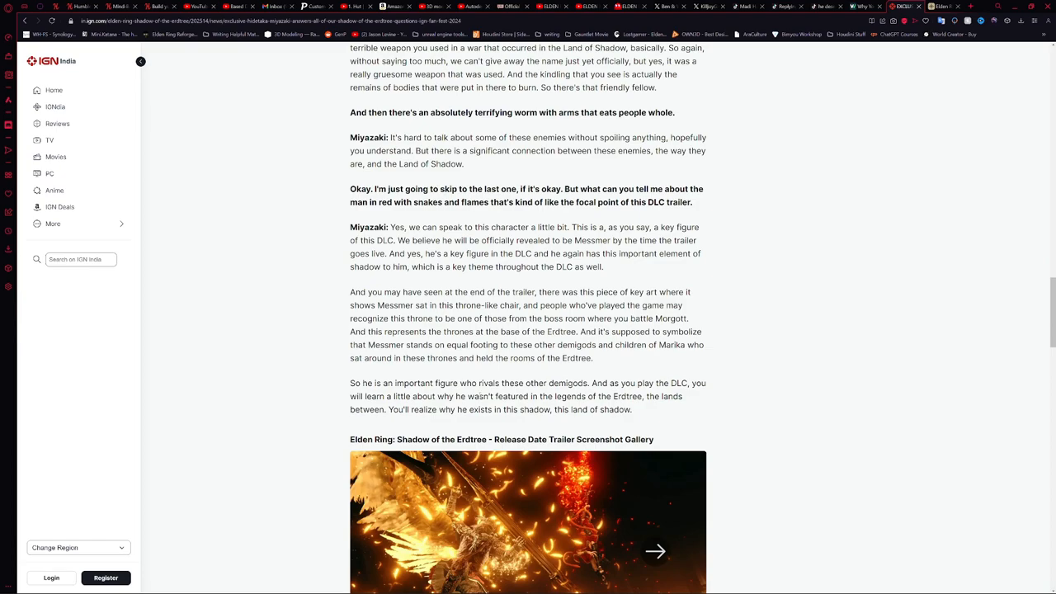
{"action": "mouse_move", "coordinate": [827, 446]}
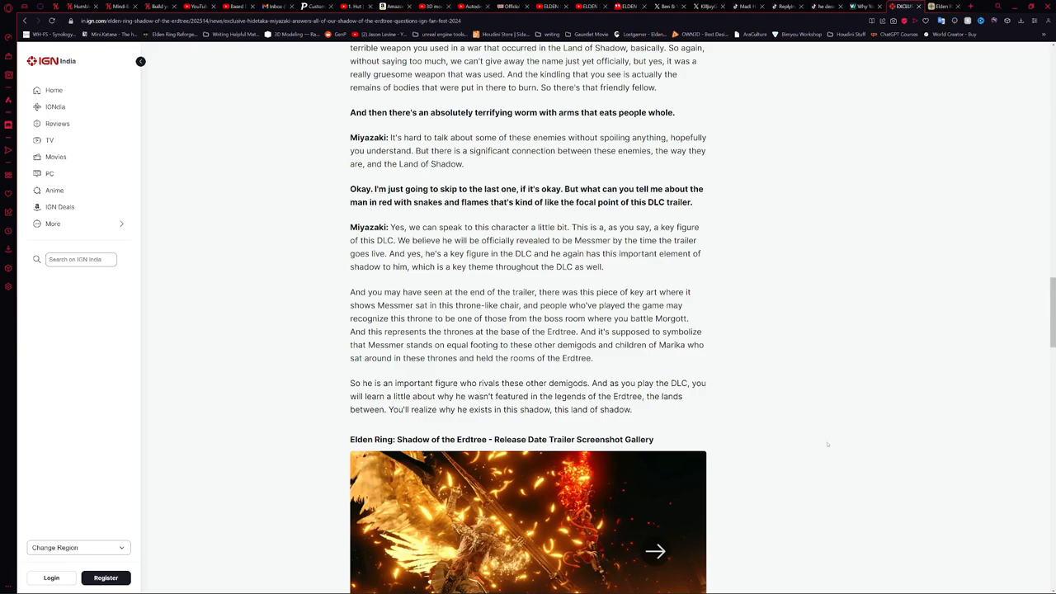
{"action": "scroll", "scroll_direction": "down", "scroll_amount": 3}
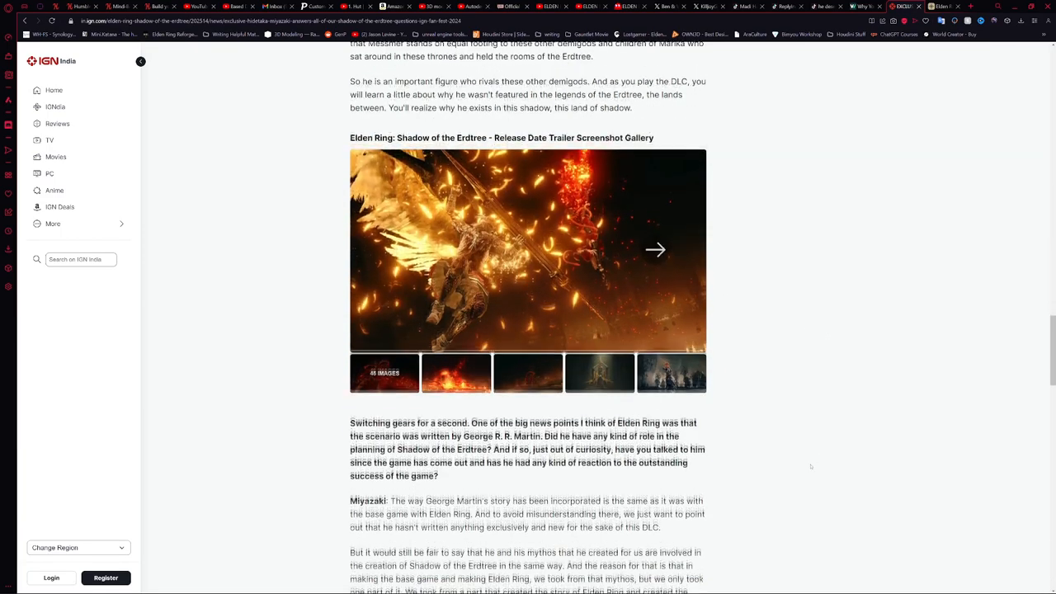
{"action": "scroll", "scroll_direction": "up", "scroll_amount": 3}
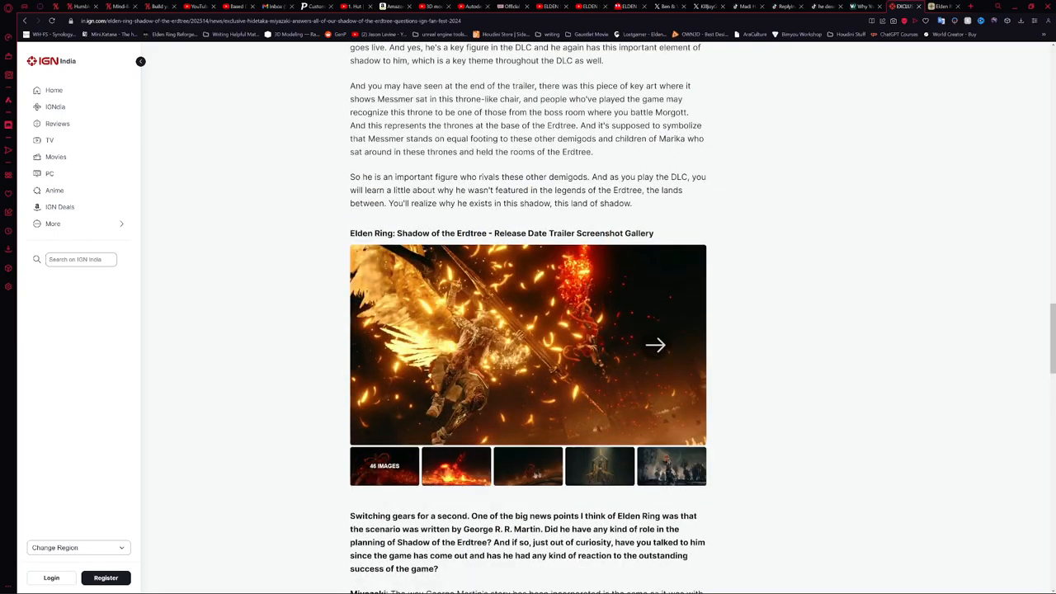
- Open the release date trailer screenshot gallery as a full-screen slideshow
{"action": "left_click", "coordinate": [528, 345]}
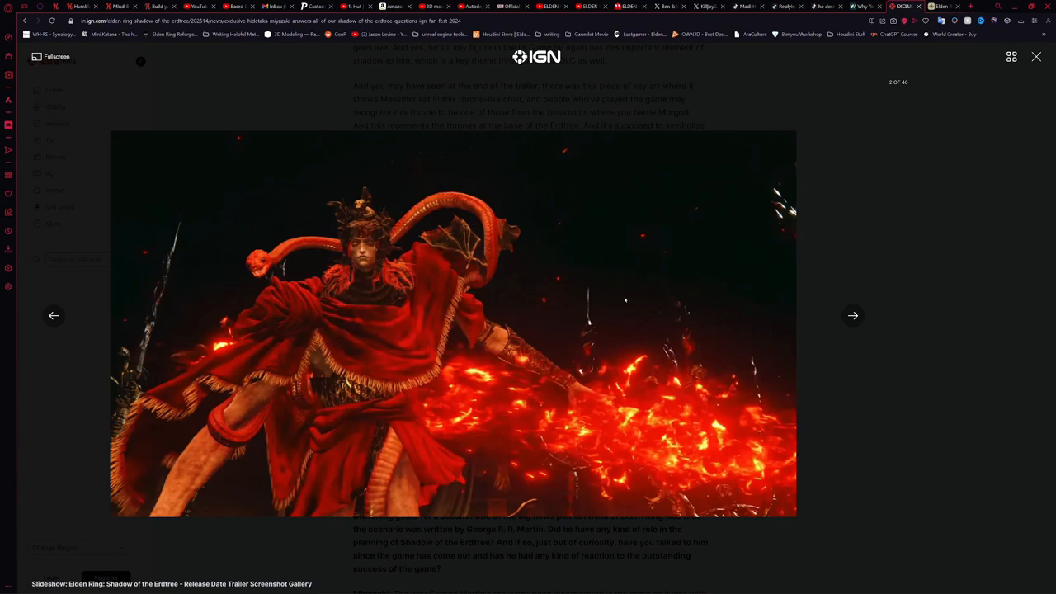
{"action": "mouse_move", "coordinate": [376, 281]}
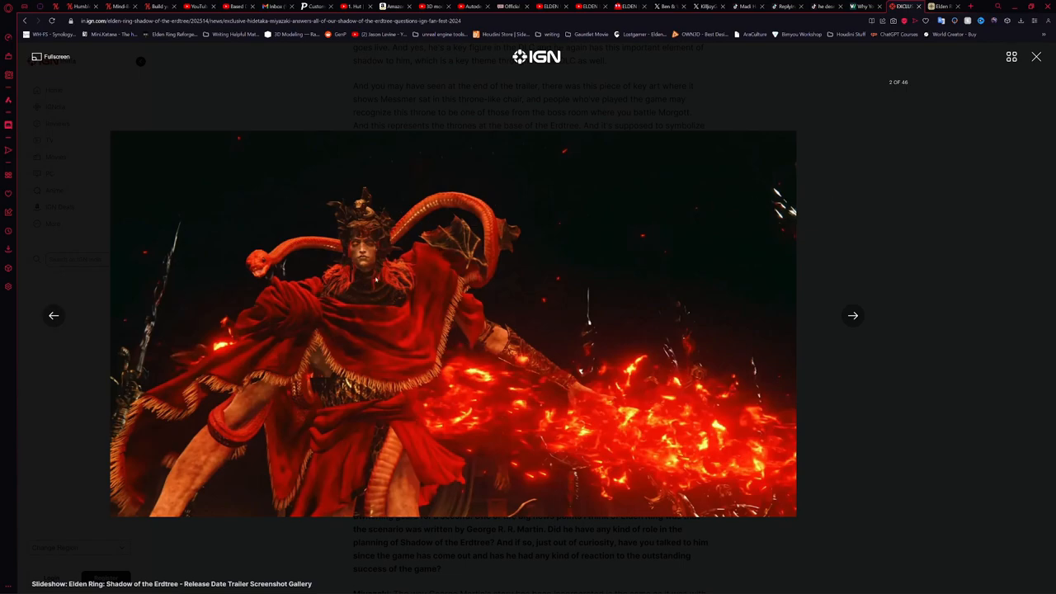
{"action": "mouse_move", "coordinate": [295, 341]}
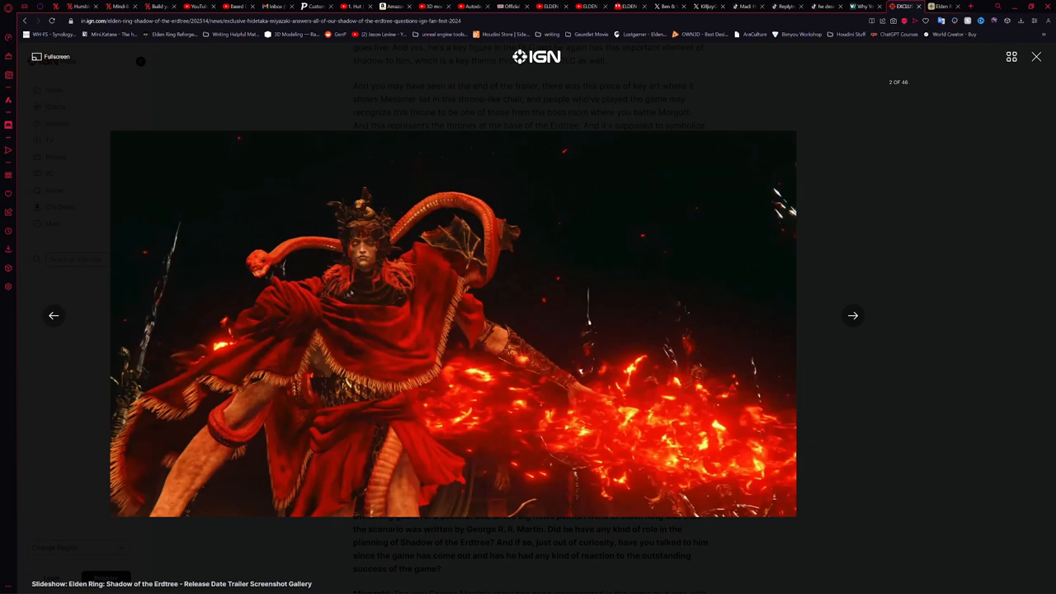
{"action": "mouse_move", "coordinate": [386, 257]}
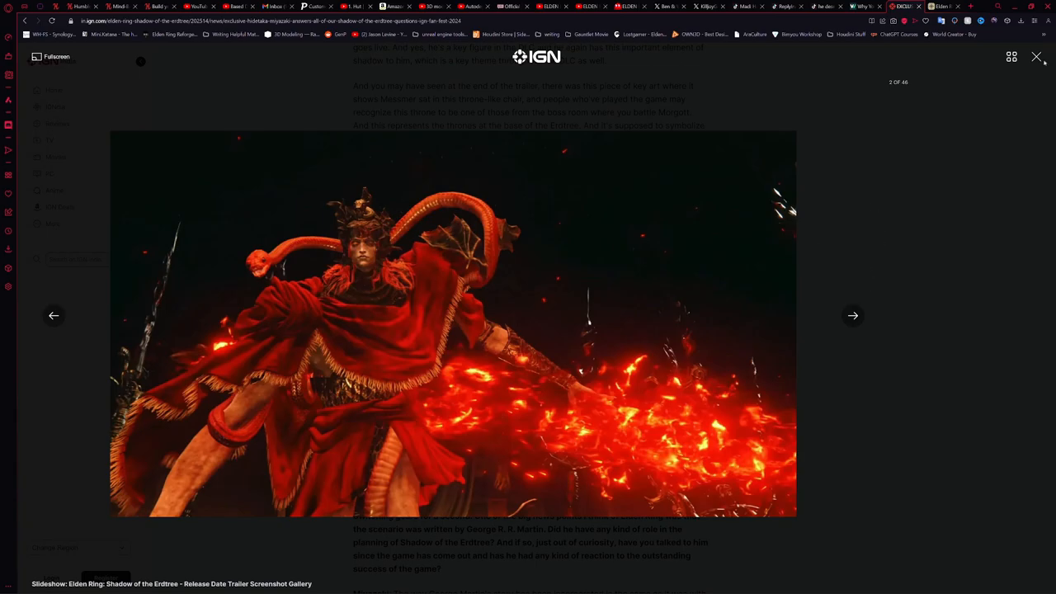
- Close the slideshow and return to the Messmer answer above the gallery
{"action": "left_click", "coordinate": [1036, 56]}
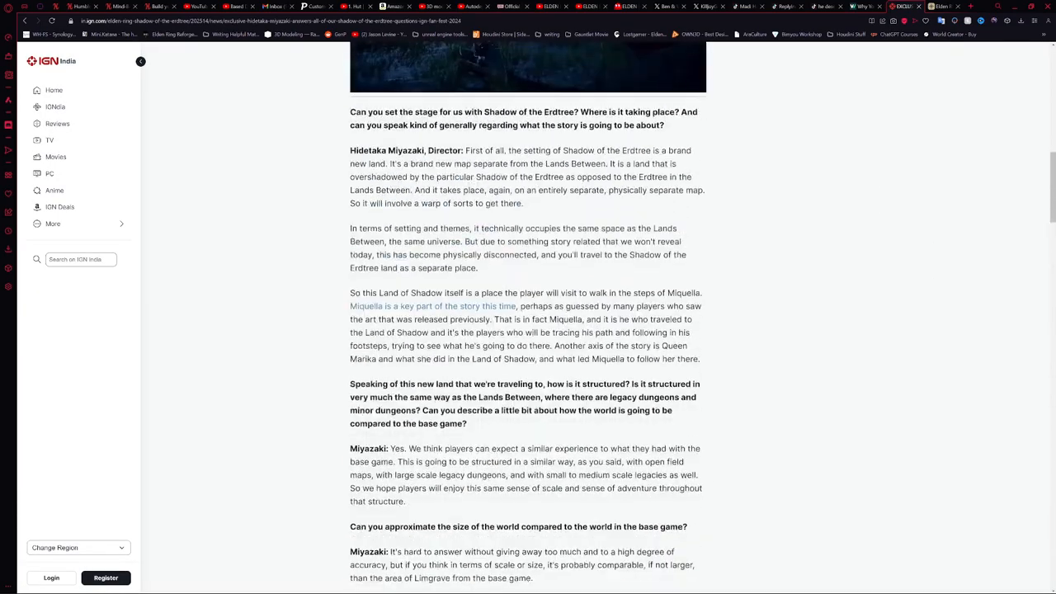
{"action": "scroll", "scroll_direction": "up", "scroll_amount": 3}
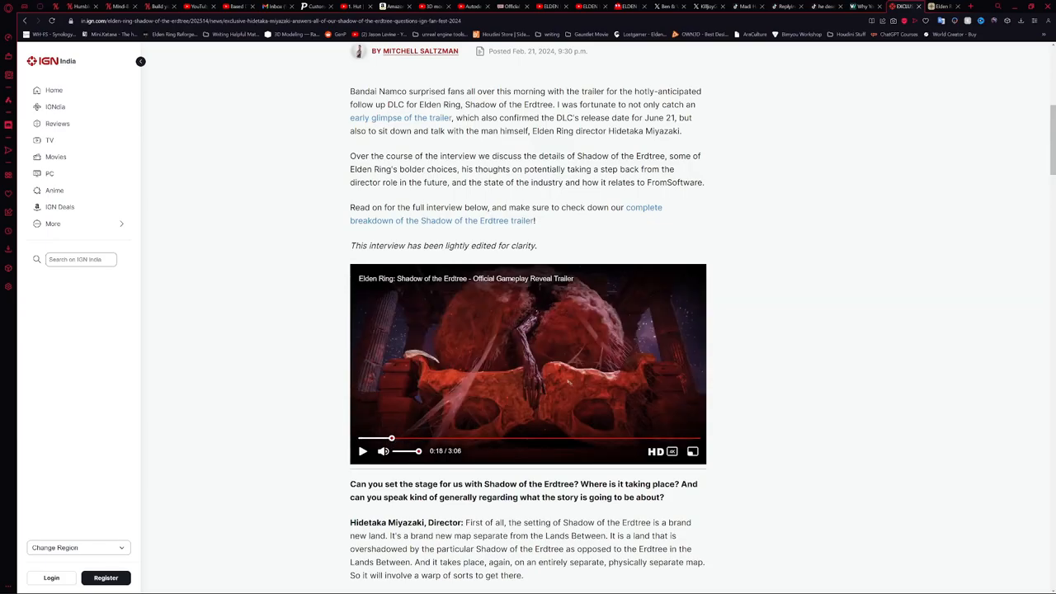
{"action": "scroll", "scroll_direction": "down", "scroll_amount": 3}
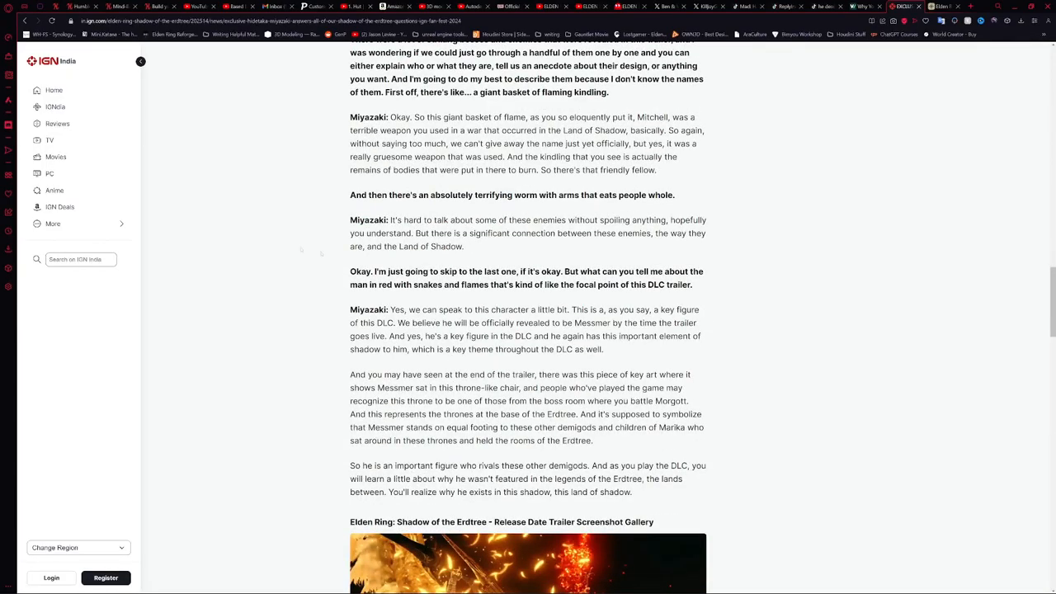
- Scroll past the gallery to the George R. R. Martin and difficulty questions
{"action": "scroll", "scroll_direction": "down", "scroll_amount": 3}
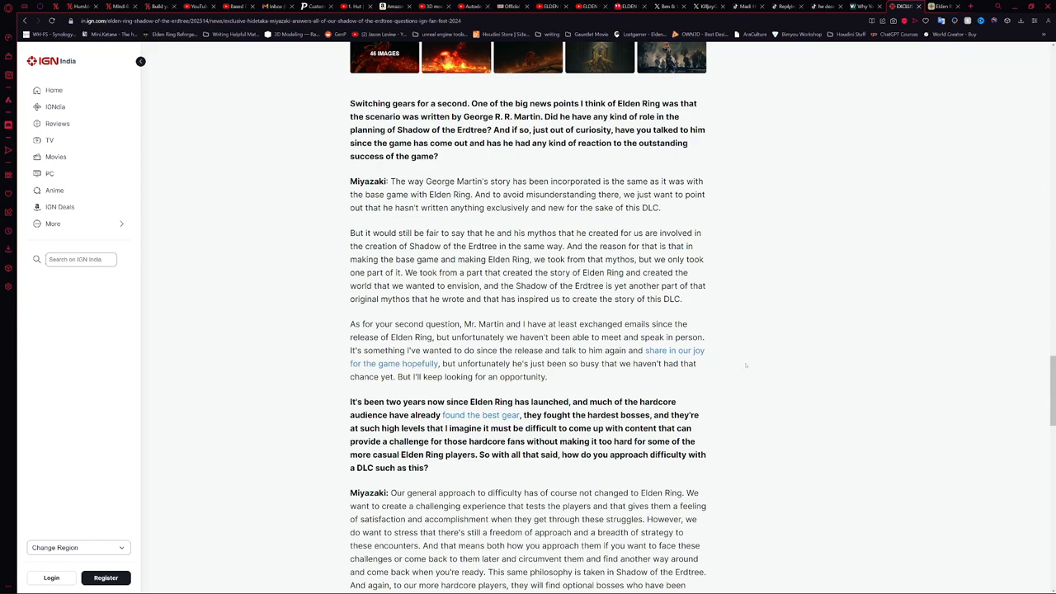
- Scroll through Miyazaki's full difficulty answer down to the Malenia image
{"action": "scroll", "scroll_direction": "down", "scroll_amount": 3}
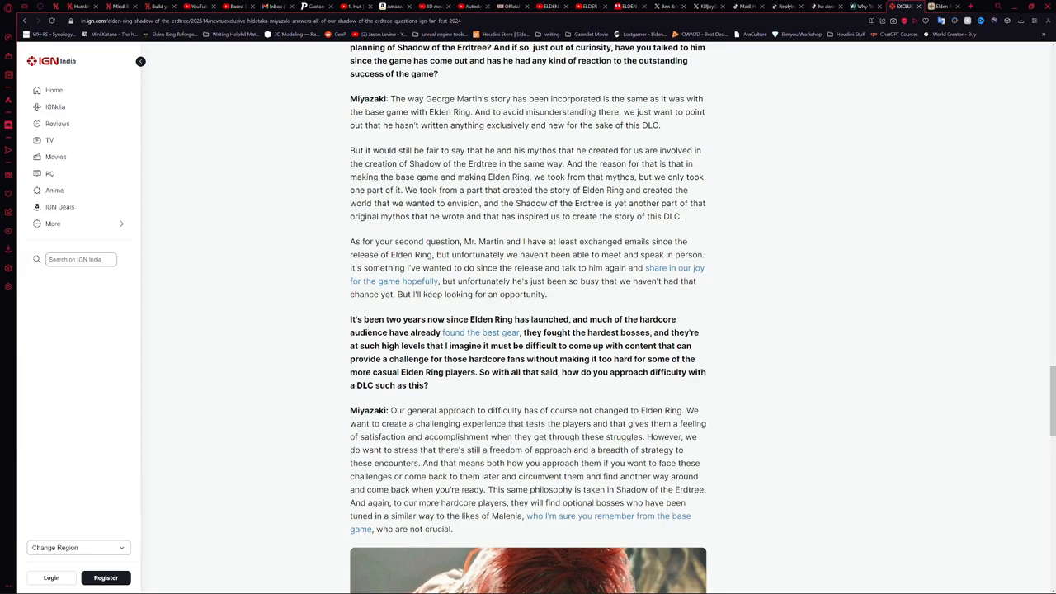
{"action": "scroll", "scroll_direction": "down", "scroll_amount": 3}
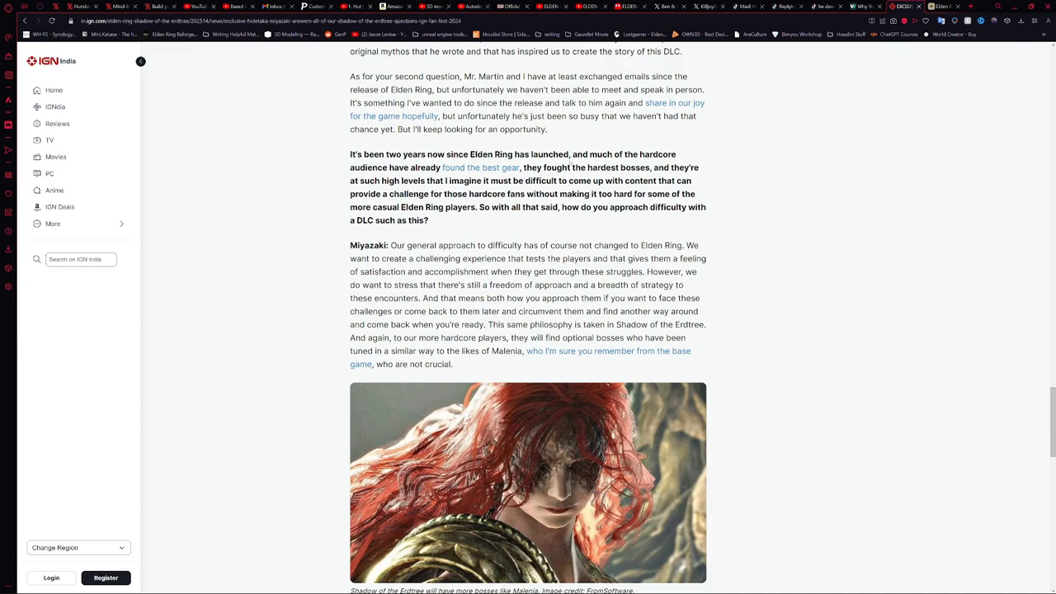
{"action": "scroll", "scroll_direction": "down", "scroll_amount": 3}
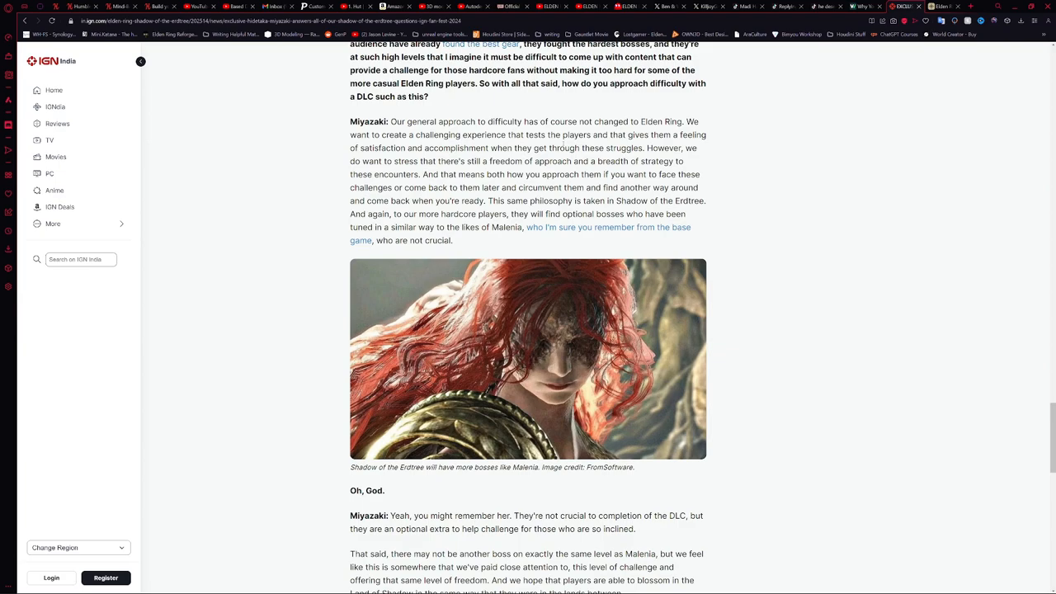
{"action": "mouse_move", "coordinate": [736, 238]}
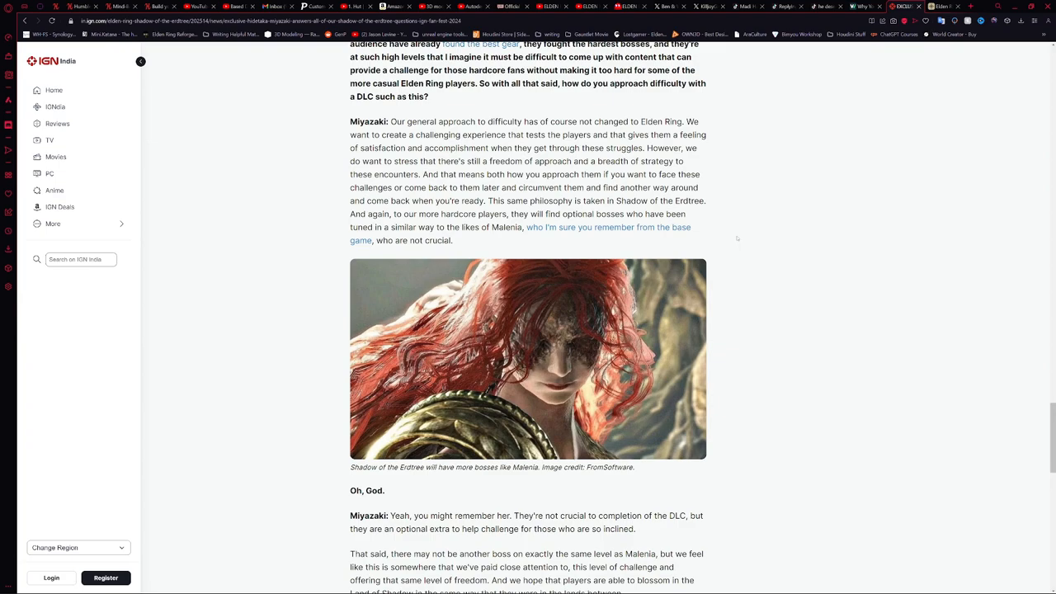
{"action": "mouse_move", "coordinate": [696, 241]}
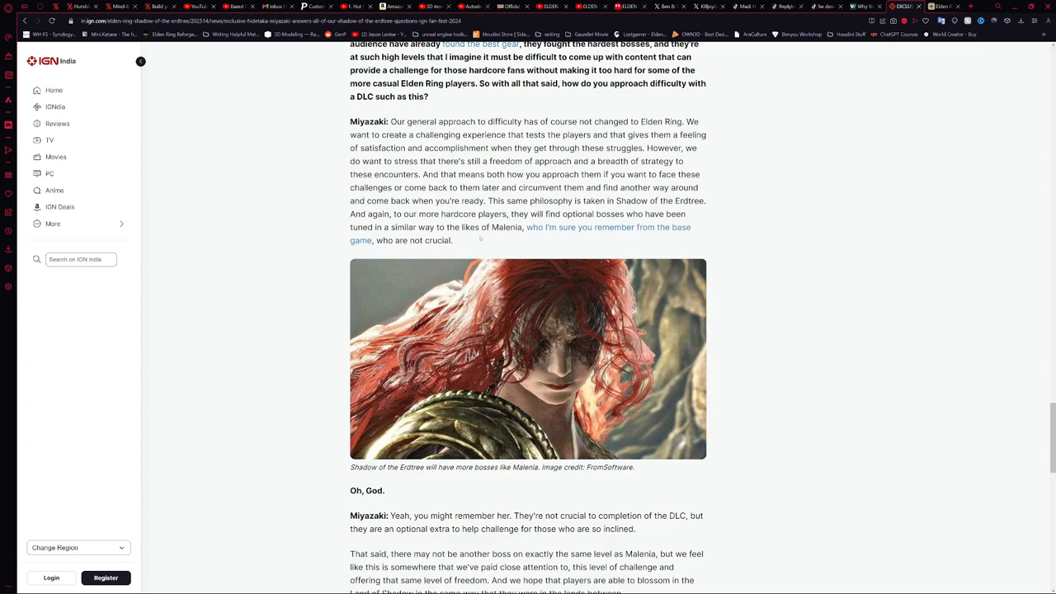
{"action": "mouse_move", "coordinate": [505, 237]}
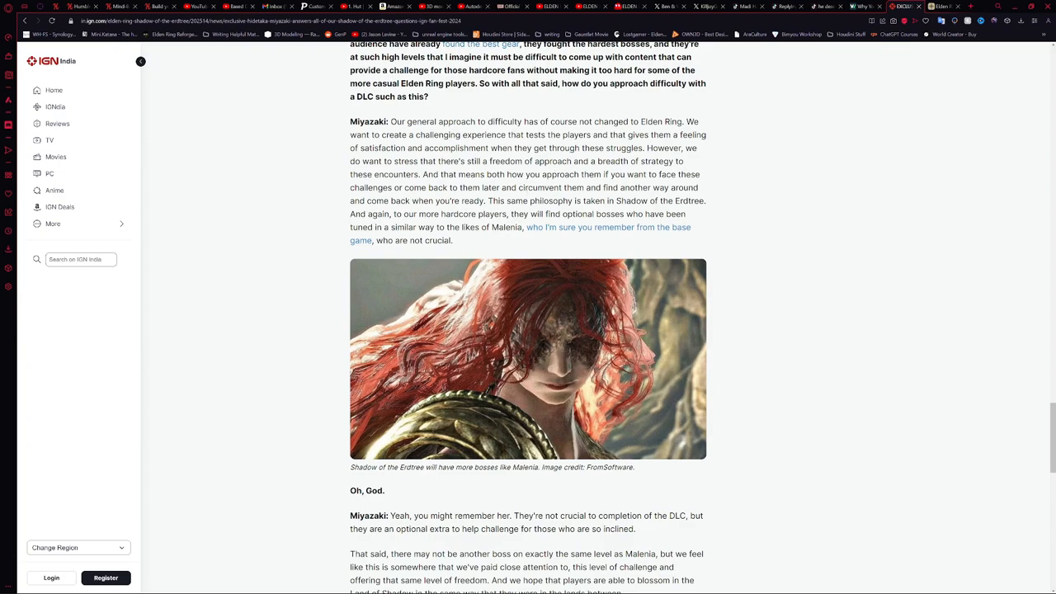
{"action": "scroll", "scroll_direction": "down", "scroll_amount": 3}
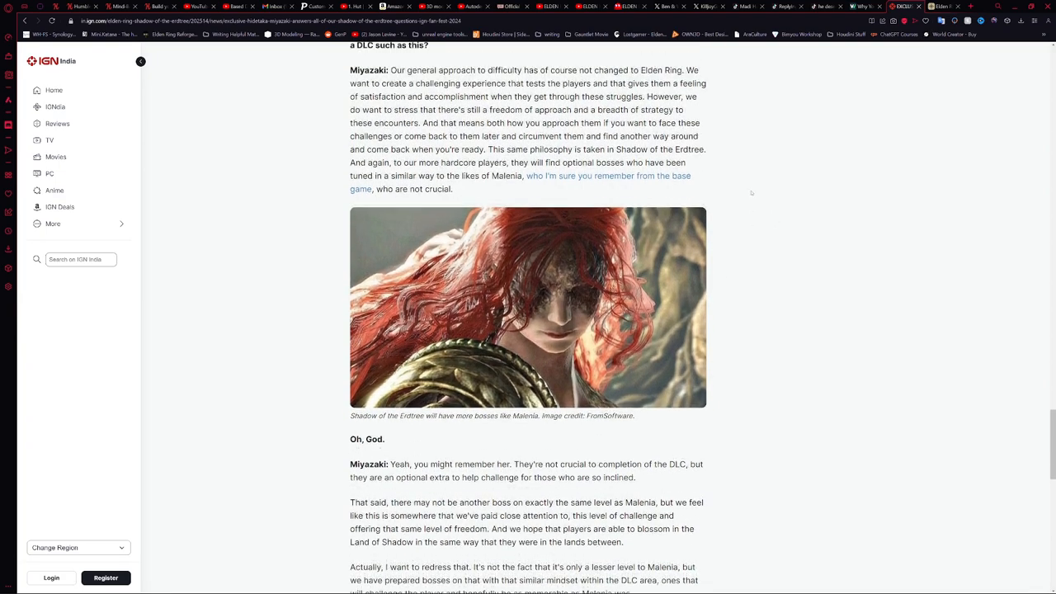
{"action": "scroll", "scroll_direction": "up", "scroll_amount": 3}
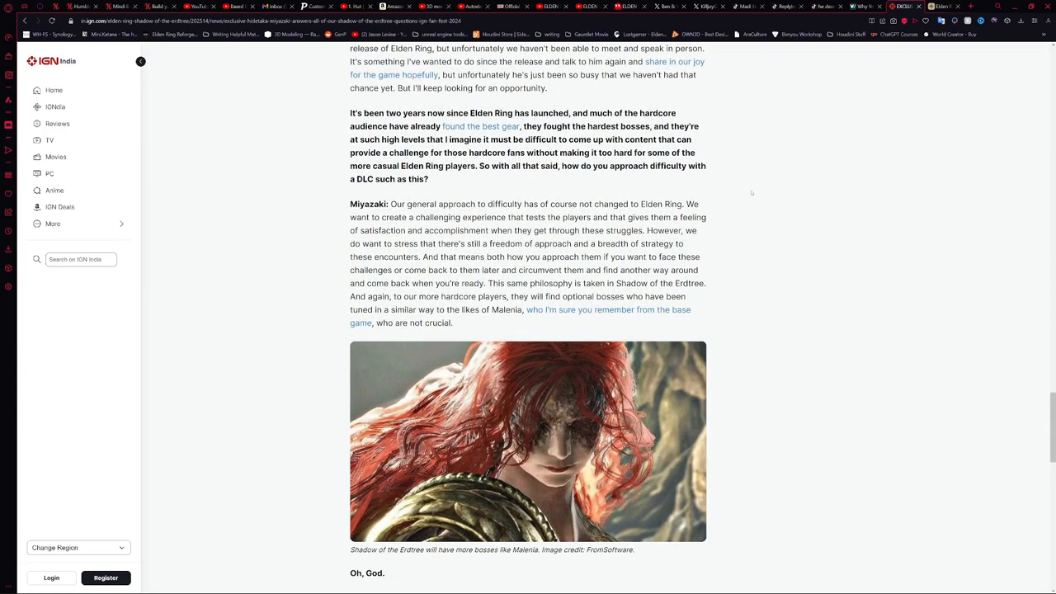
{"action": "mouse_move", "coordinate": [751, 192]}
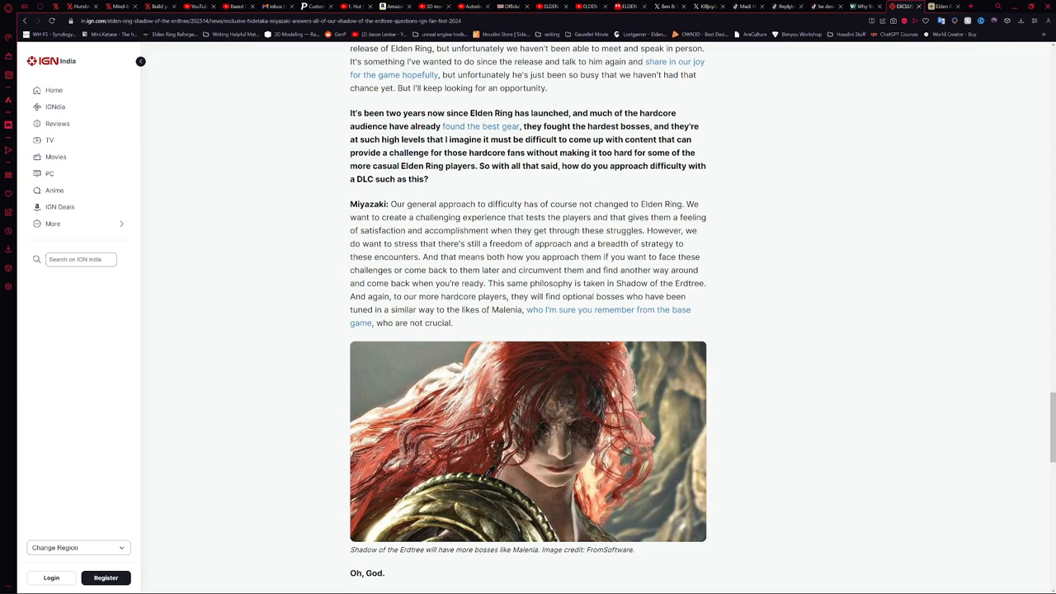
{"action": "mouse_move", "coordinate": [716, 287]}
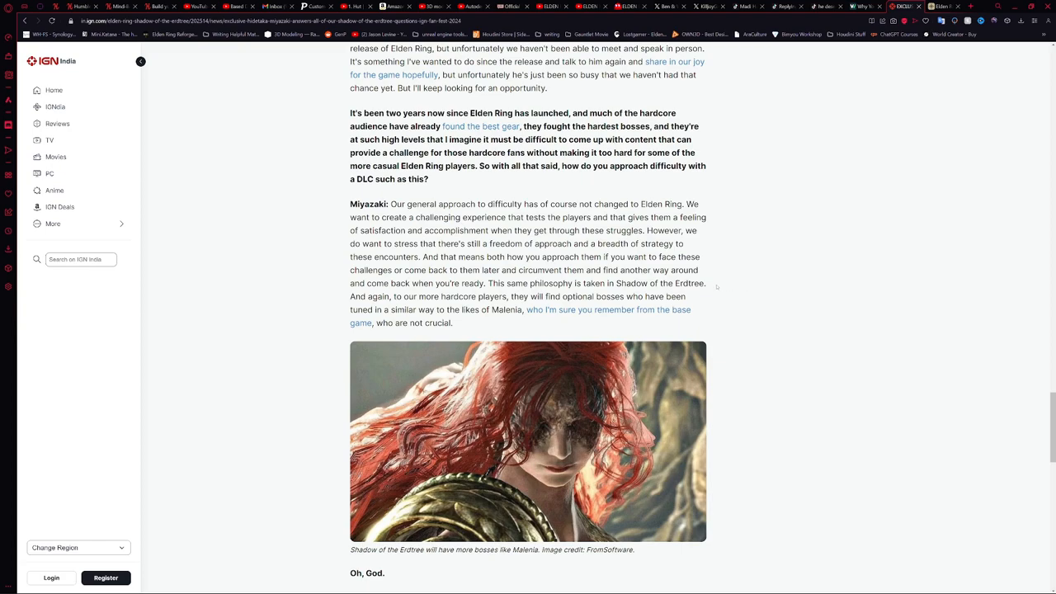
{"action": "mouse_move", "coordinate": [598, 335]}
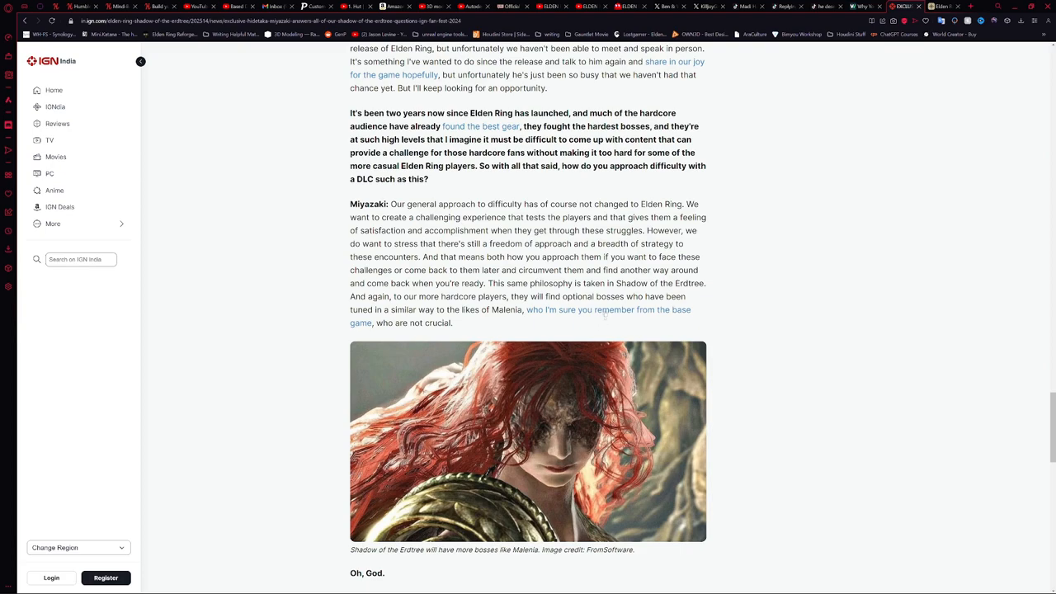
{"action": "mouse_move", "coordinate": [607, 310]}
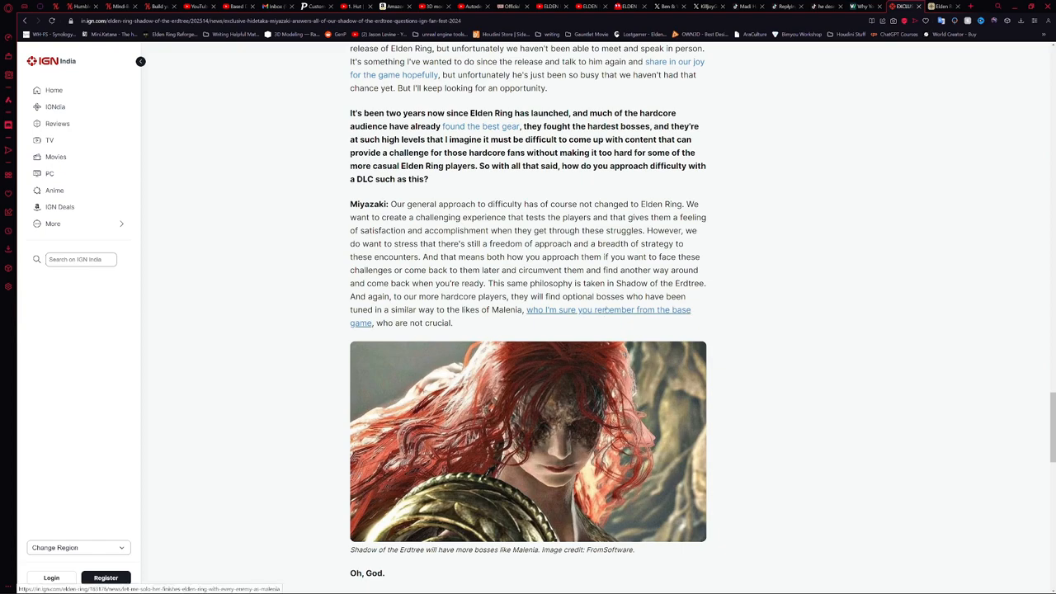
{"action": "scroll", "scroll_direction": "down", "scroll_amount": 3}
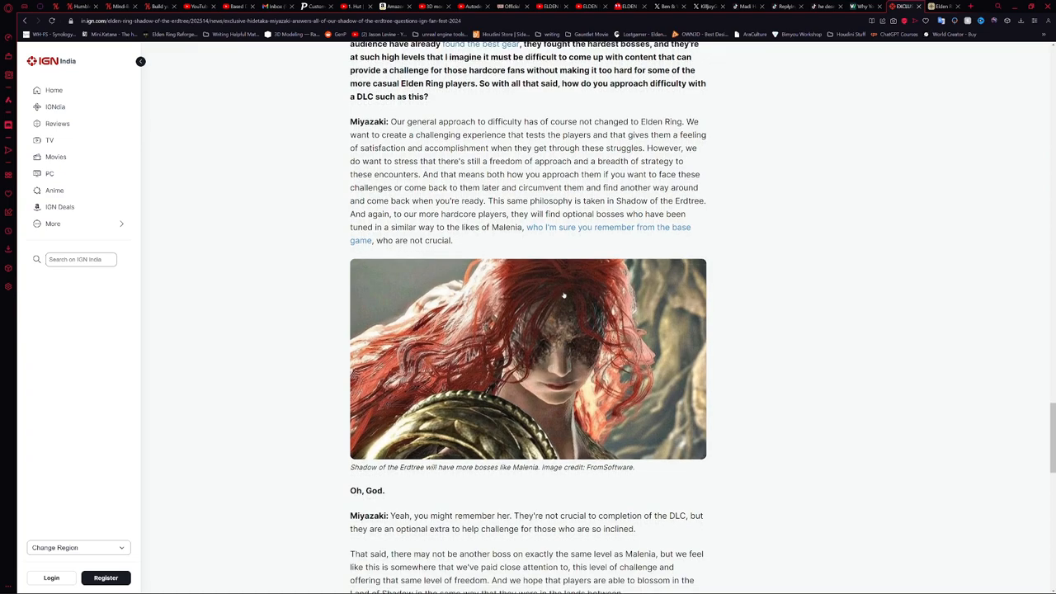
- Scroll to the final question on whether the DLC ends Elden Ring's story
{"action": "scroll", "scroll_direction": "down", "scroll_amount": 3}
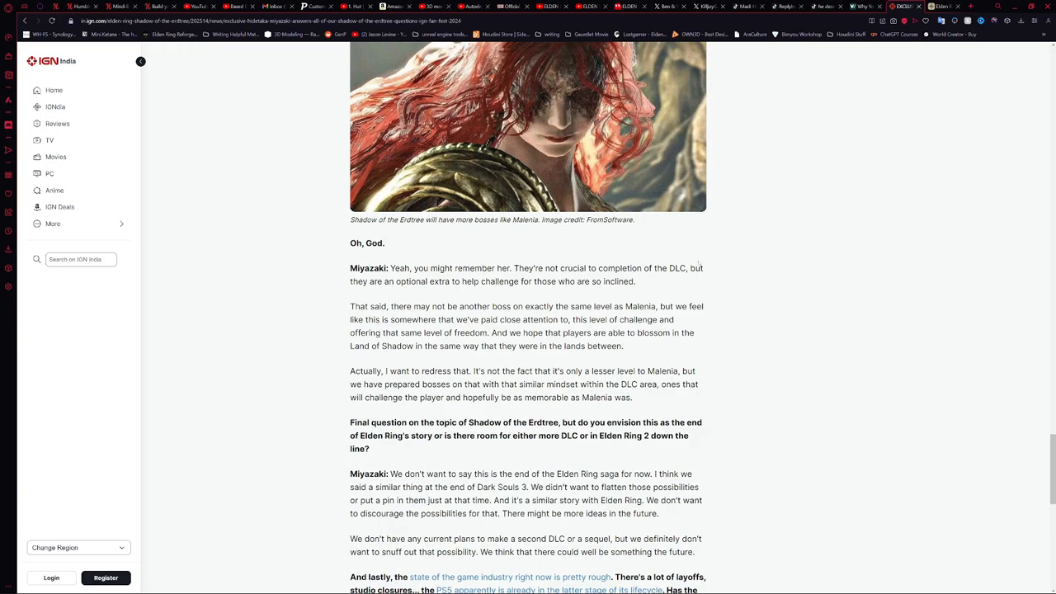
{"action": "mouse_move", "coordinate": [783, 305]}
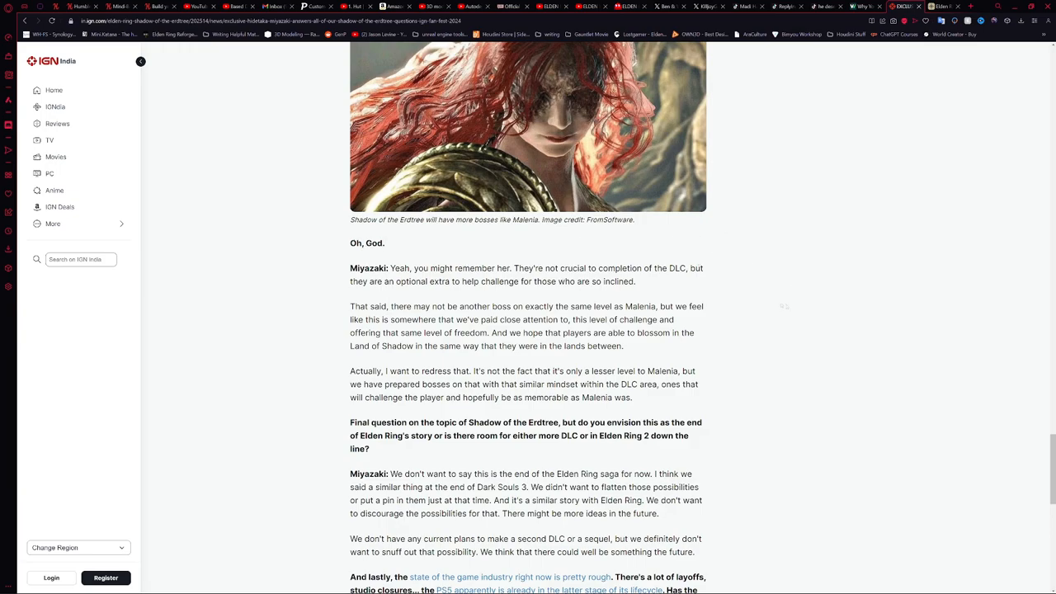
{"action": "mouse_move", "coordinate": [812, 294]}
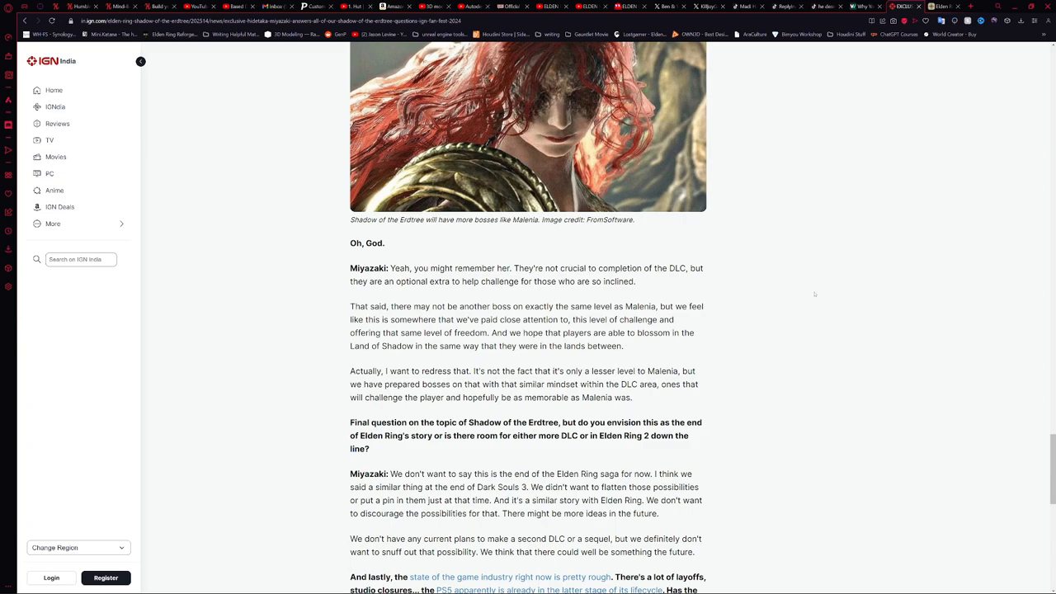
{"action": "mouse_move", "coordinate": [635, 401]}
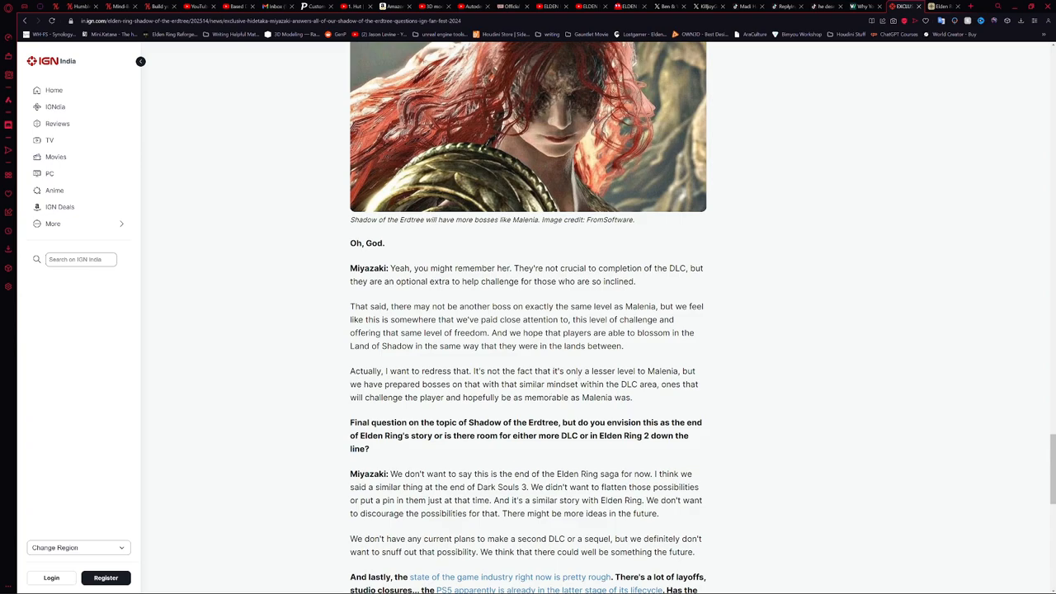
- Scroll through the industry layoffs question to the article's end and byline
{"action": "scroll", "scroll_direction": "down", "scroll_amount": 3}
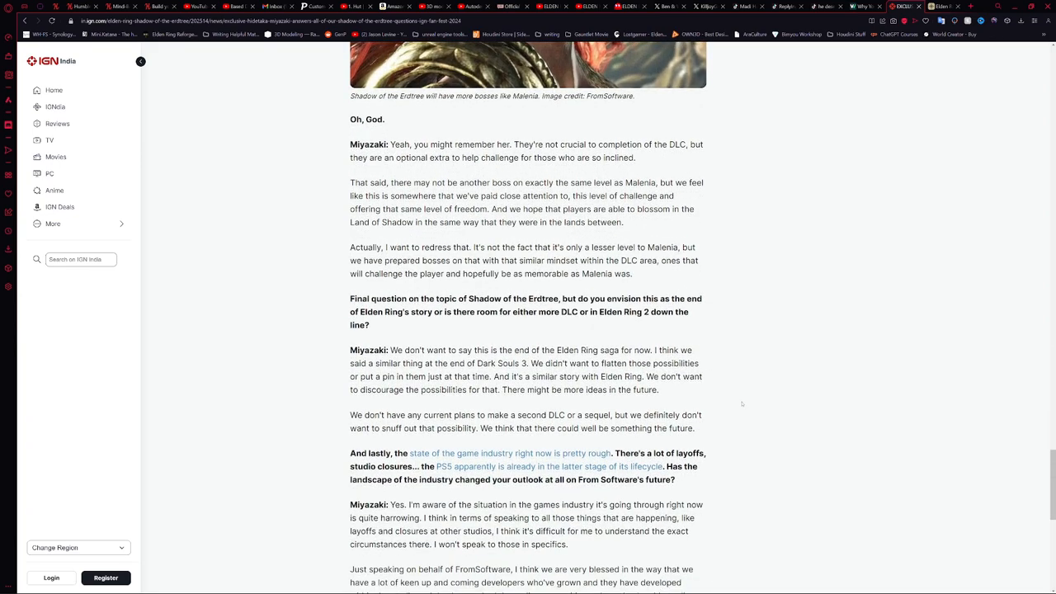
{"action": "scroll", "scroll_direction": "down", "scroll_amount": 3}
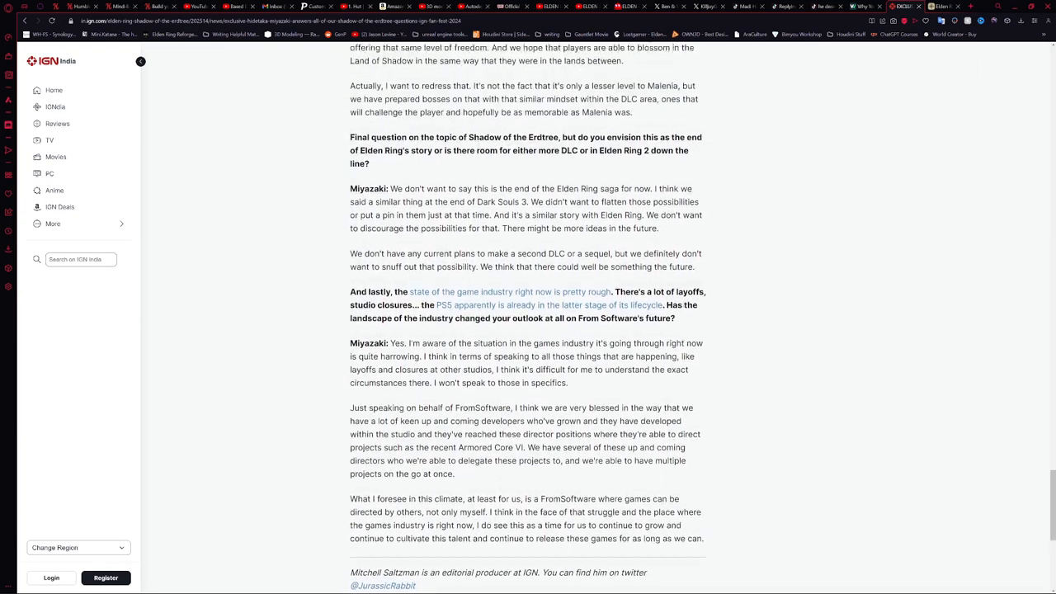
{"action": "scroll", "scroll_direction": "up", "scroll_amount": 3}
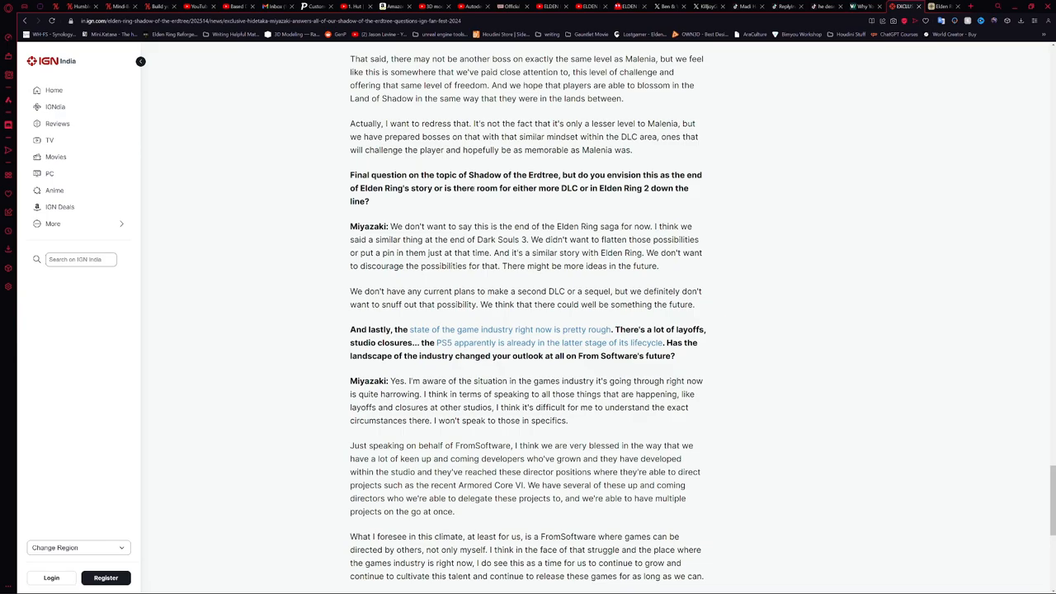
{"action": "mouse_move", "coordinate": [293, 331]}
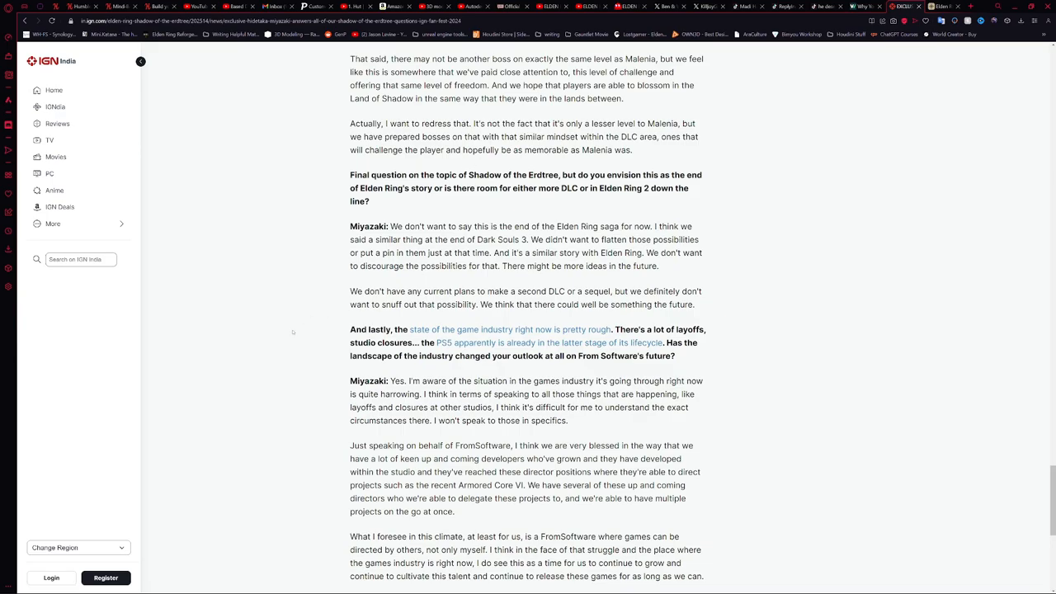
{"action": "scroll", "scroll_direction": "down", "scroll_amount": 3}
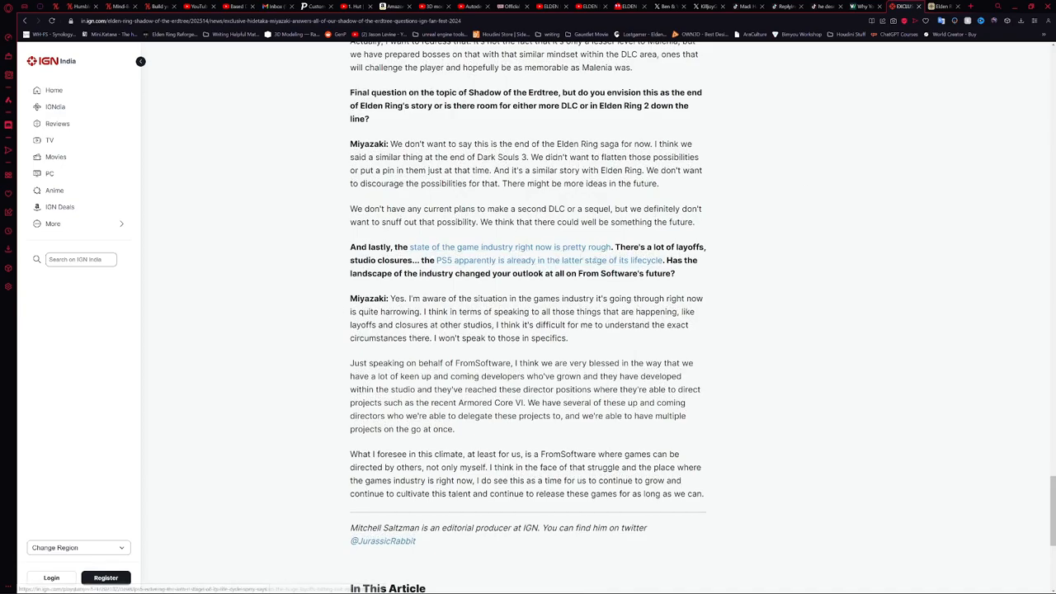
{"action": "scroll", "scroll_direction": "down", "scroll_amount": 3}
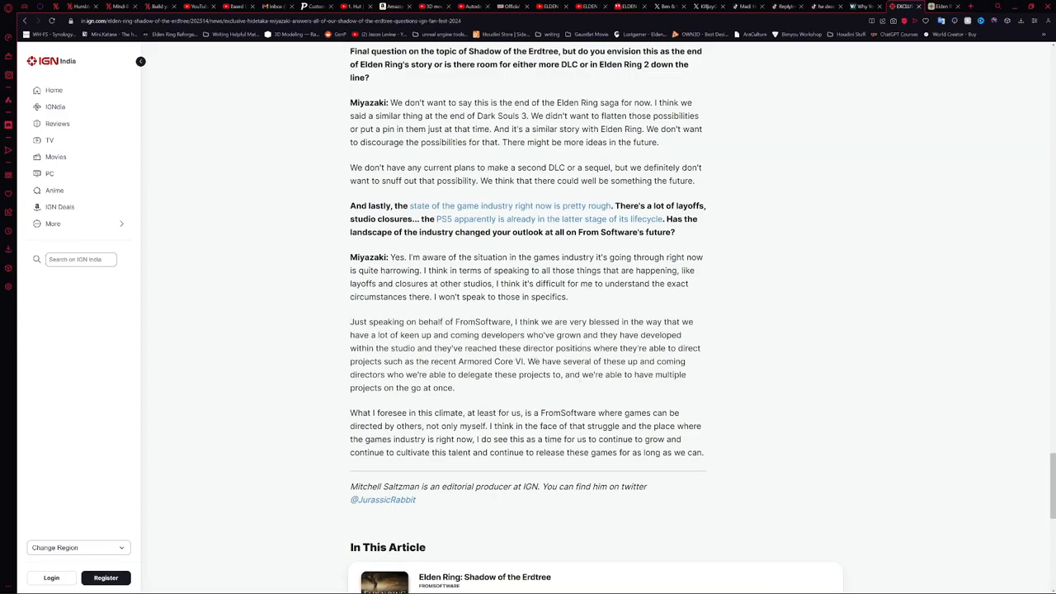
{"action": "mouse_move", "coordinate": [581, 309]}
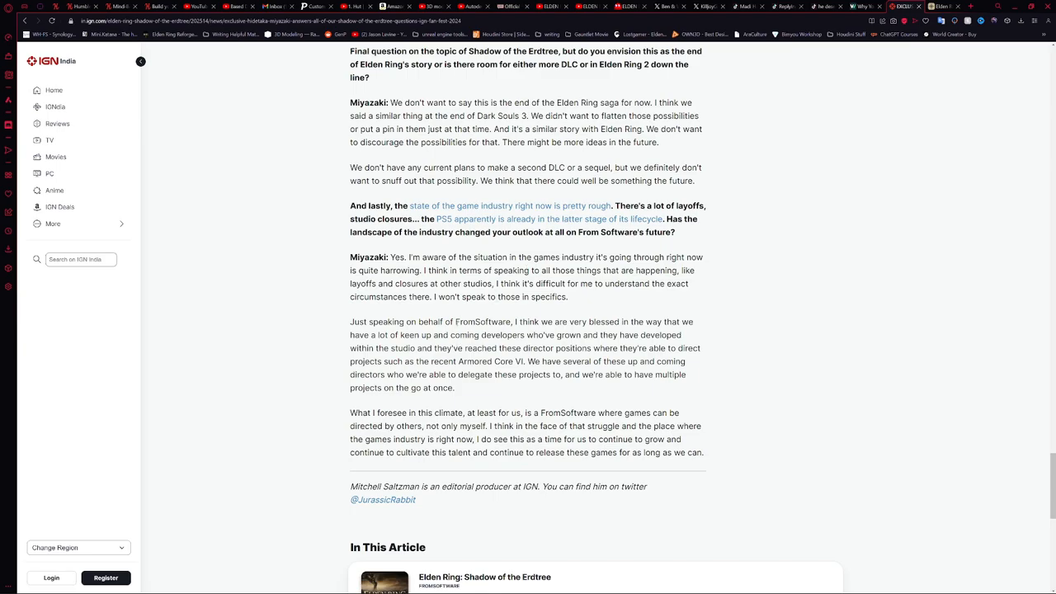
- Scroll back up to the introduction and embedded gameplay reveal trailer
{"action": "scroll", "scroll_direction": "up", "scroll_amount": 3}
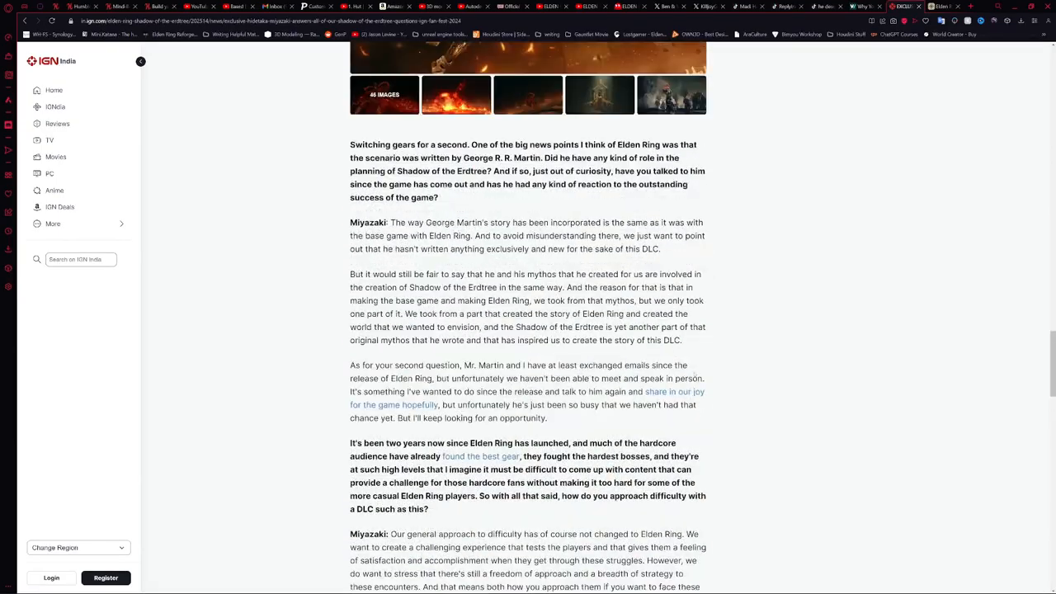
{"action": "scroll", "scroll_direction": "down", "scroll_amount": 3}
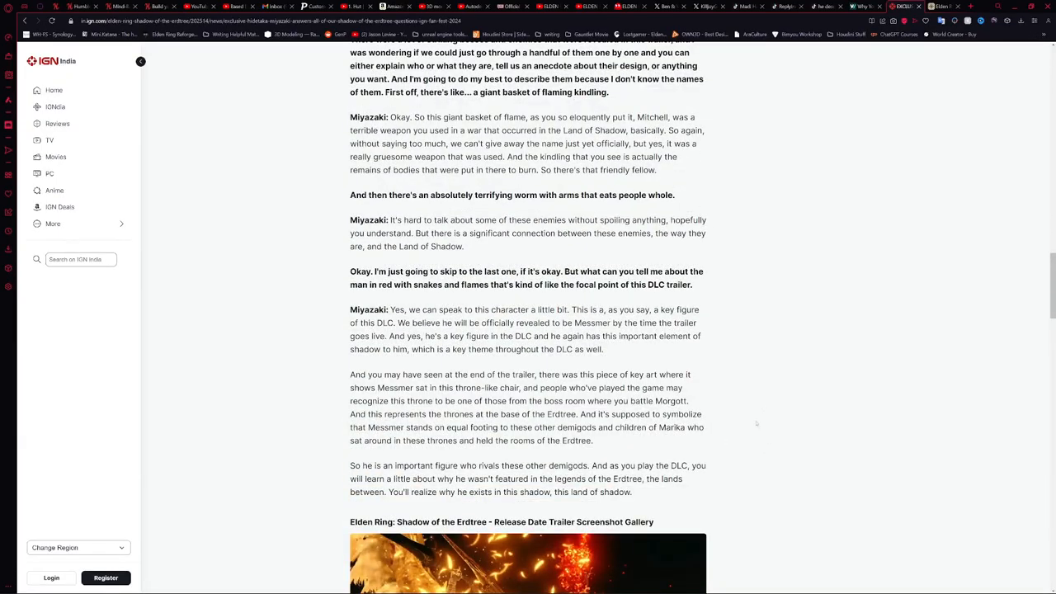
{"action": "scroll", "scroll_direction": "up", "scroll_amount": 3}
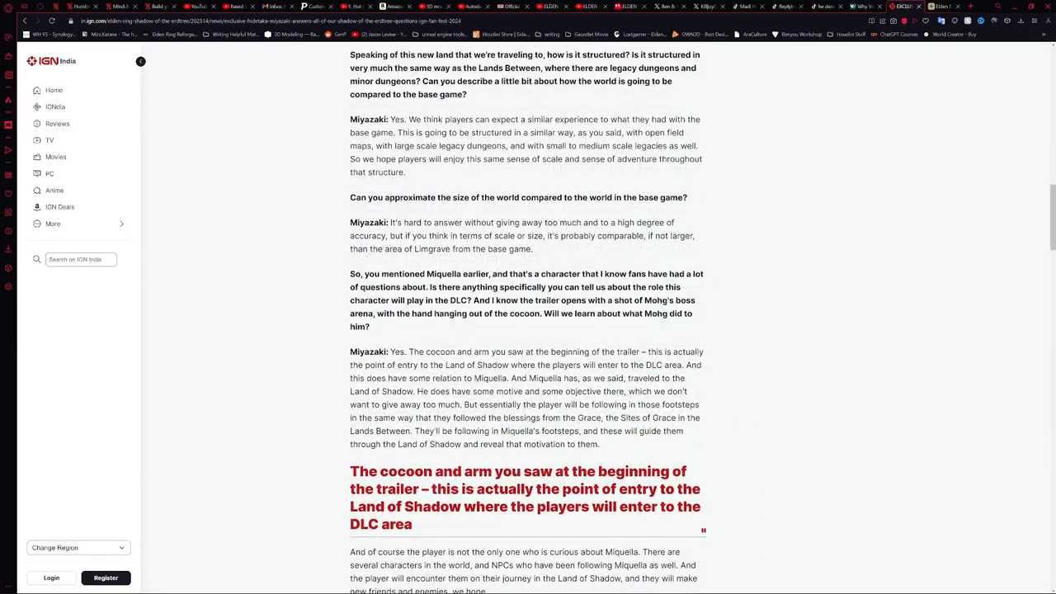
{"action": "scroll", "scroll_direction": "up", "scroll_amount": 3}
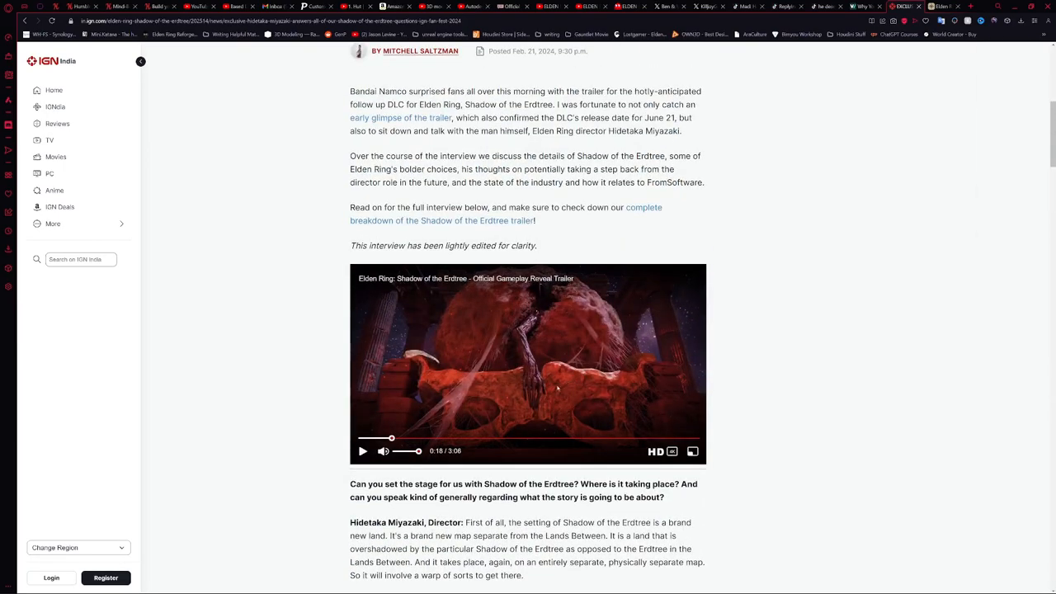
{"action": "mouse_move", "coordinate": [394, 439]}
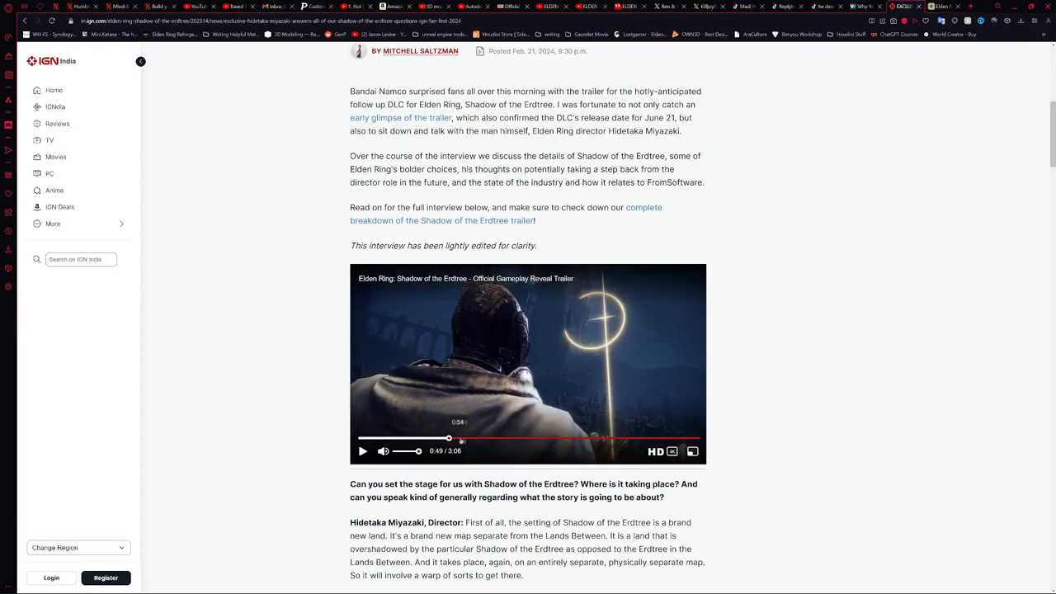
- Scrub the embedded trailer between 1:30 and 2:29, settling near 1:01 on the castle scene
{"action": "left_click", "coordinate": [485, 439]}
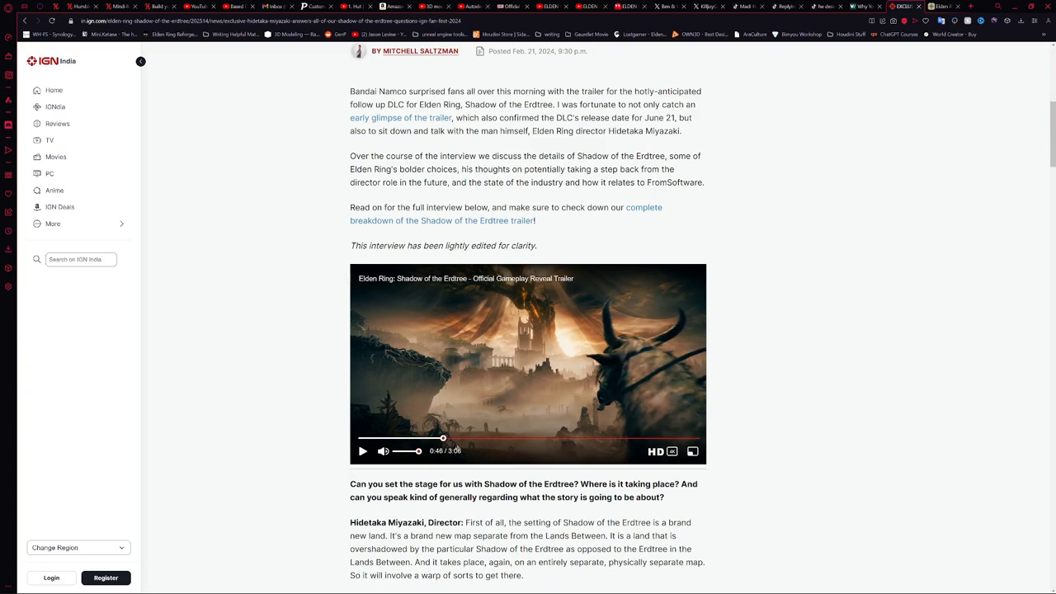
{"action": "left_click", "coordinate": [506, 439]}
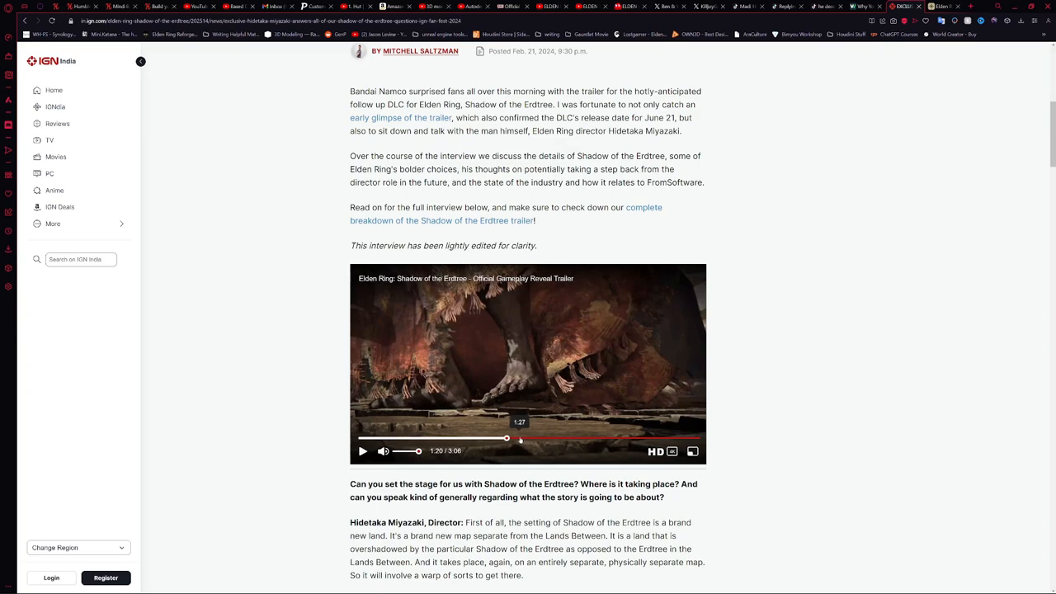
{"action": "left_click", "coordinate": [528, 439]}
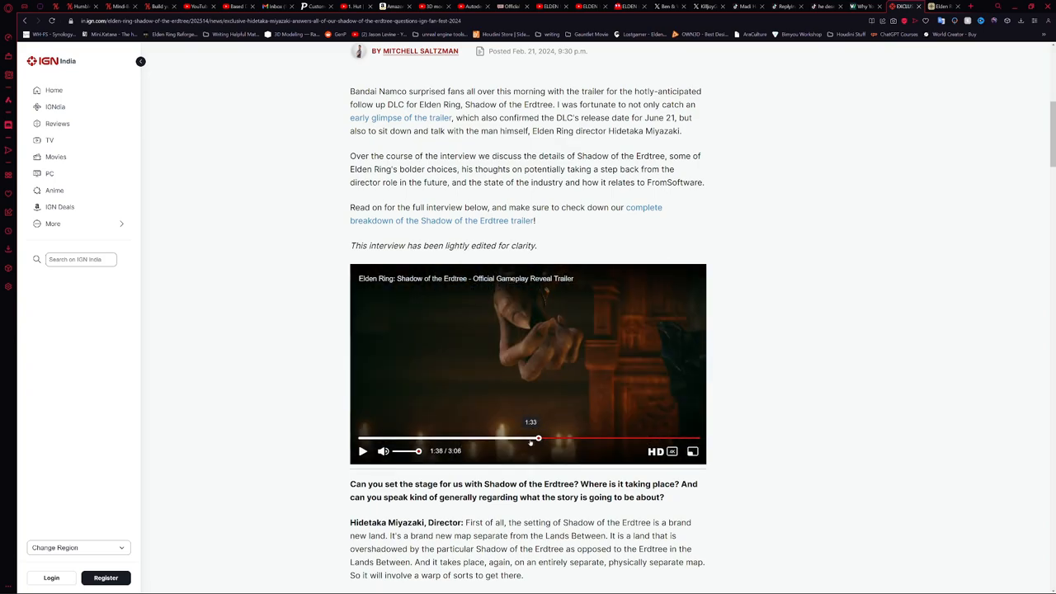
{"action": "left_click_drag", "start_coordinate": [538, 439], "coordinate": [508, 439]}
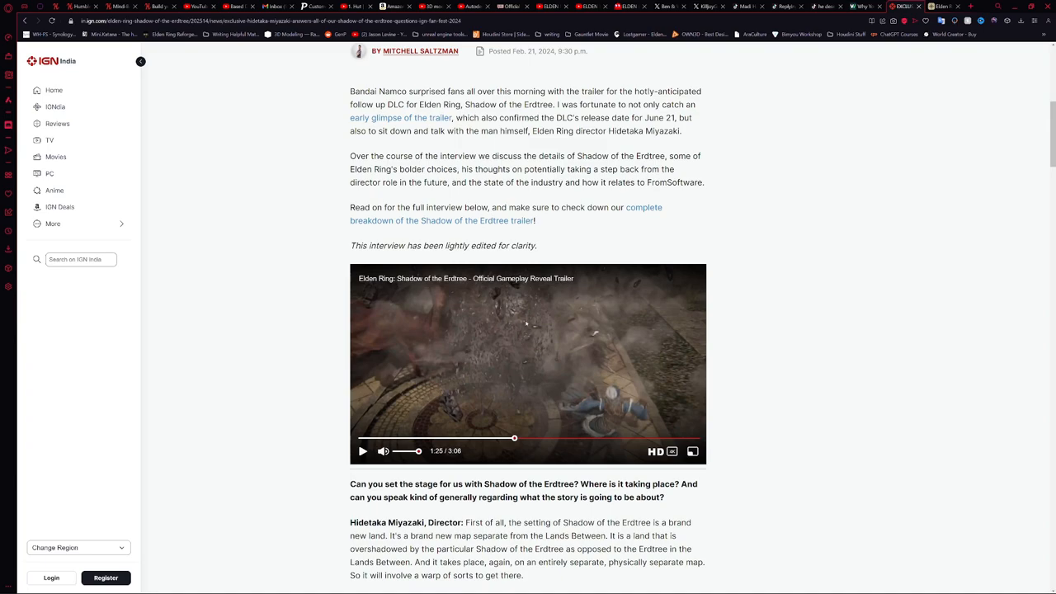
{"action": "mouse_move", "coordinate": [521, 325]}
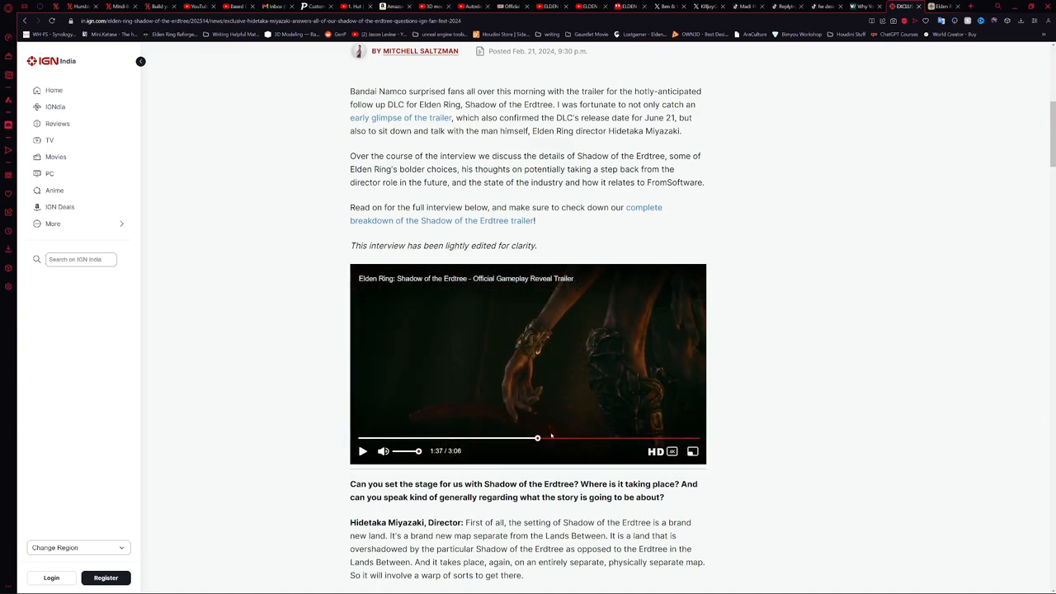
{"action": "left_click", "coordinate": [559, 439]}
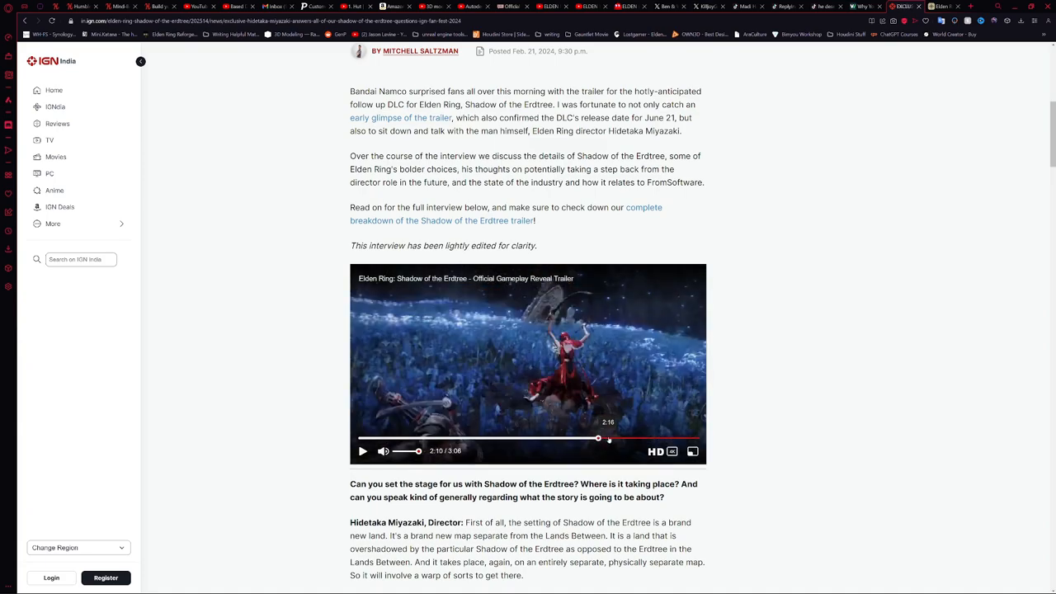
{"action": "left_click", "coordinate": [647, 439]}
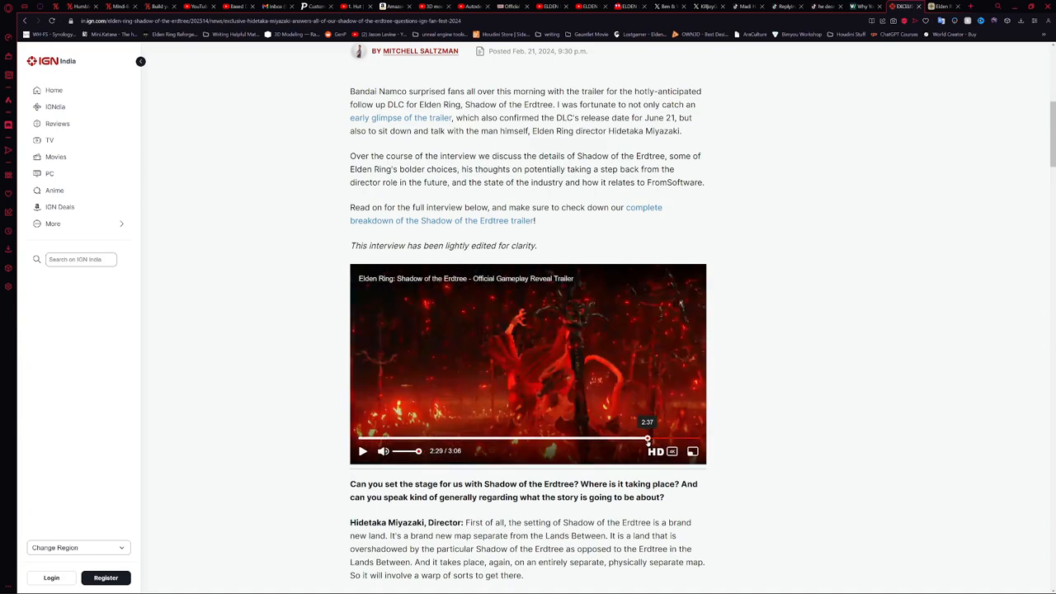
{"action": "left_click", "coordinate": [472, 439]}
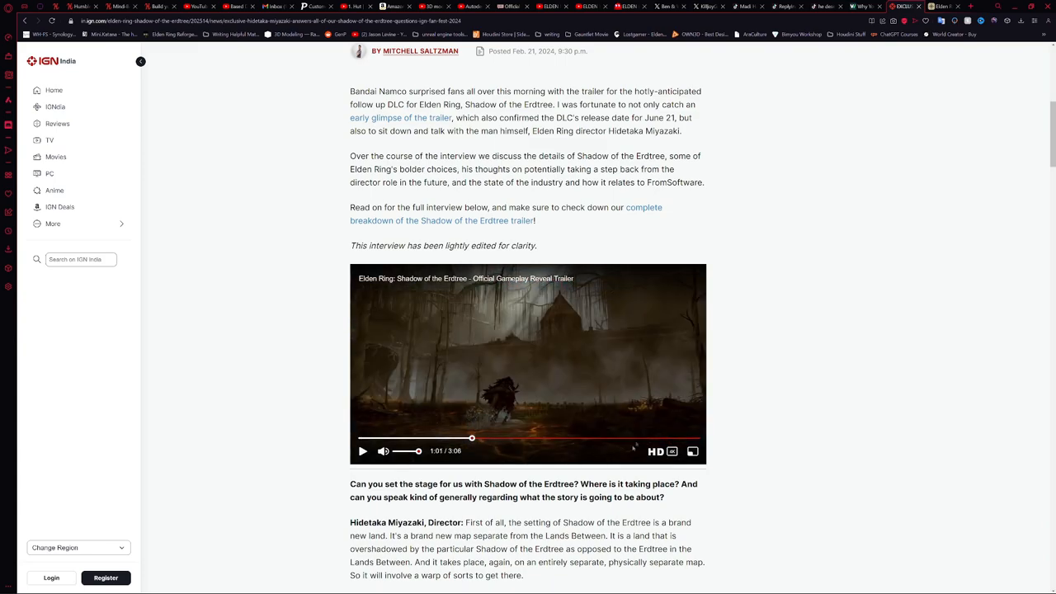
{"action": "mouse_move", "coordinate": [650, 439]}
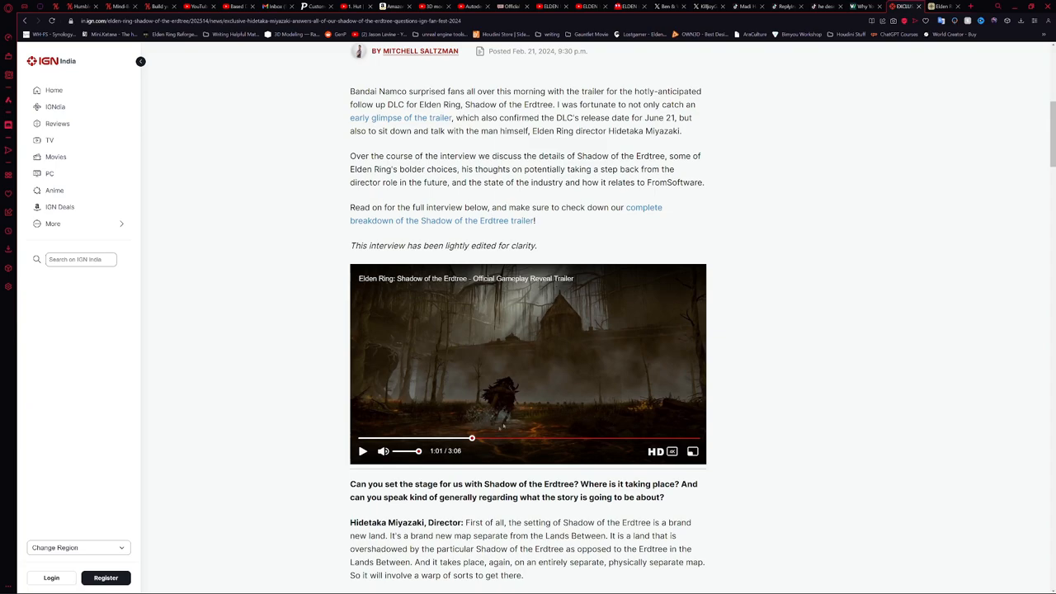
{"action": "mouse_move", "coordinate": [462, 381]}
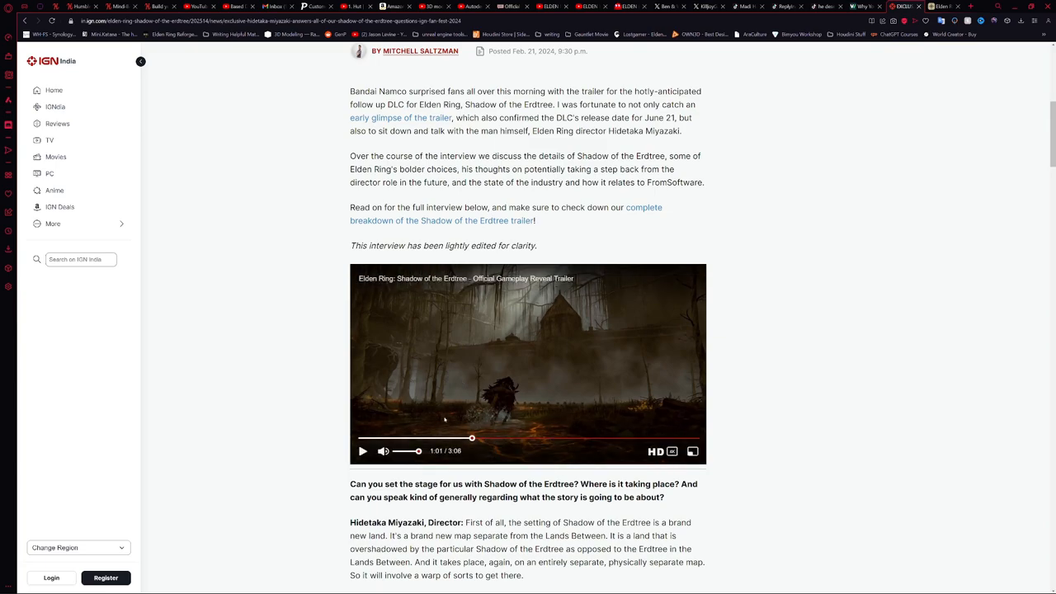
- Jump the trailer ahead through 1:16, 1:35, 1:51, 2:27, then scrub back to about 2:19
{"action": "left_click", "coordinate": [456, 439]}
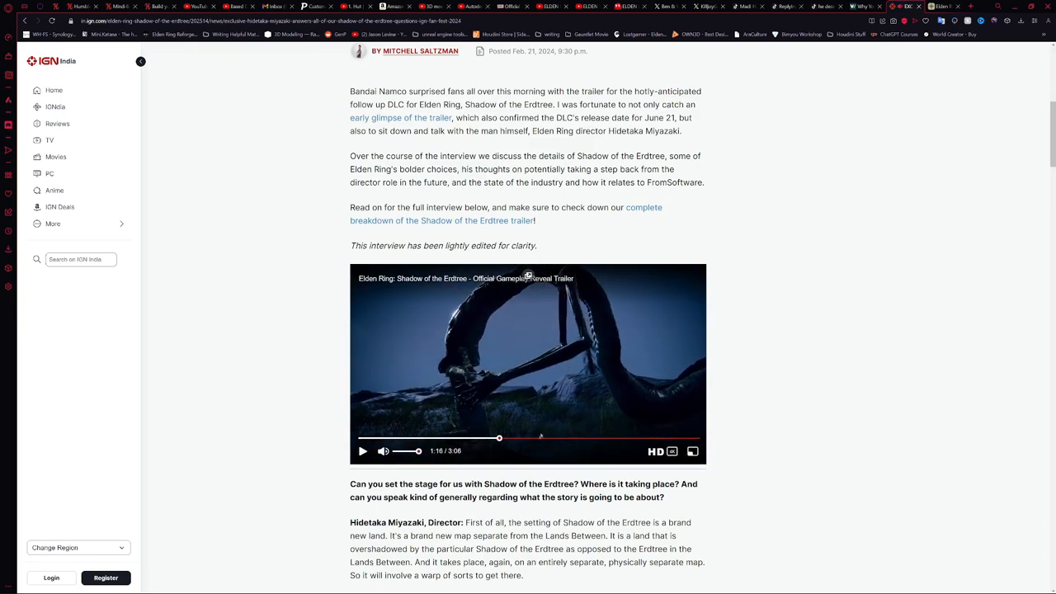
{"action": "left_click", "coordinate": [534, 439]}
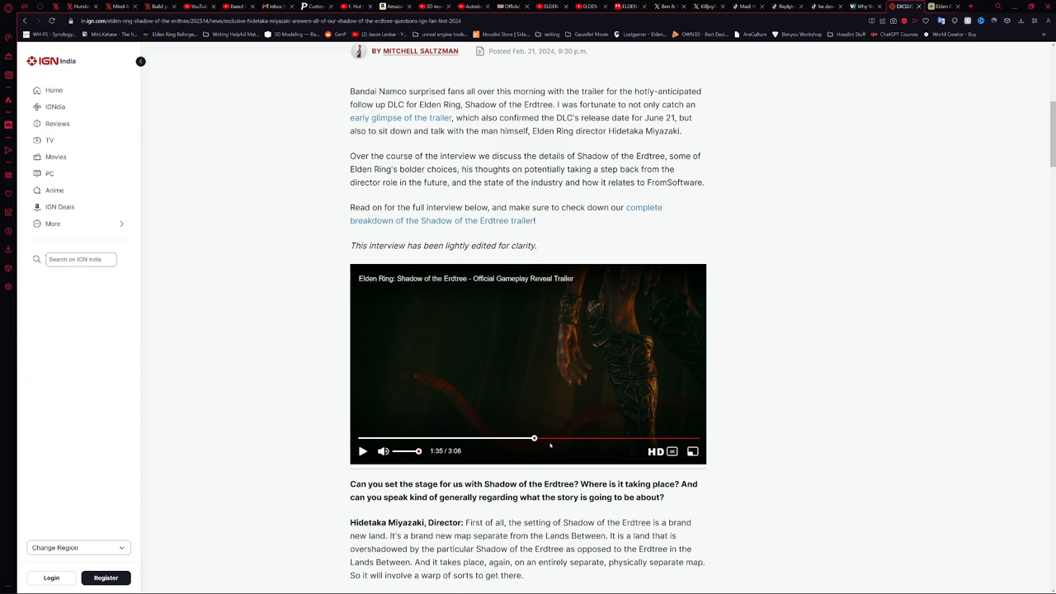
{"action": "left_click", "coordinate": [564, 438]}
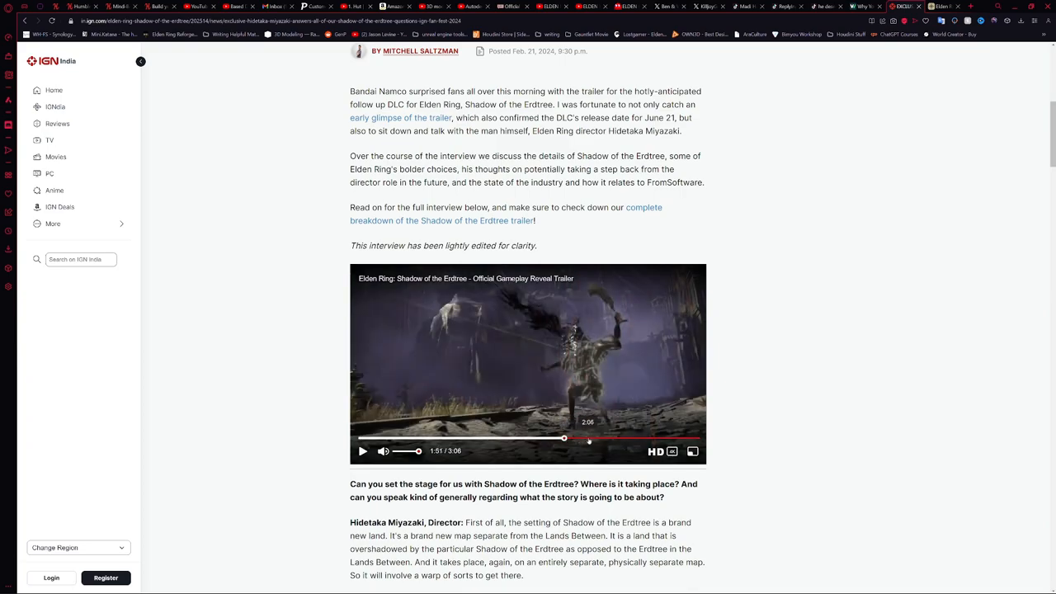
{"action": "left_click", "coordinate": [609, 439]}
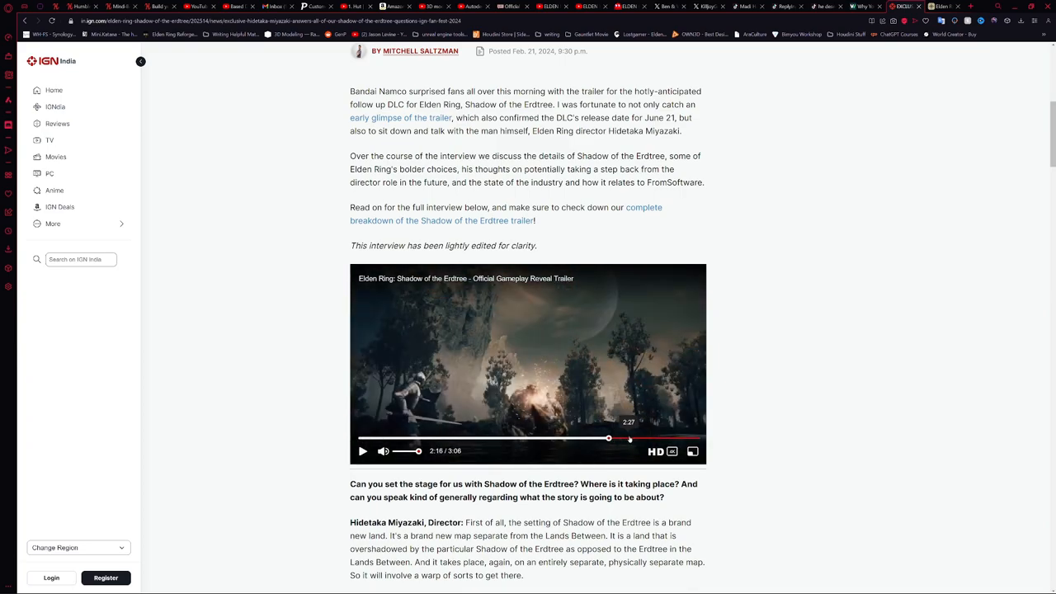
{"action": "left_click", "coordinate": [640, 439]}
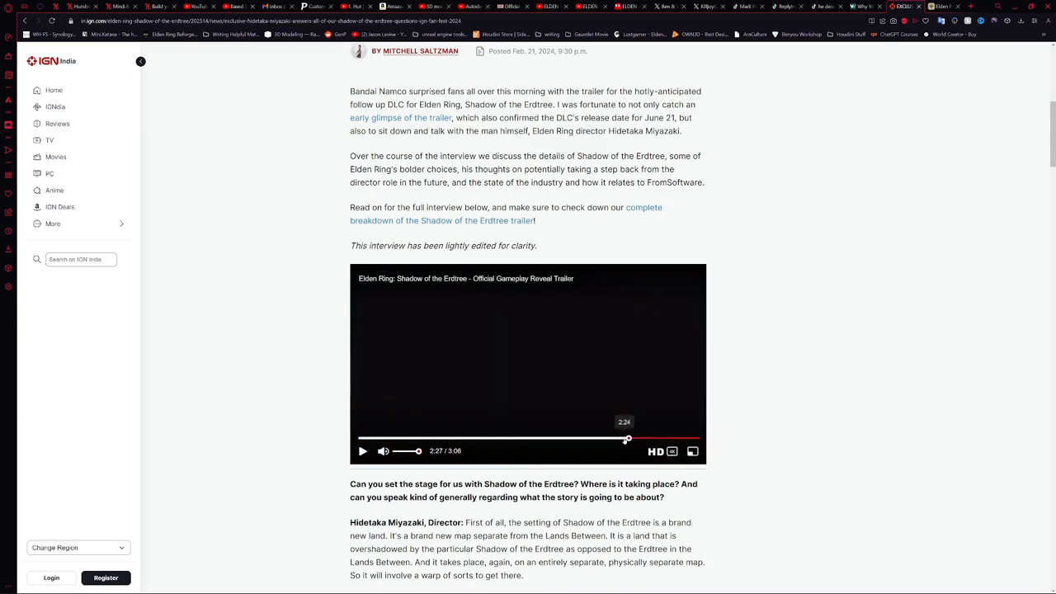
{"action": "left_click", "coordinate": [620, 439]}
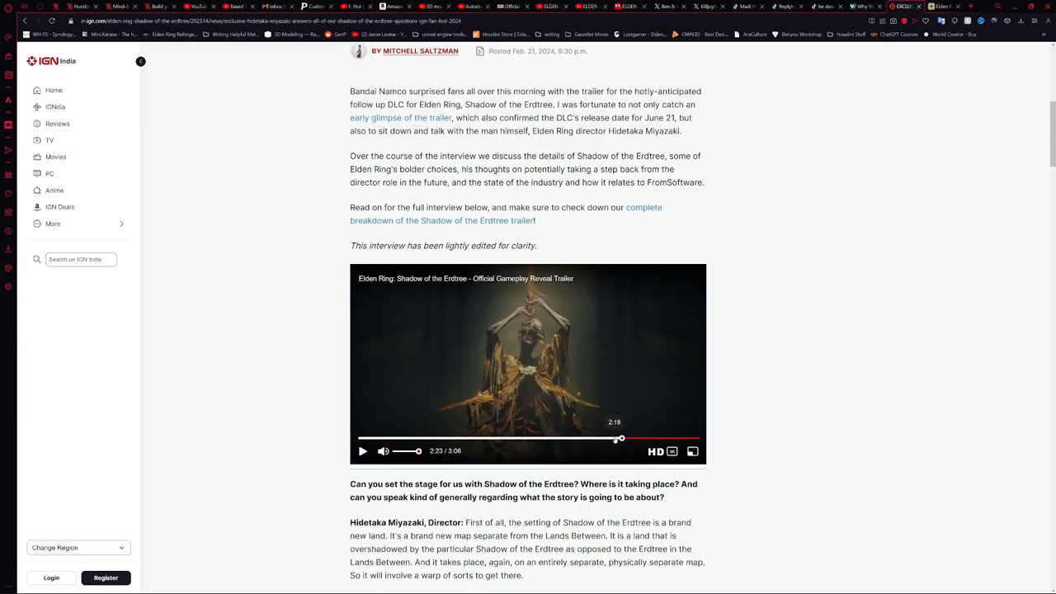
{"action": "left_click_drag", "start_coordinate": [621, 439], "coordinate": [608, 439]}
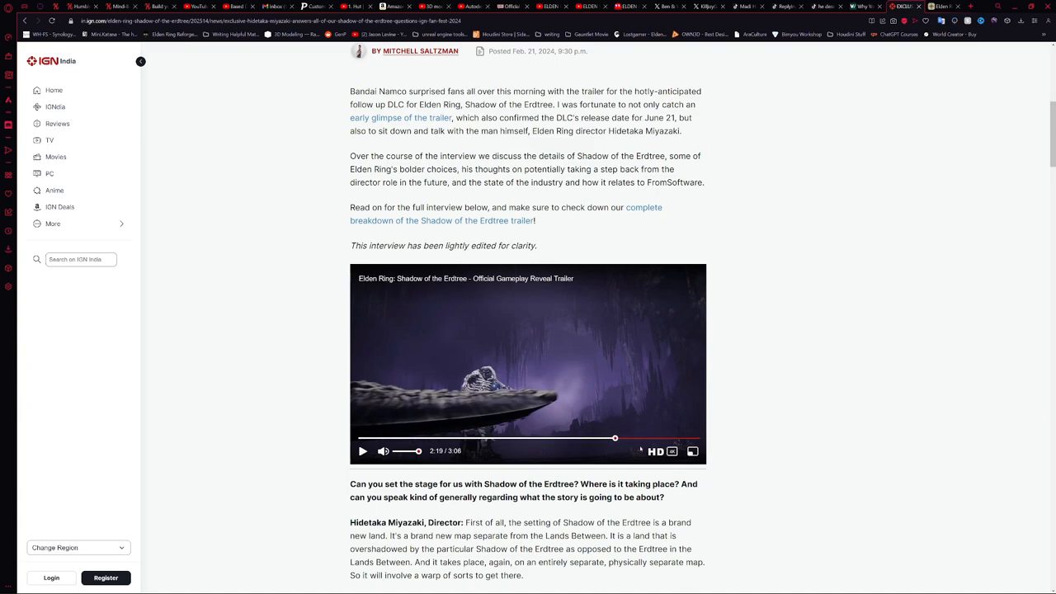
- Scrub the trailer to about 2:31, back to 2:05, then to roughly 1:44 and pause
{"action": "left_click", "coordinate": [626, 439]}
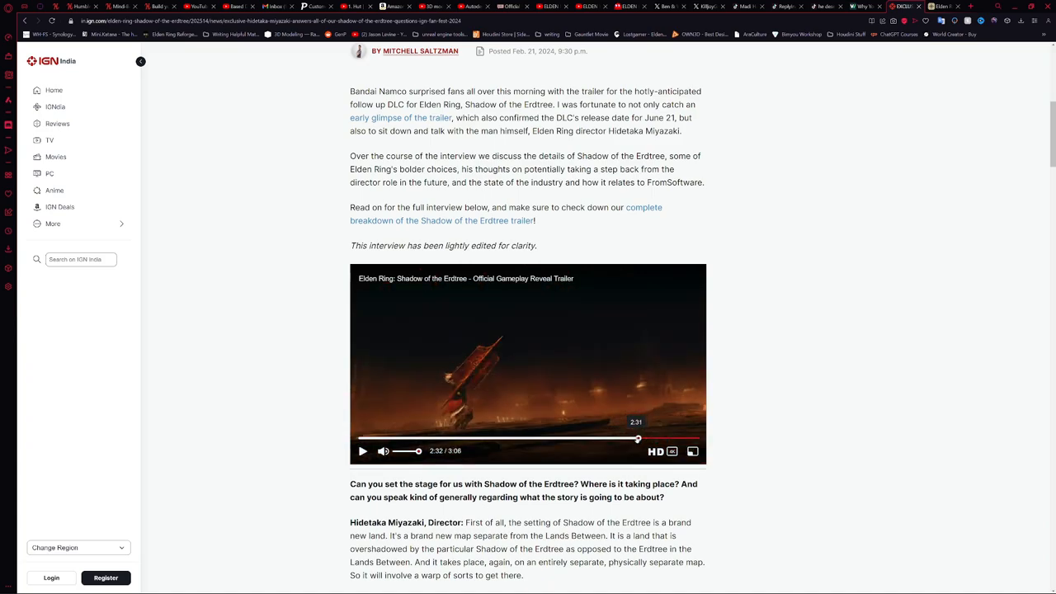
{"action": "left_click", "coordinate": [589, 439]}
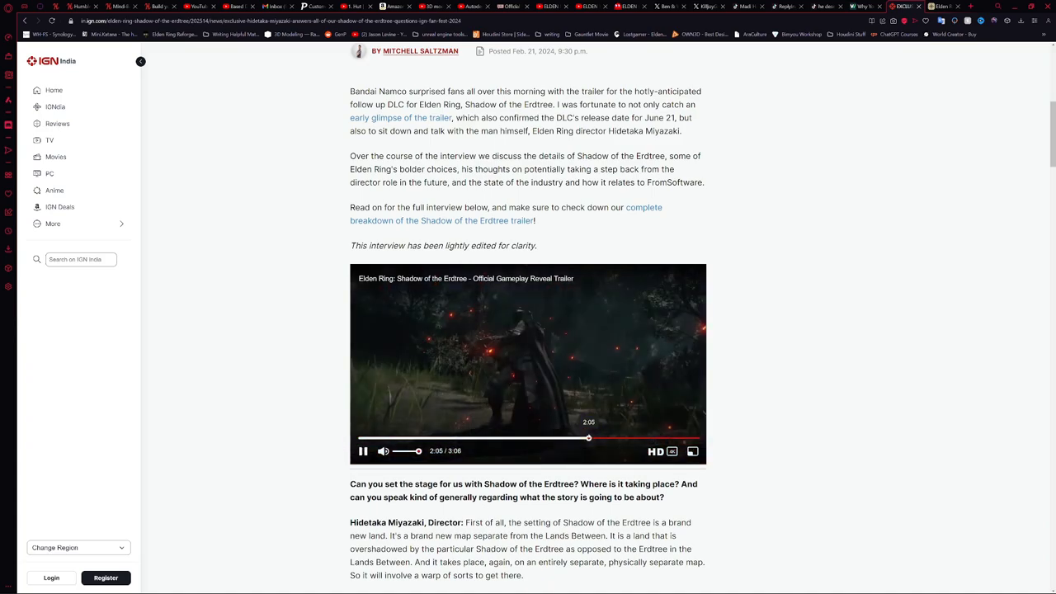
{"action": "left_click", "coordinate": [363, 450]}
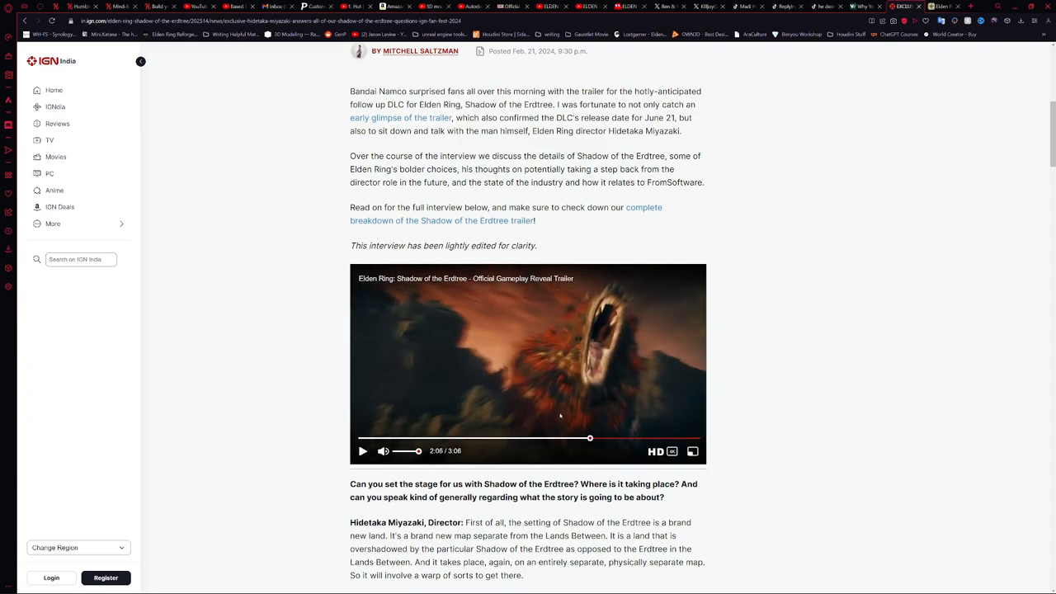
{"action": "mouse_move", "coordinate": [670, 386]}
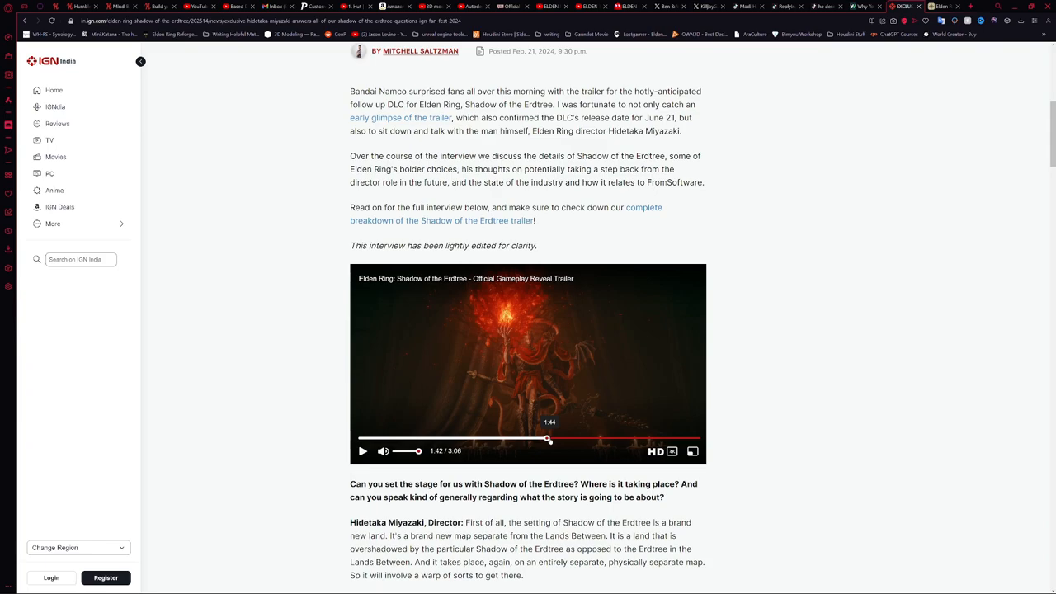
{"action": "mouse_move", "coordinate": [541, 422]}
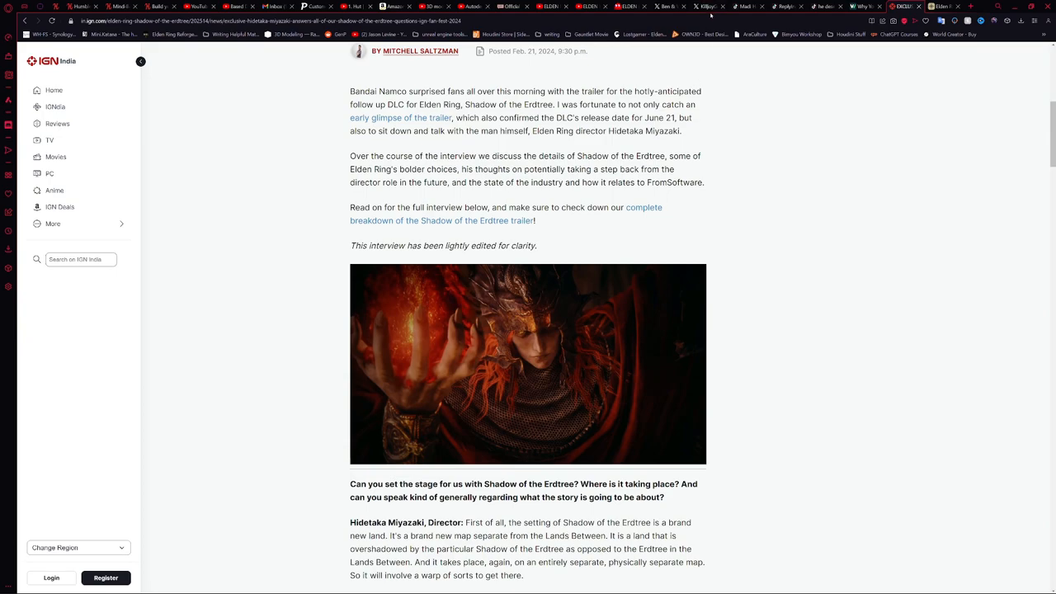
{"action": "mouse_move", "coordinate": [759, 212]}
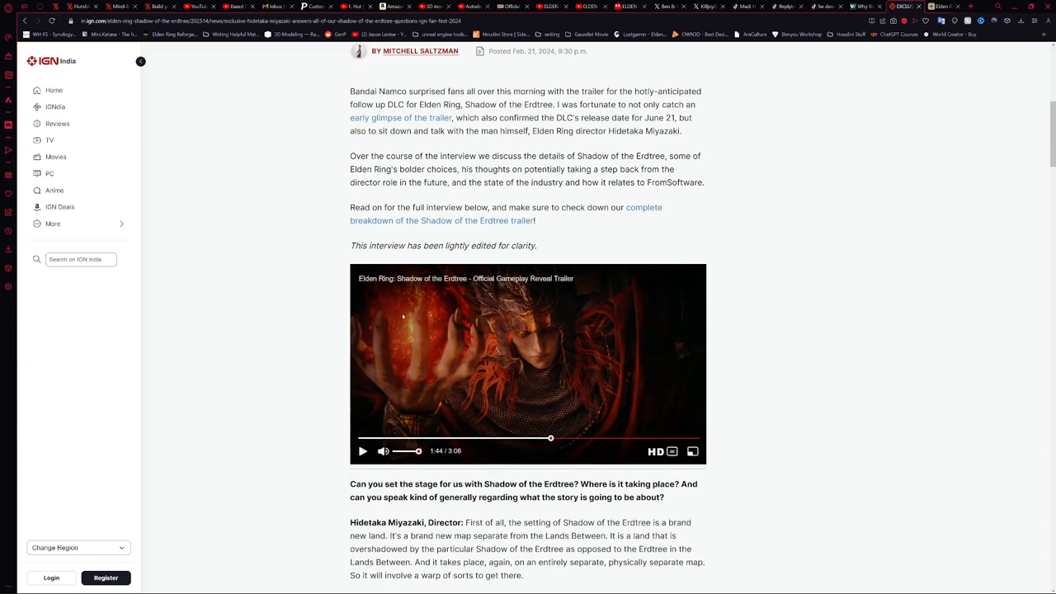
{"action": "mouse_move", "coordinate": [523, 381]}
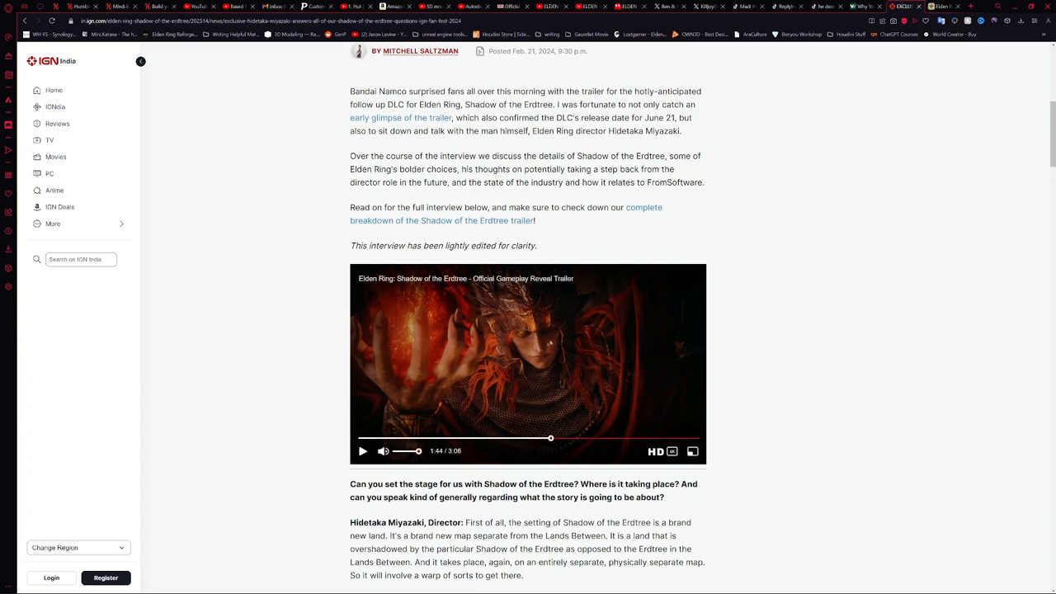
{"action": "mouse_move", "coordinate": [634, 400]}
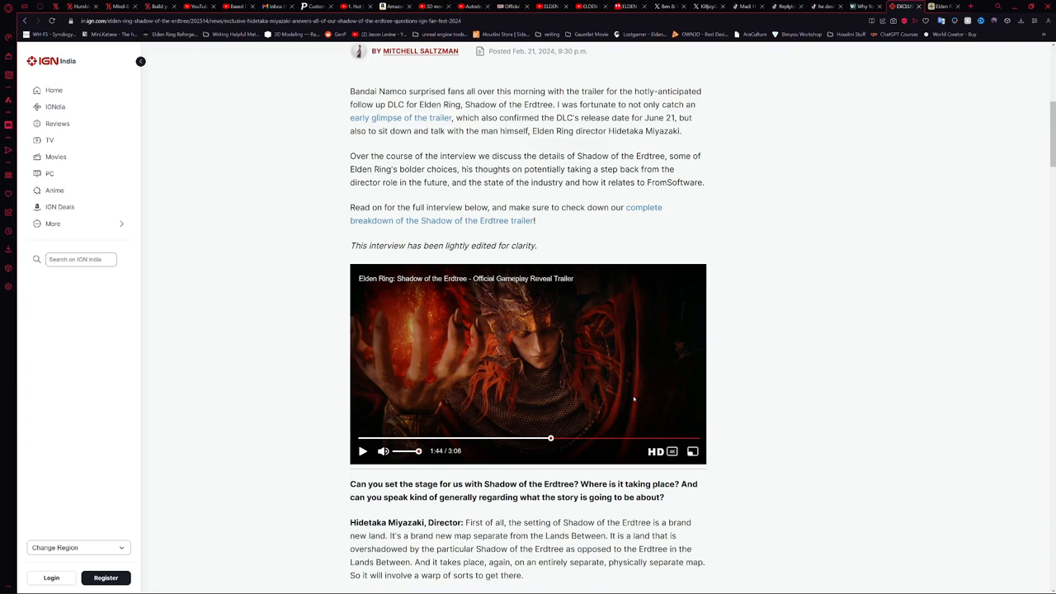
{"action": "mouse_move", "coordinate": [554, 358]}
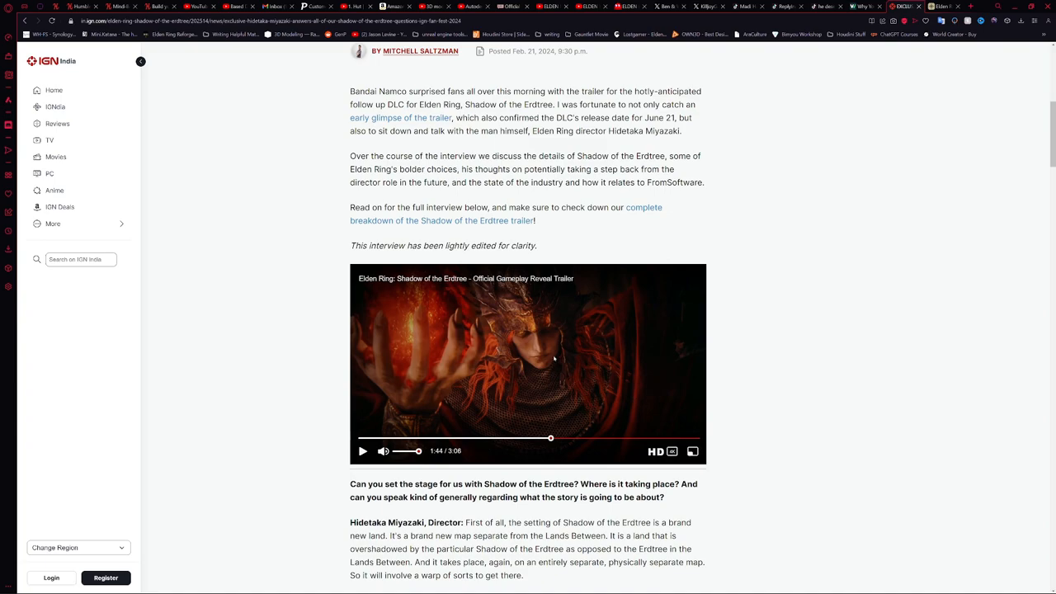
{"action": "mouse_move", "coordinate": [594, 378]}
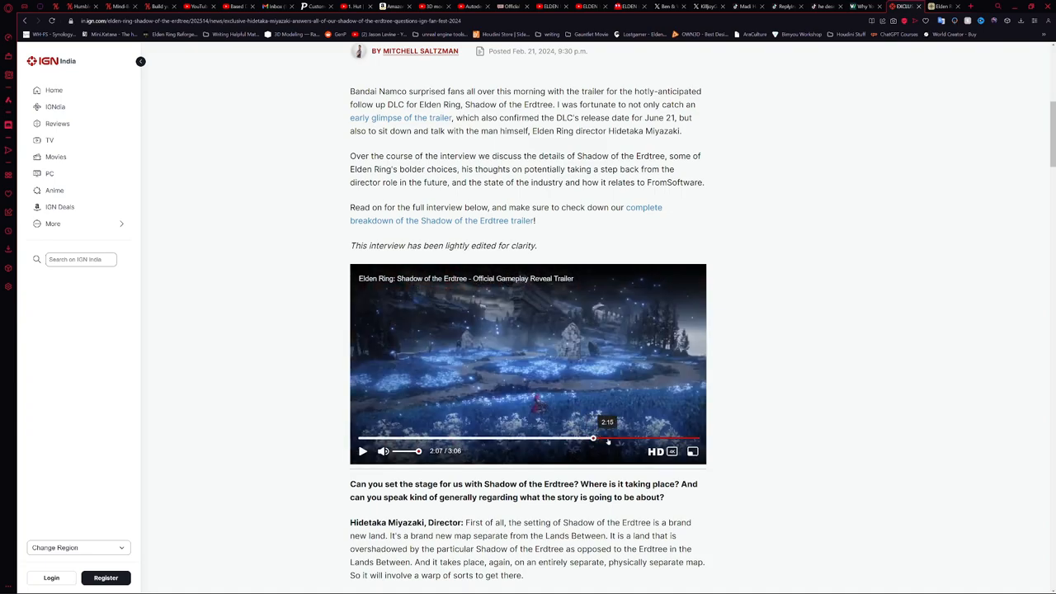
- Skip the trailer ahead to about 2:21 and then to about 2:27
{"action": "left_click", "coordinate": [618, 439]}
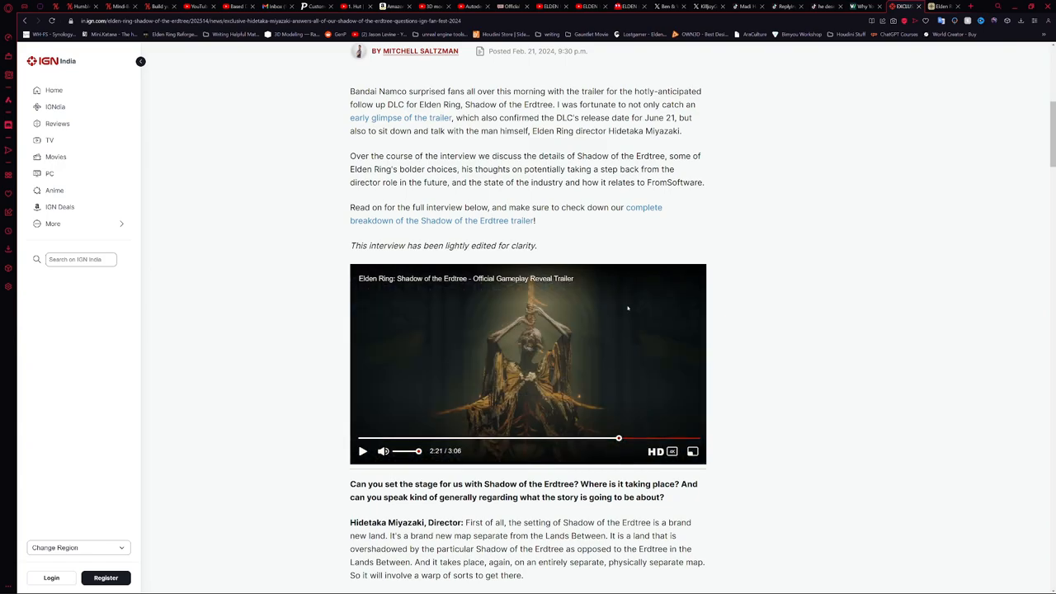
{"action": "mouse_move", "coordinate": [623, 439]}
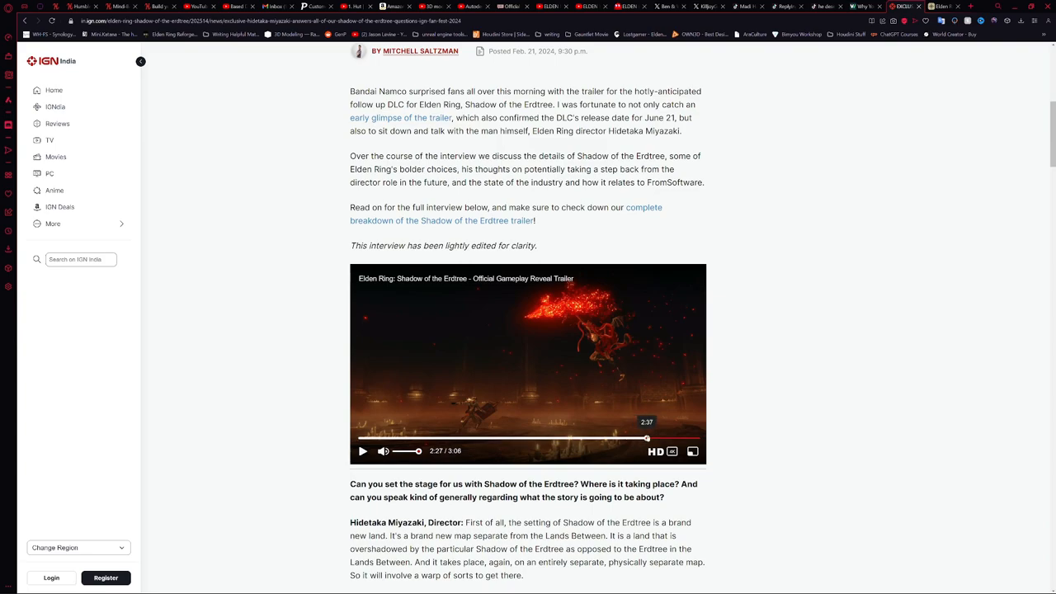
{"action": "left_click", "coordinate": [673, 438]}
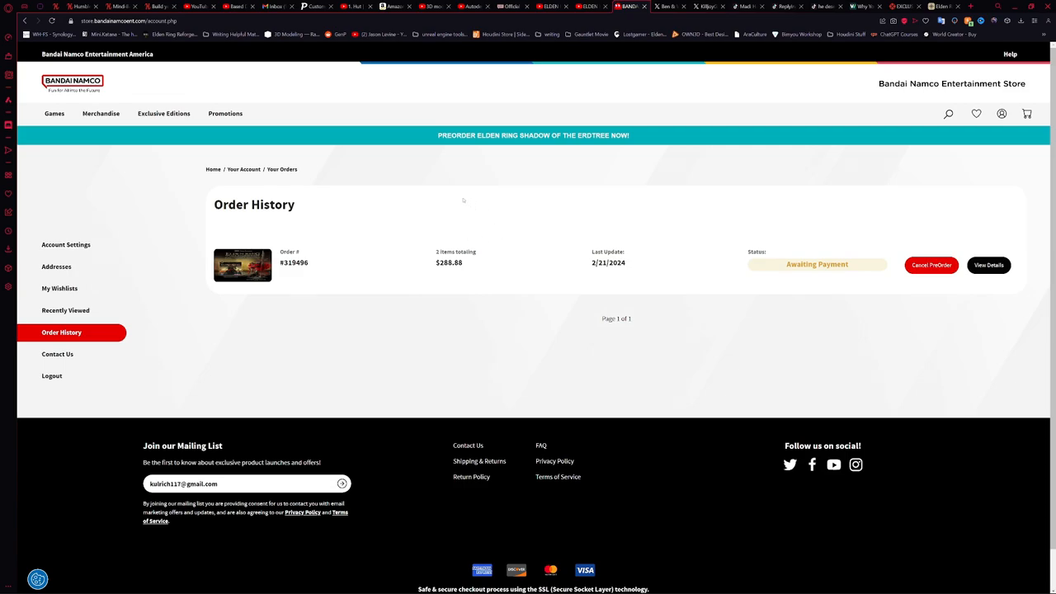
{"action": "mouse_move", "coordinate": [729, 178]}
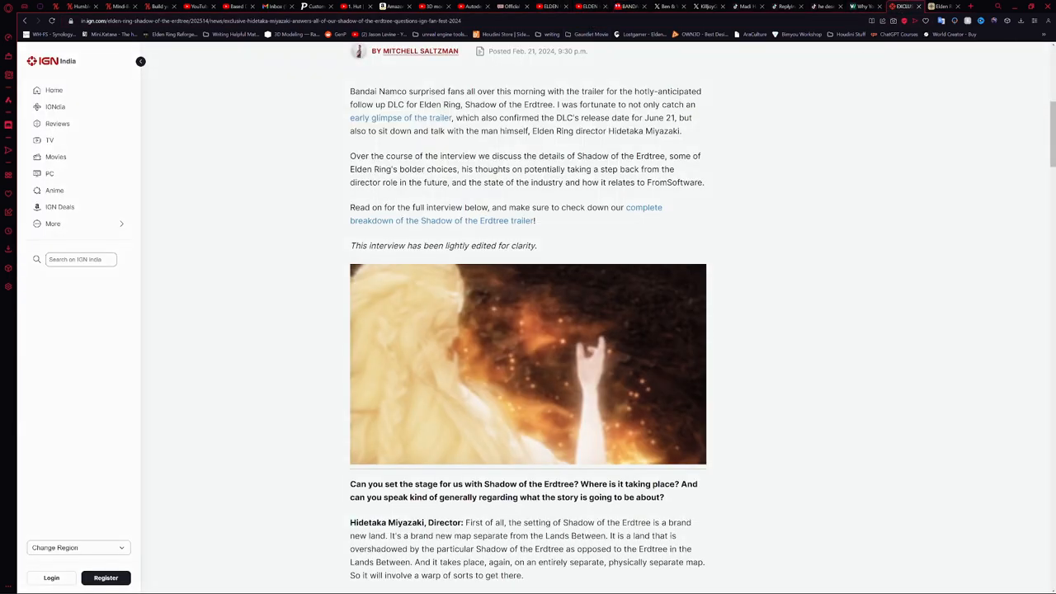
- Scroll down slightly on the IGN interview after checking the Bandai Namco order history
{"action": "scroll", "scroll_direction": "down", "scroll_amount": 3}
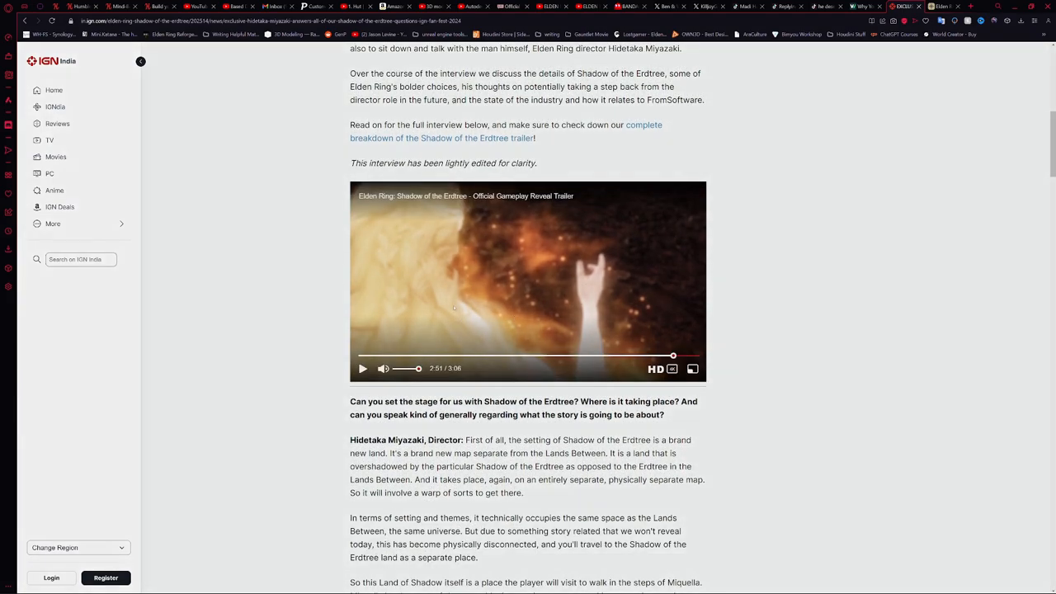